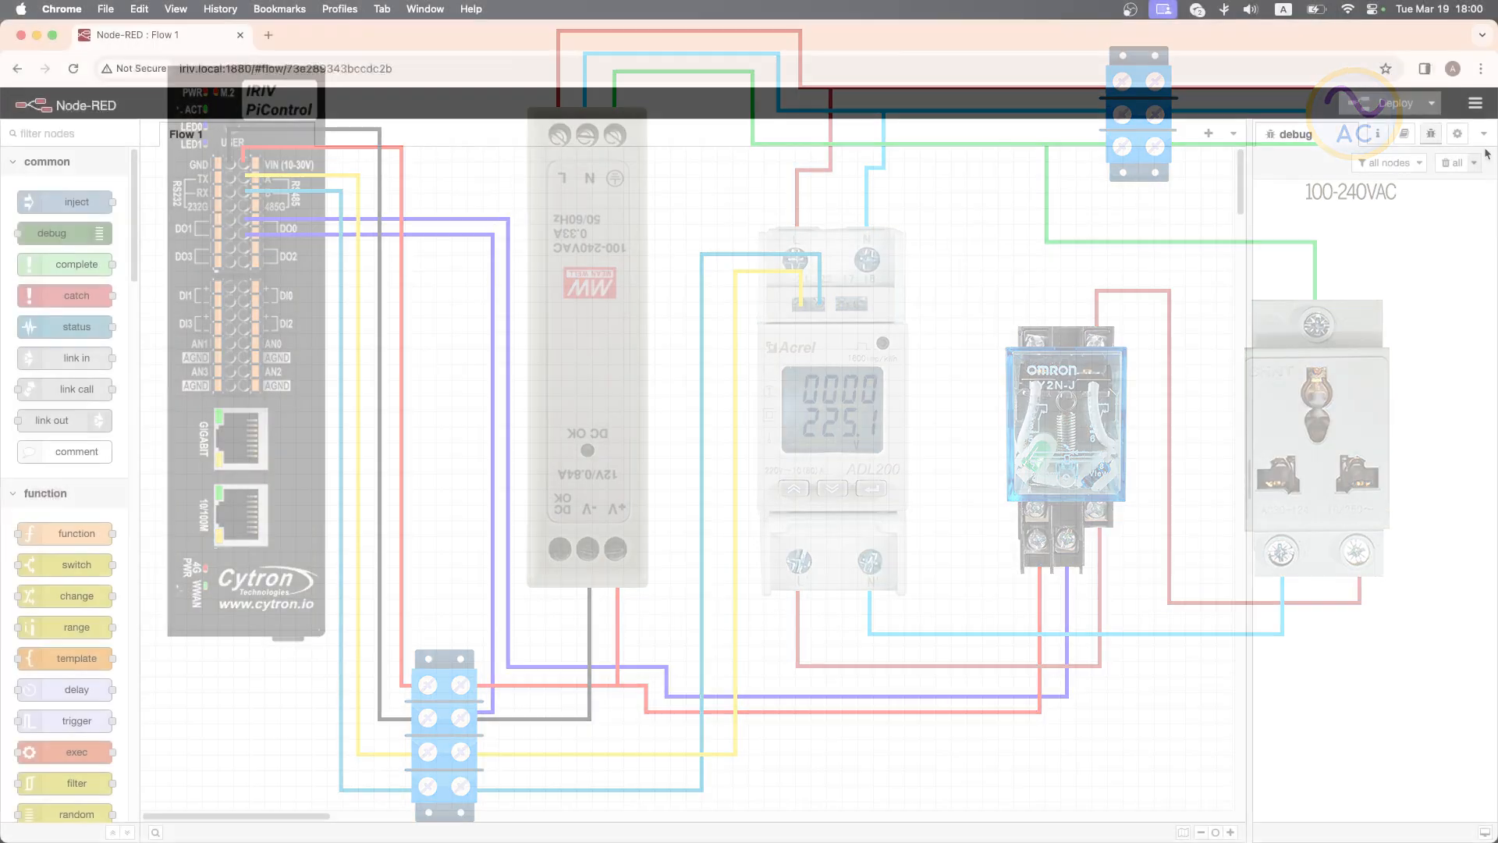
# - Install node-red-contrib-modbus from Manage palette after searching 'mod'
pyautogui.click(1475, 103)
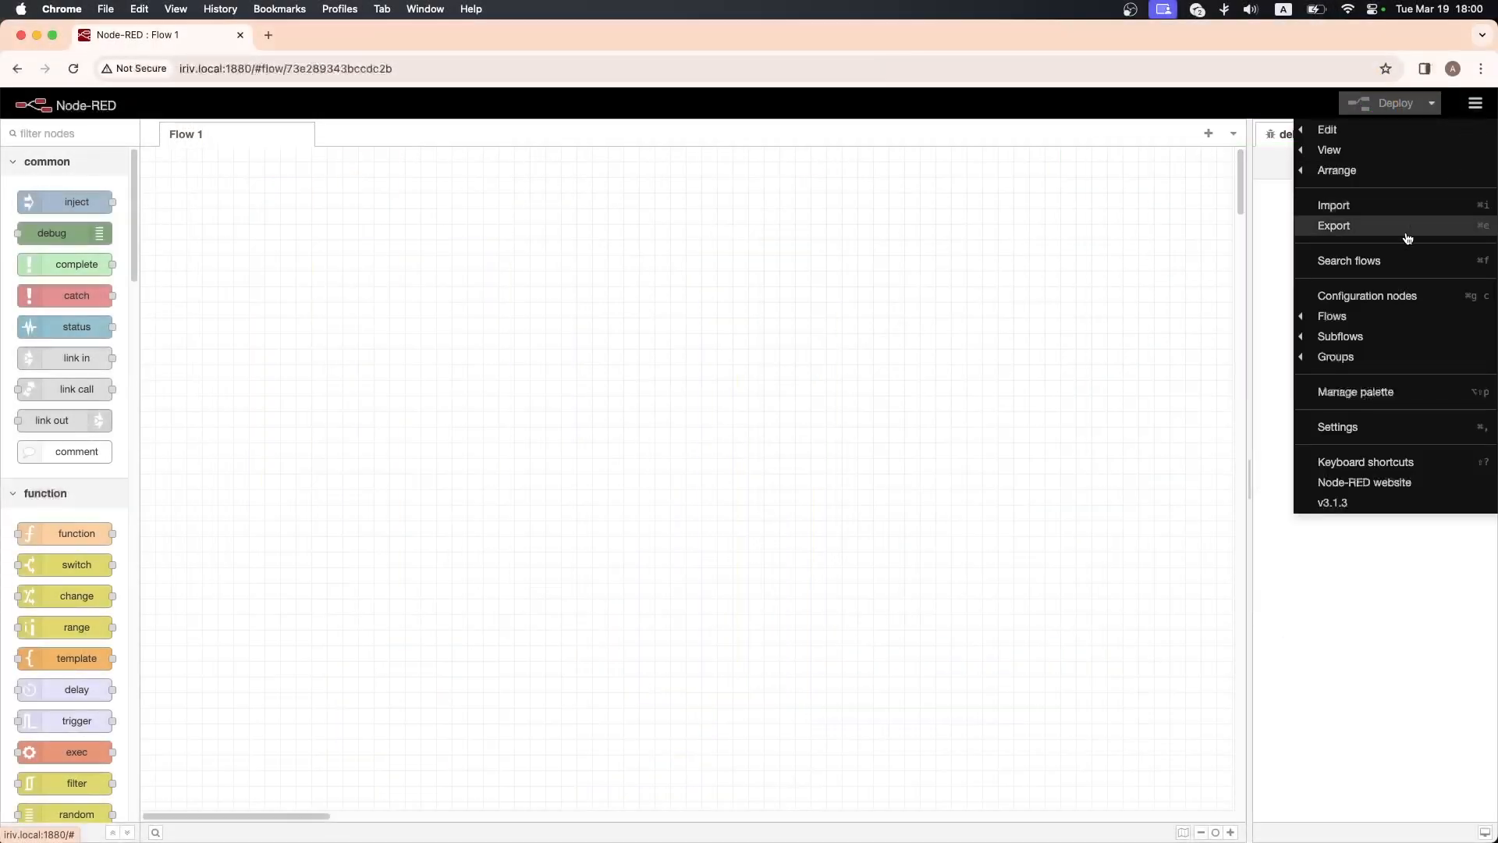
pyautogui.click(1355, 392)
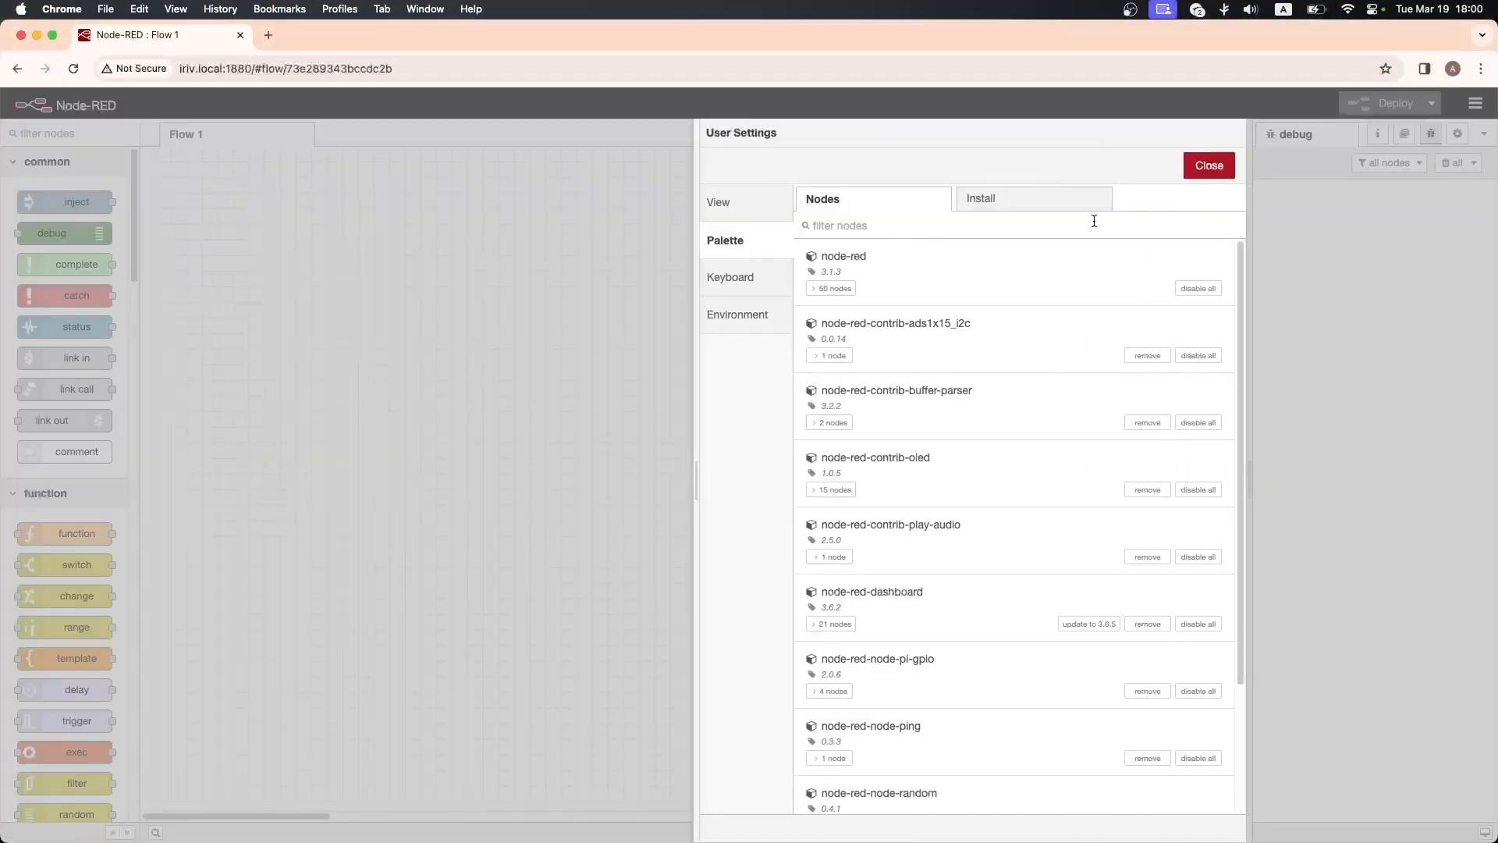
pyautogui.write('modbus')
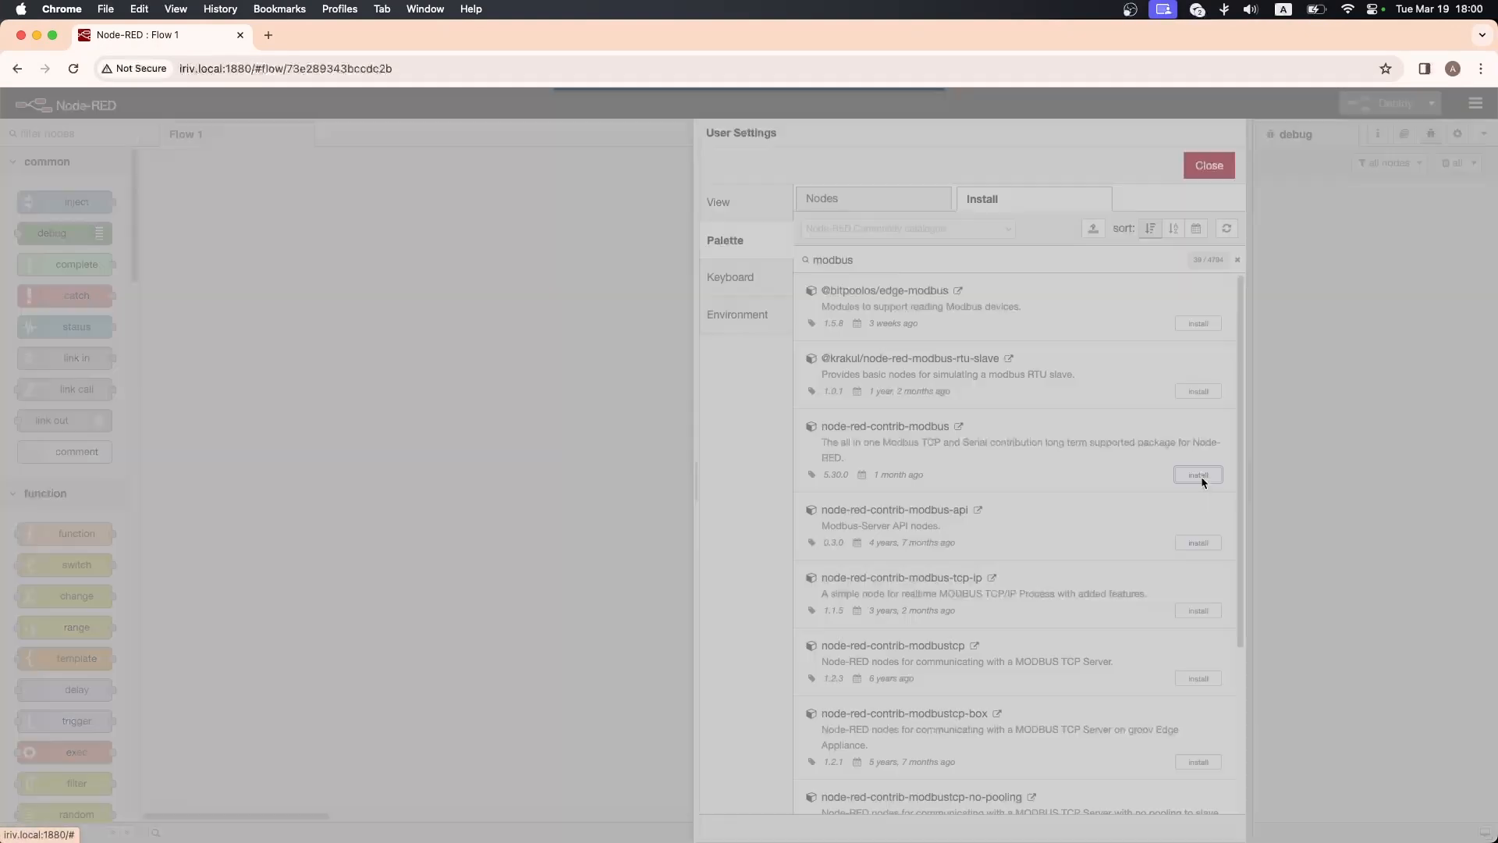
pyautogui.click(1199, 474)
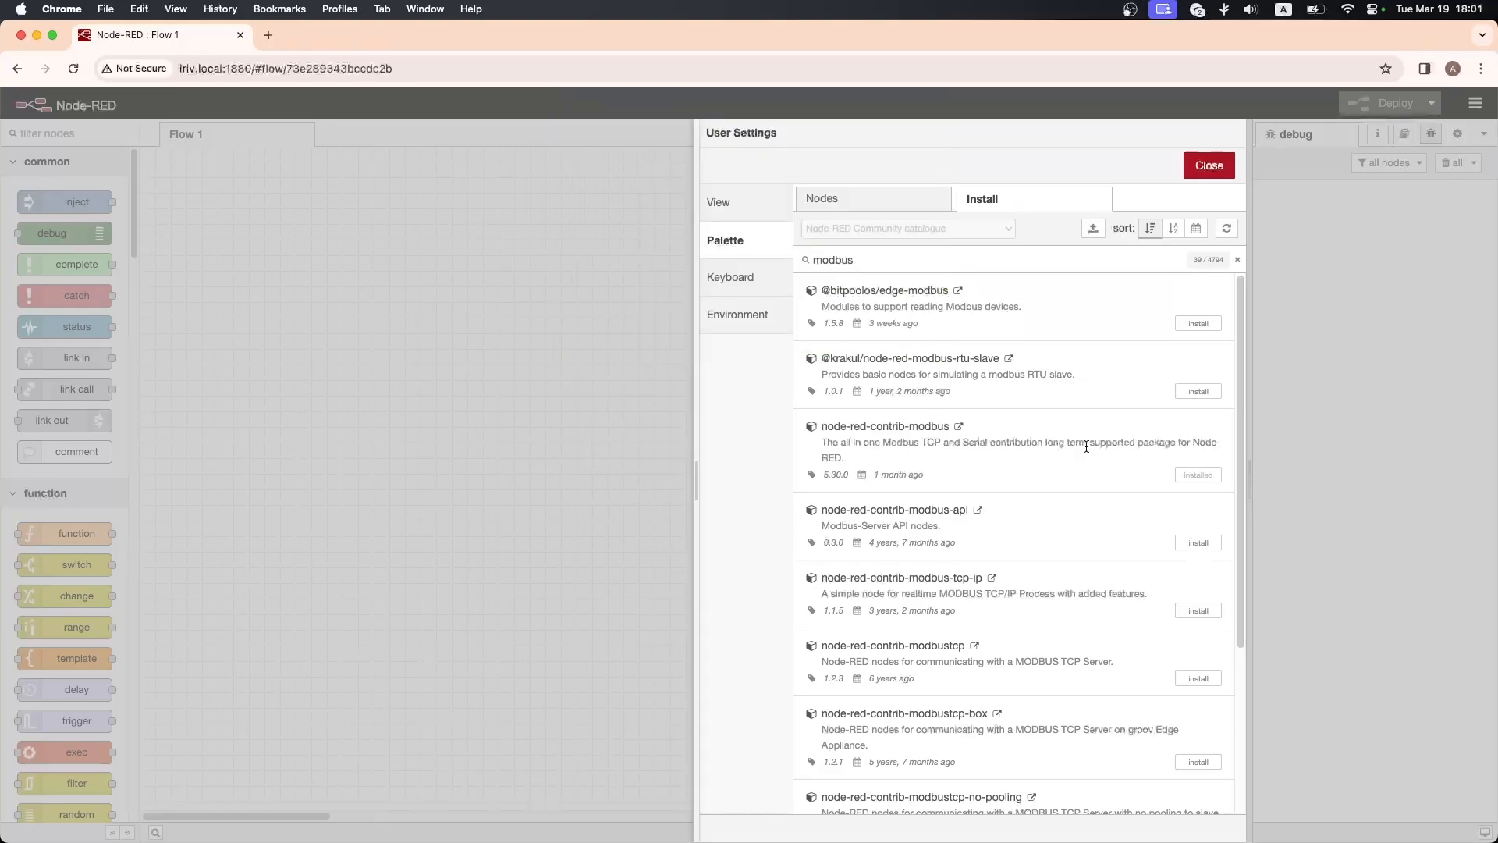
pyautogui.click(1207, 166)
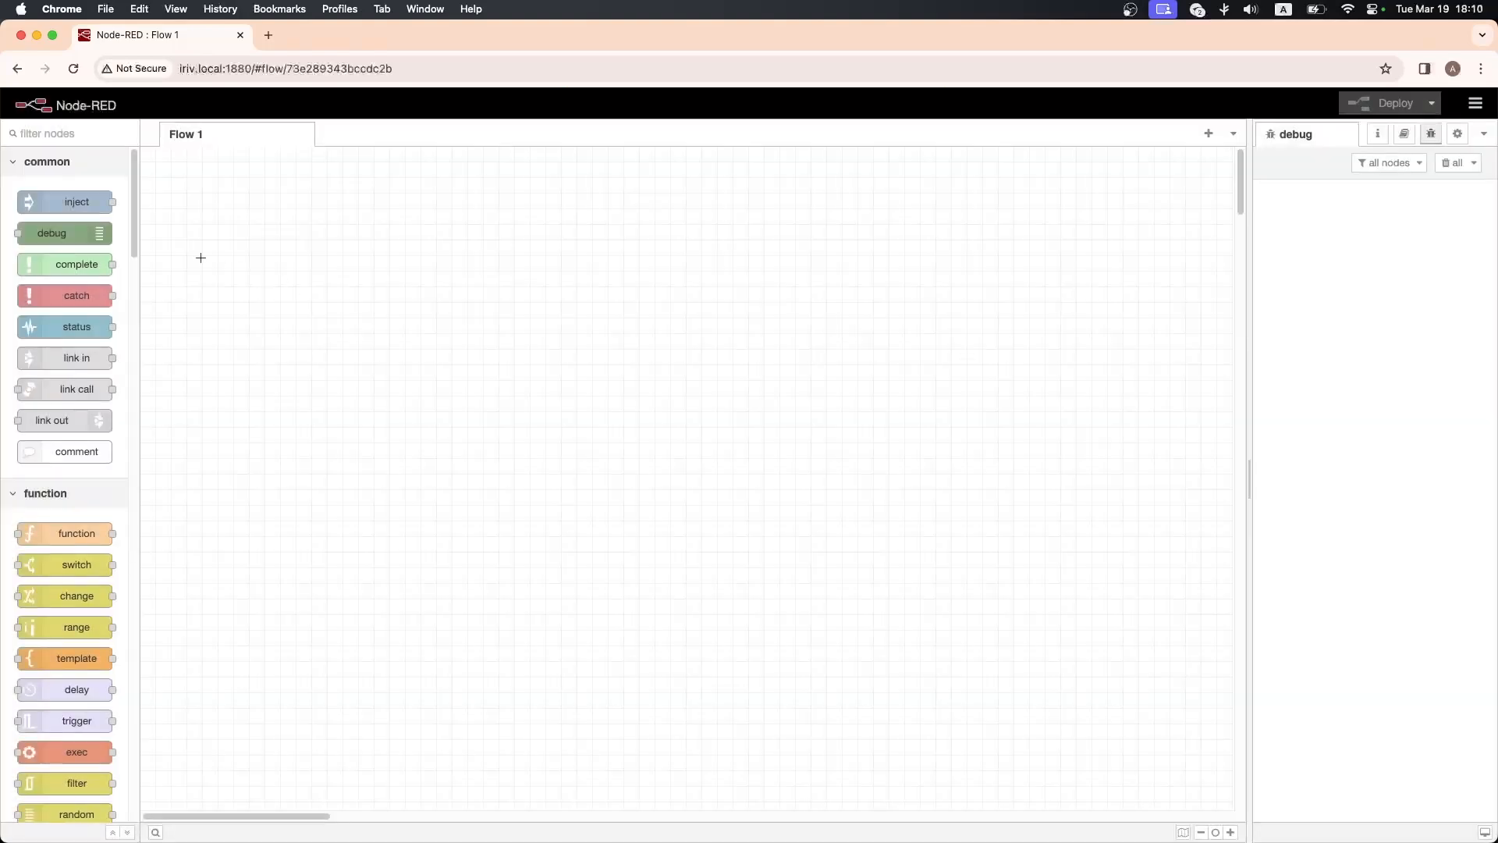
# - Place a repeating timestamp inject node, then bring in a Modbus Getter node
pyautogui.moveTo(76, 202); pyautogui.dragTo(291, 284)
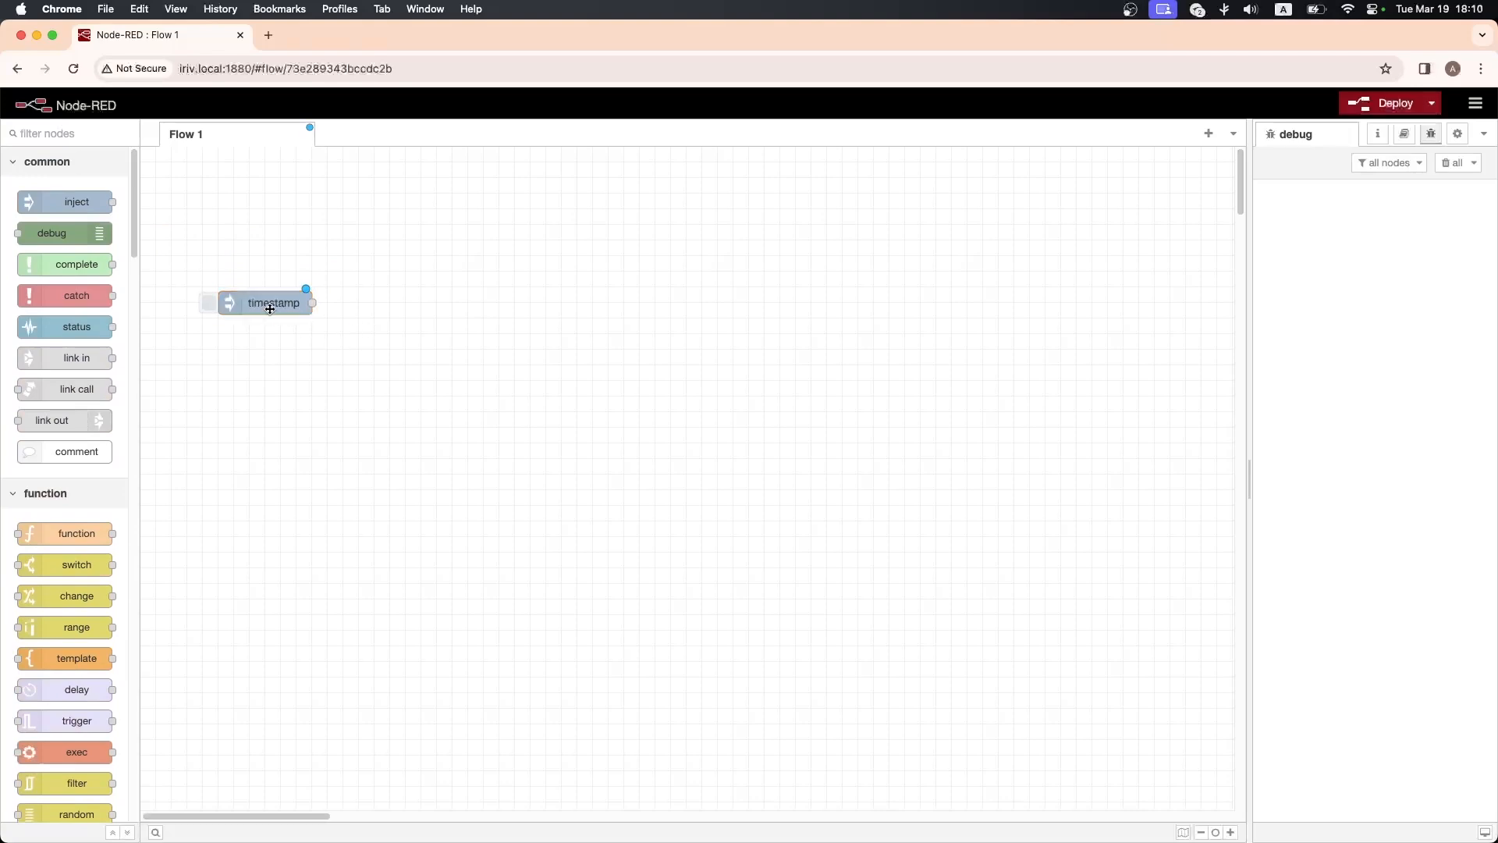
pyautogui.doubleClick(269, 303)
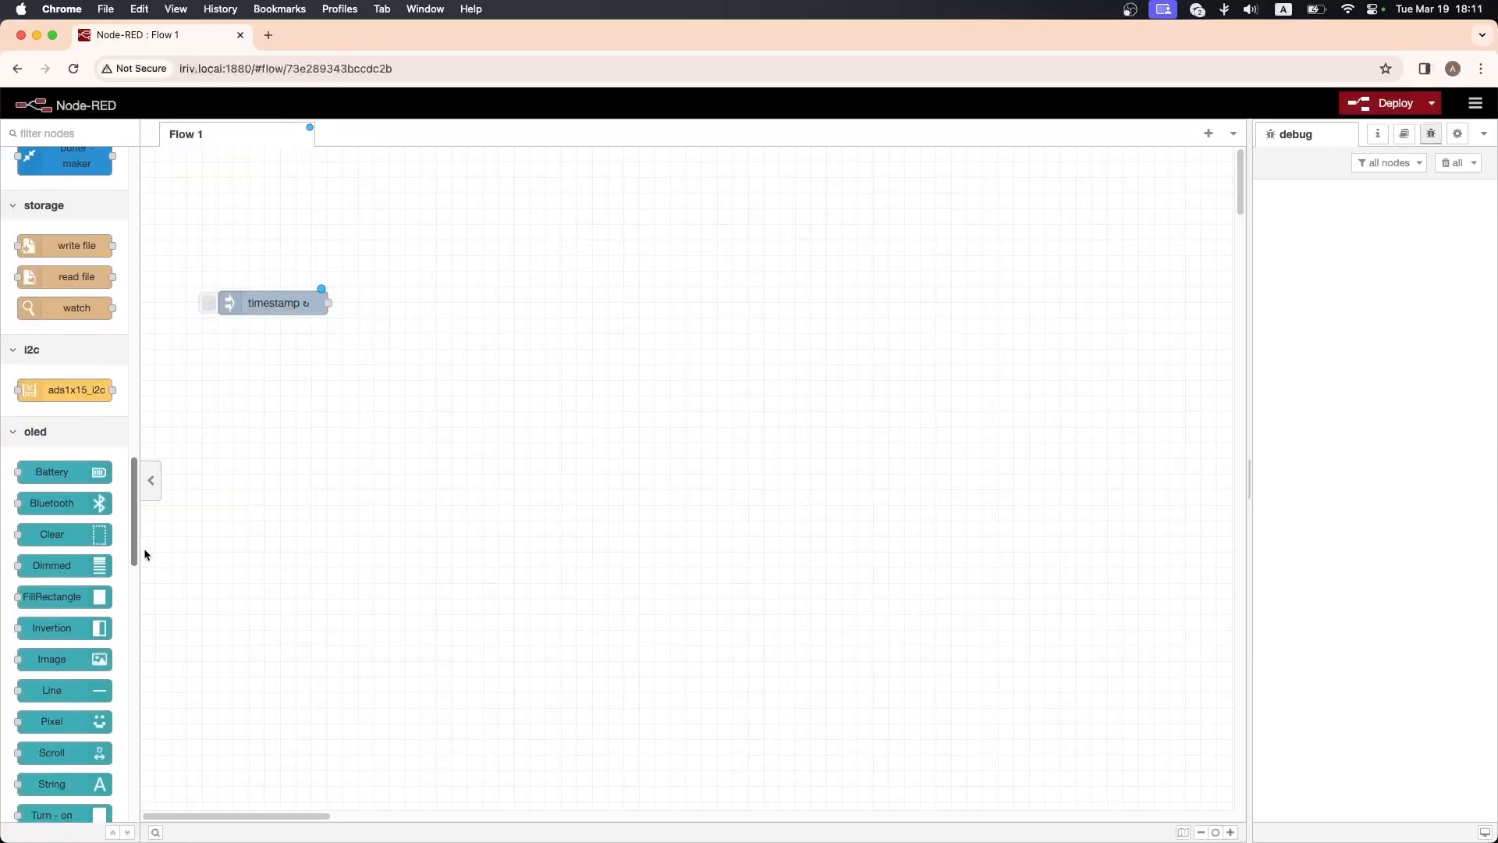
pyautogui.scroll(-3)
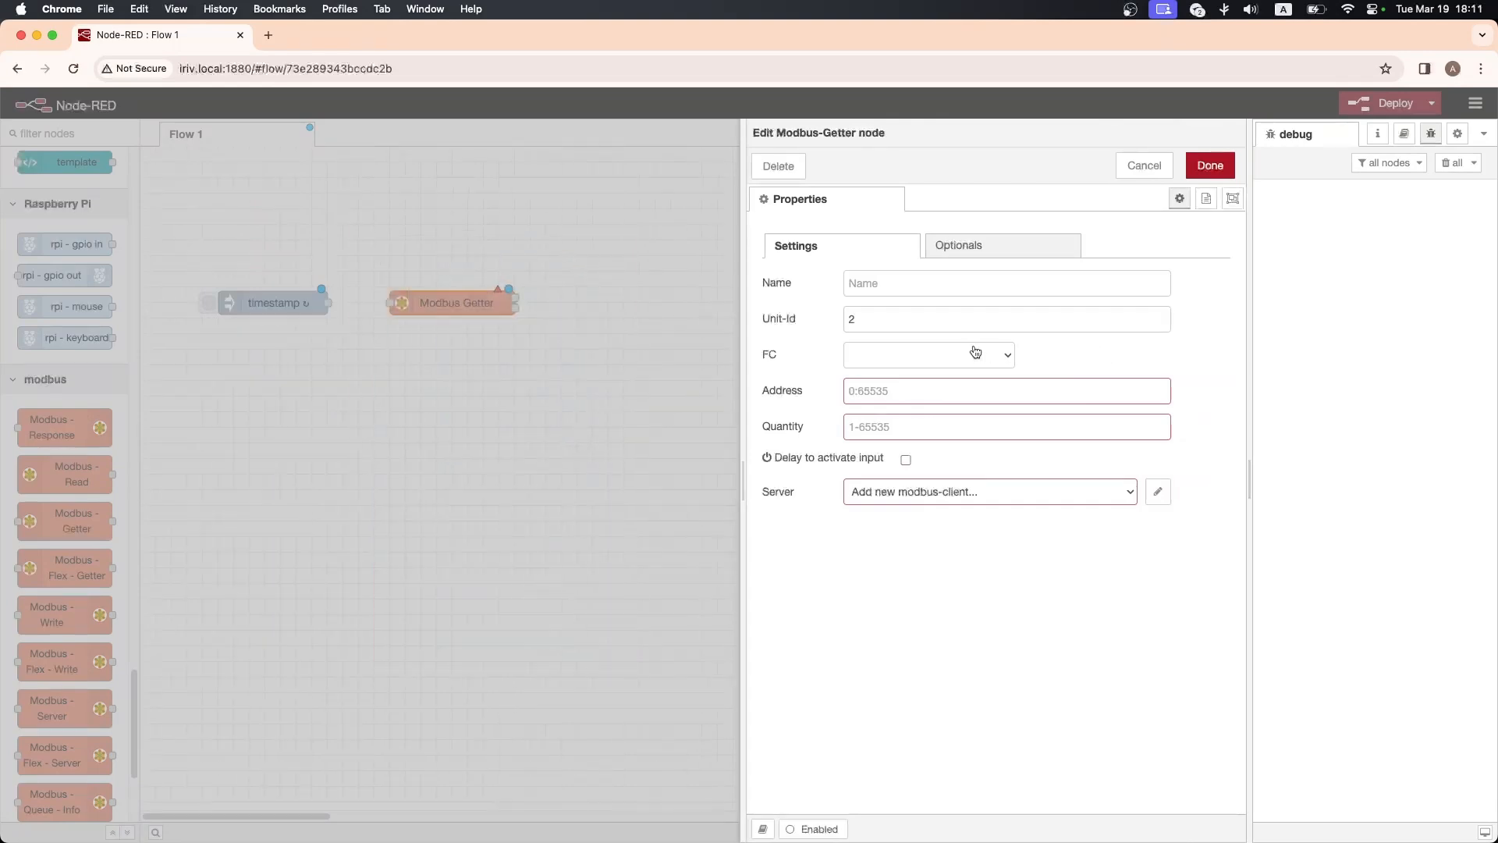
# - Set FC 3 Read Holding Registers, address 0, quantity 14, and start a new Modbus client
pyautogui.click(929, 354)
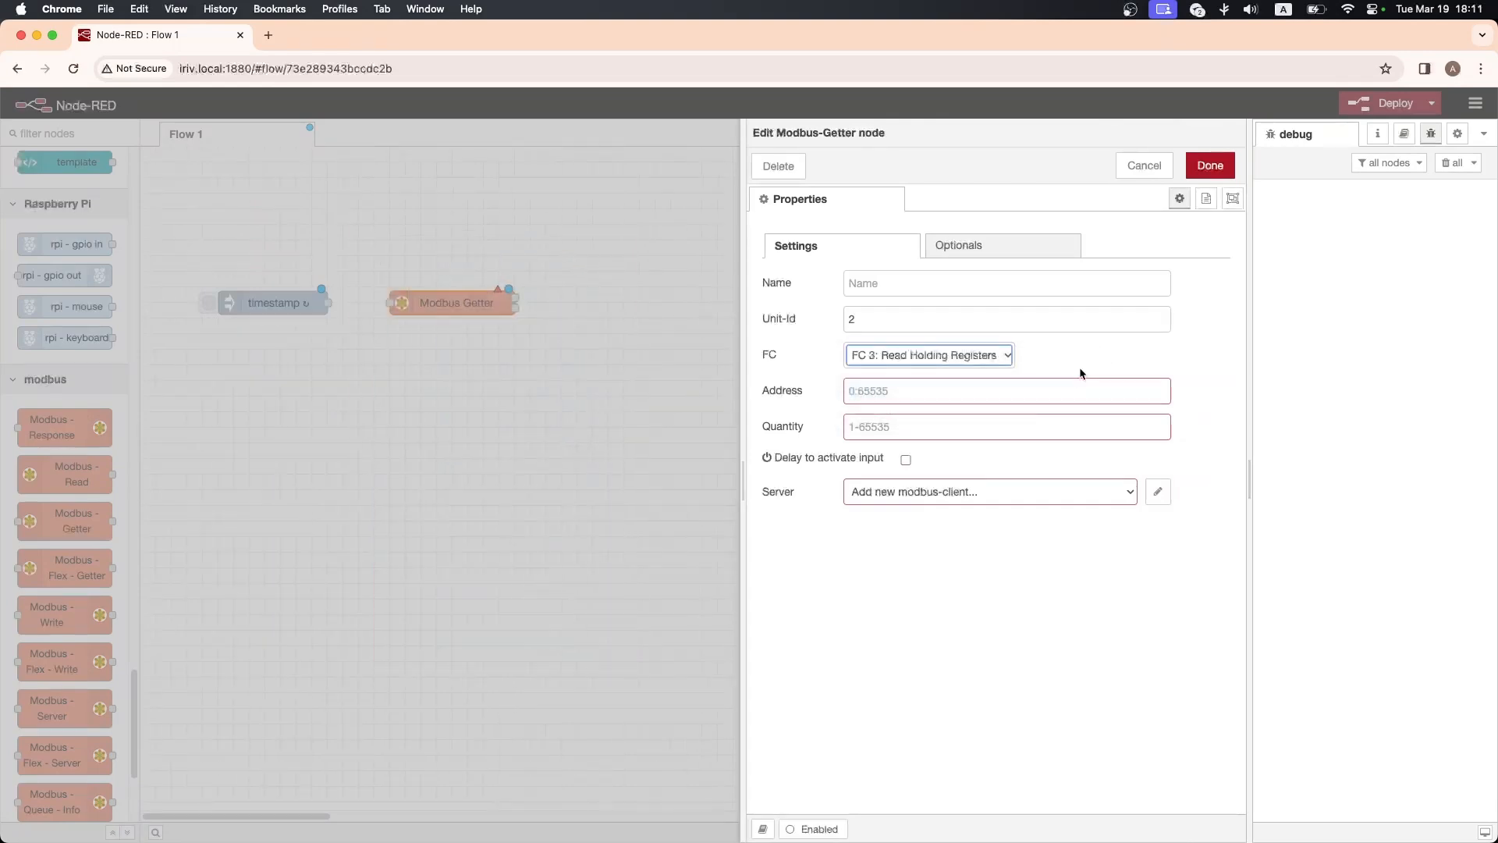
pyautogui.moveTo(1127, 359)
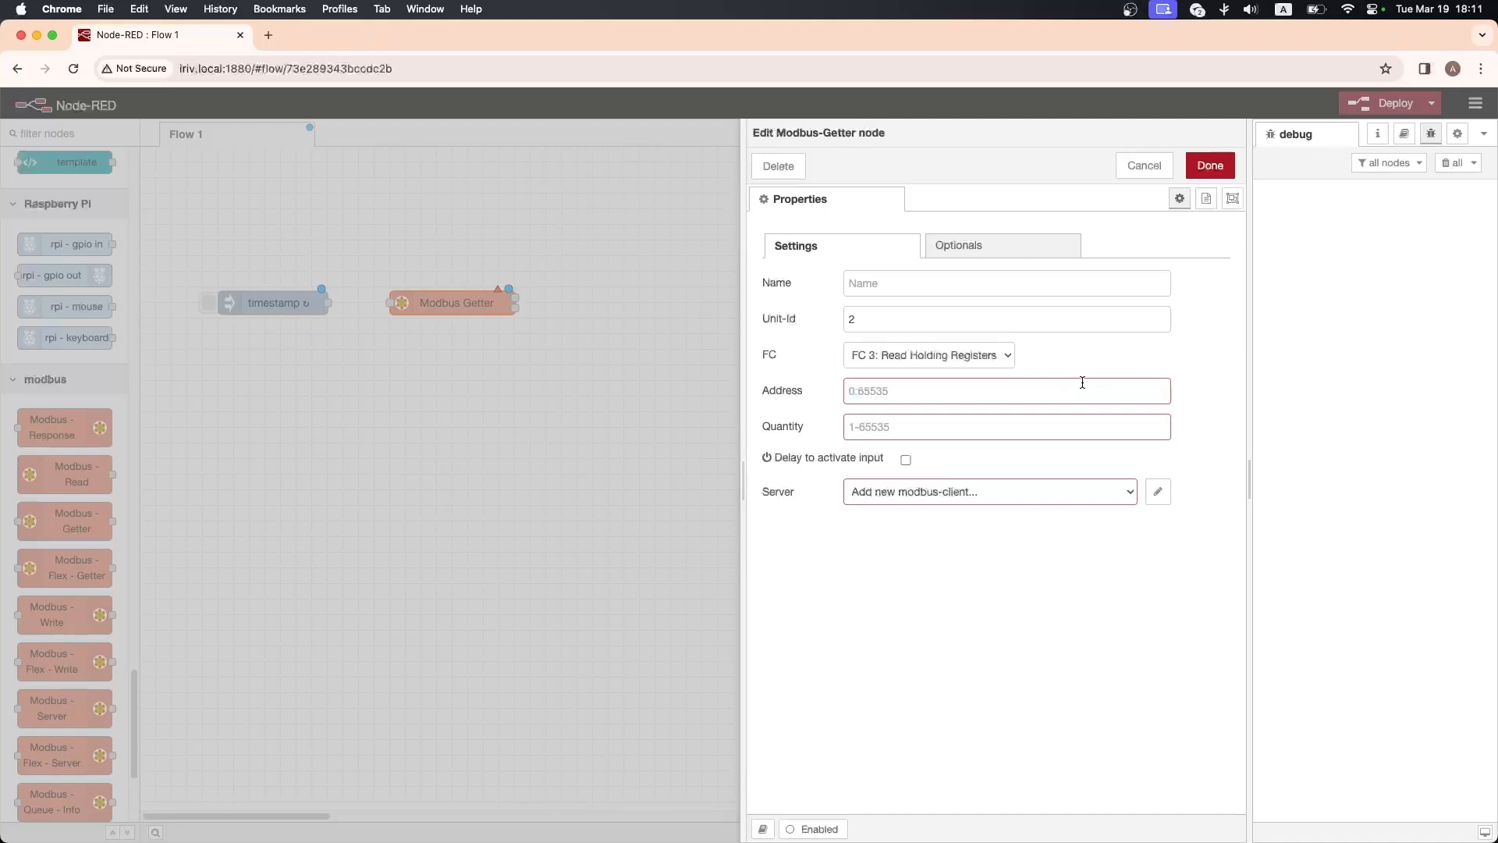
pyautogui.write('0')
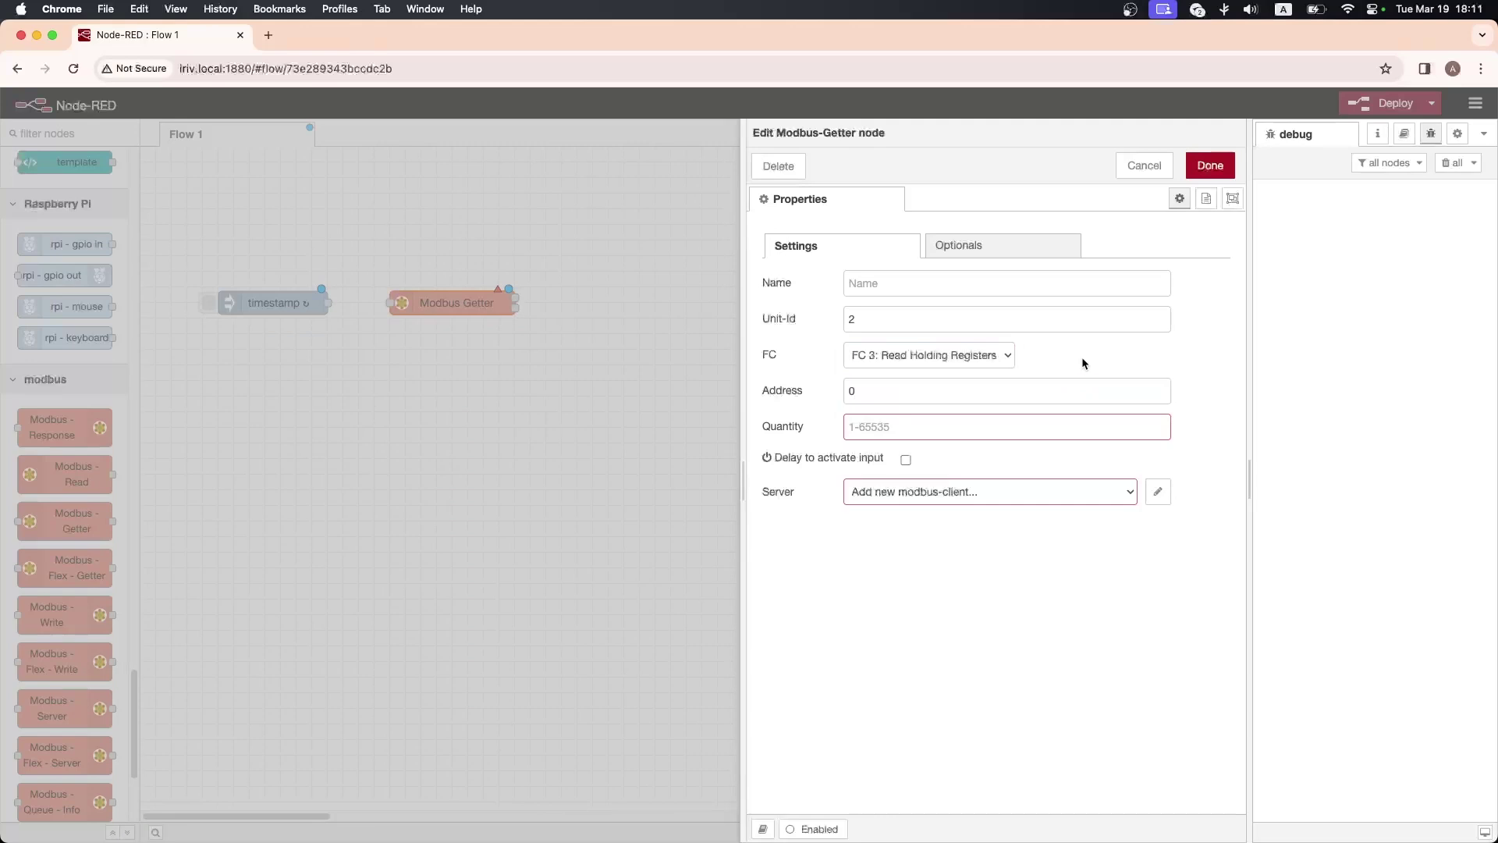
pyautogui.moveTo(1044, 379)
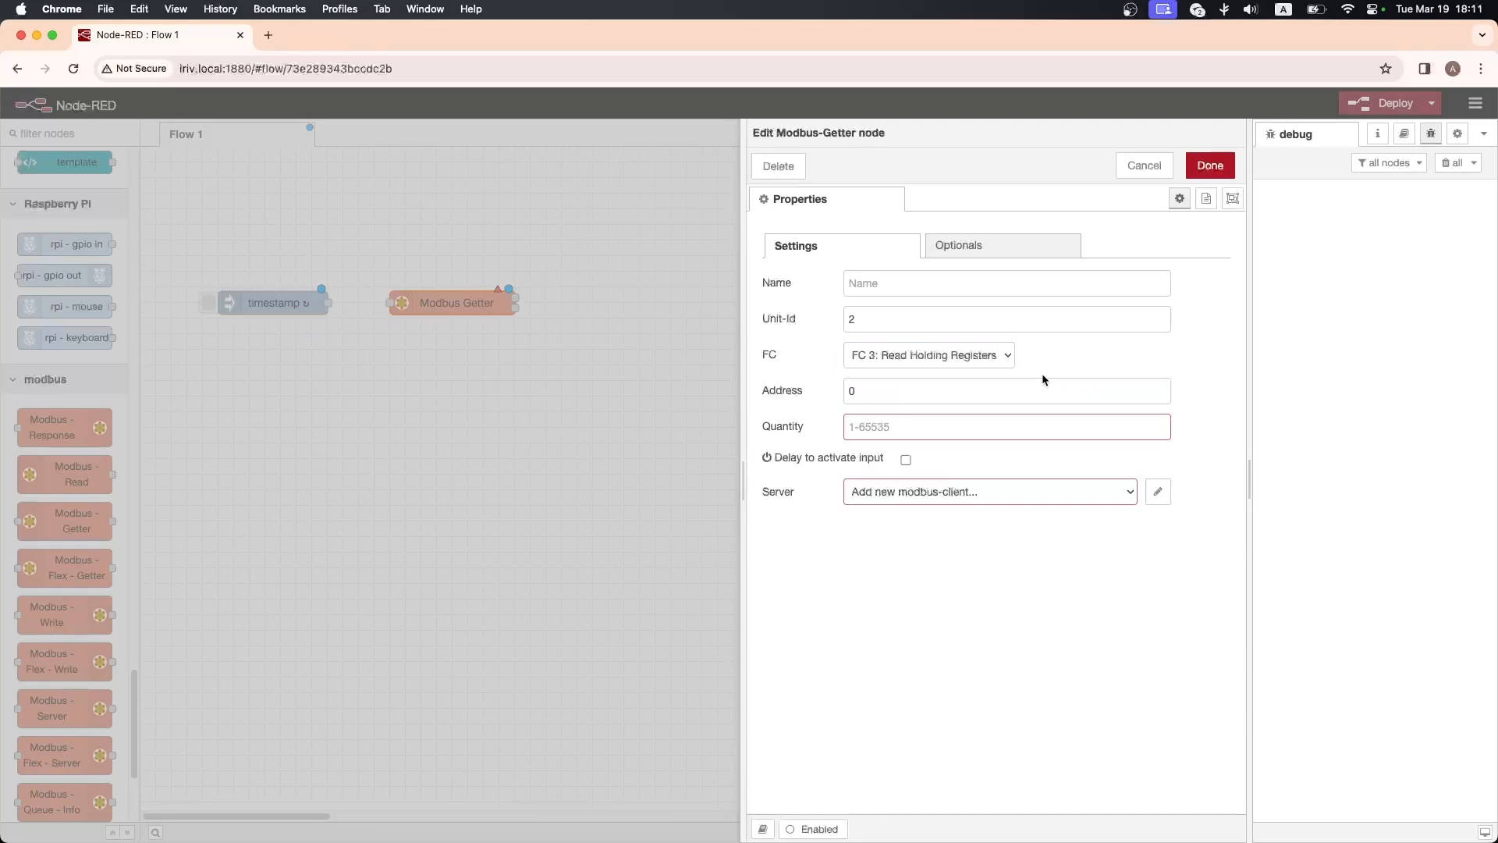
pyautogui.write('1')
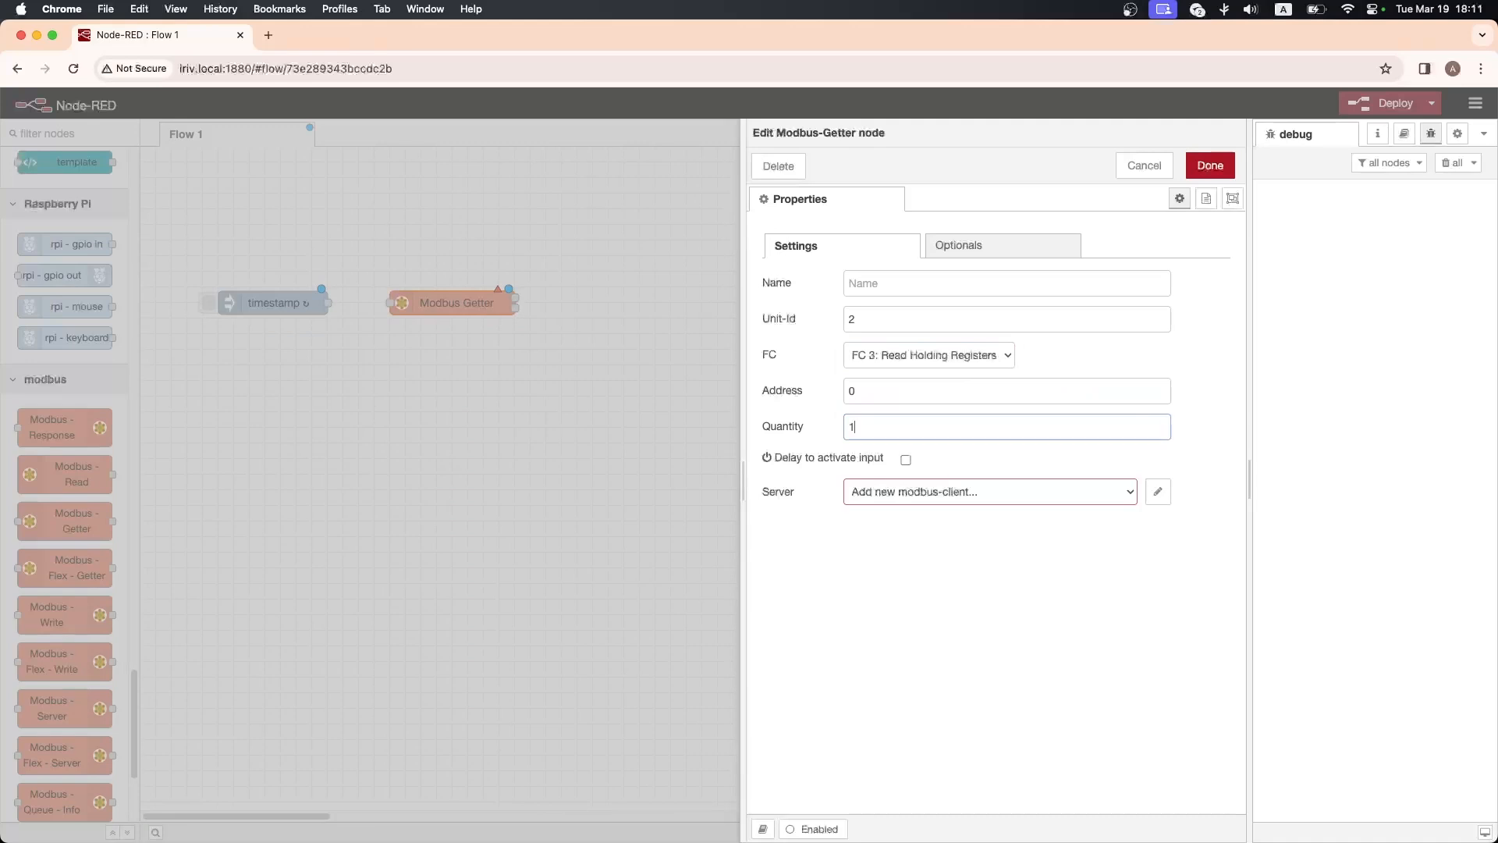
pyautogui.write('4')
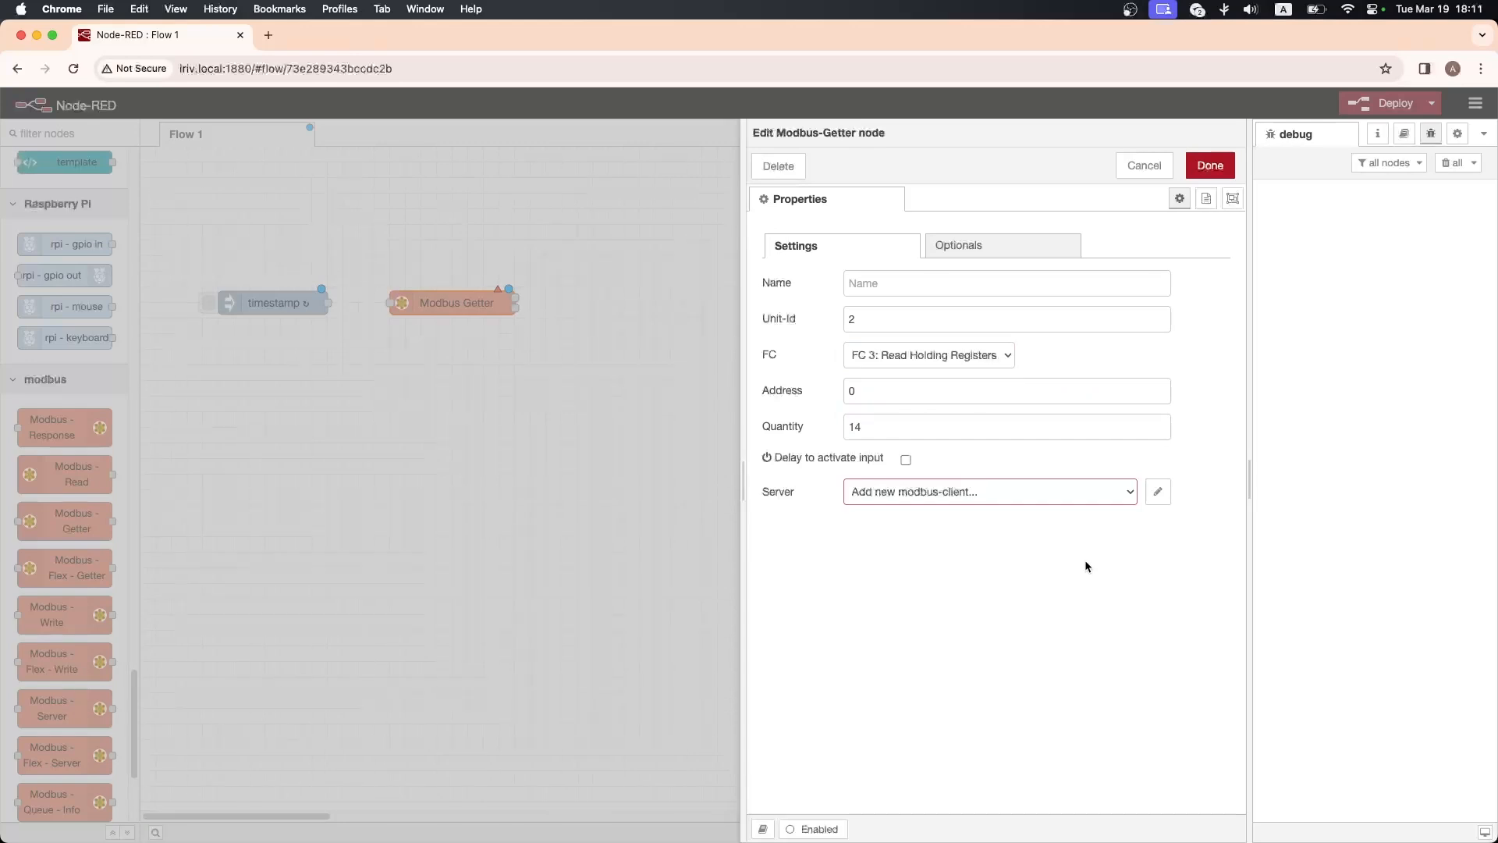
pyautogui.click(1158, 492)
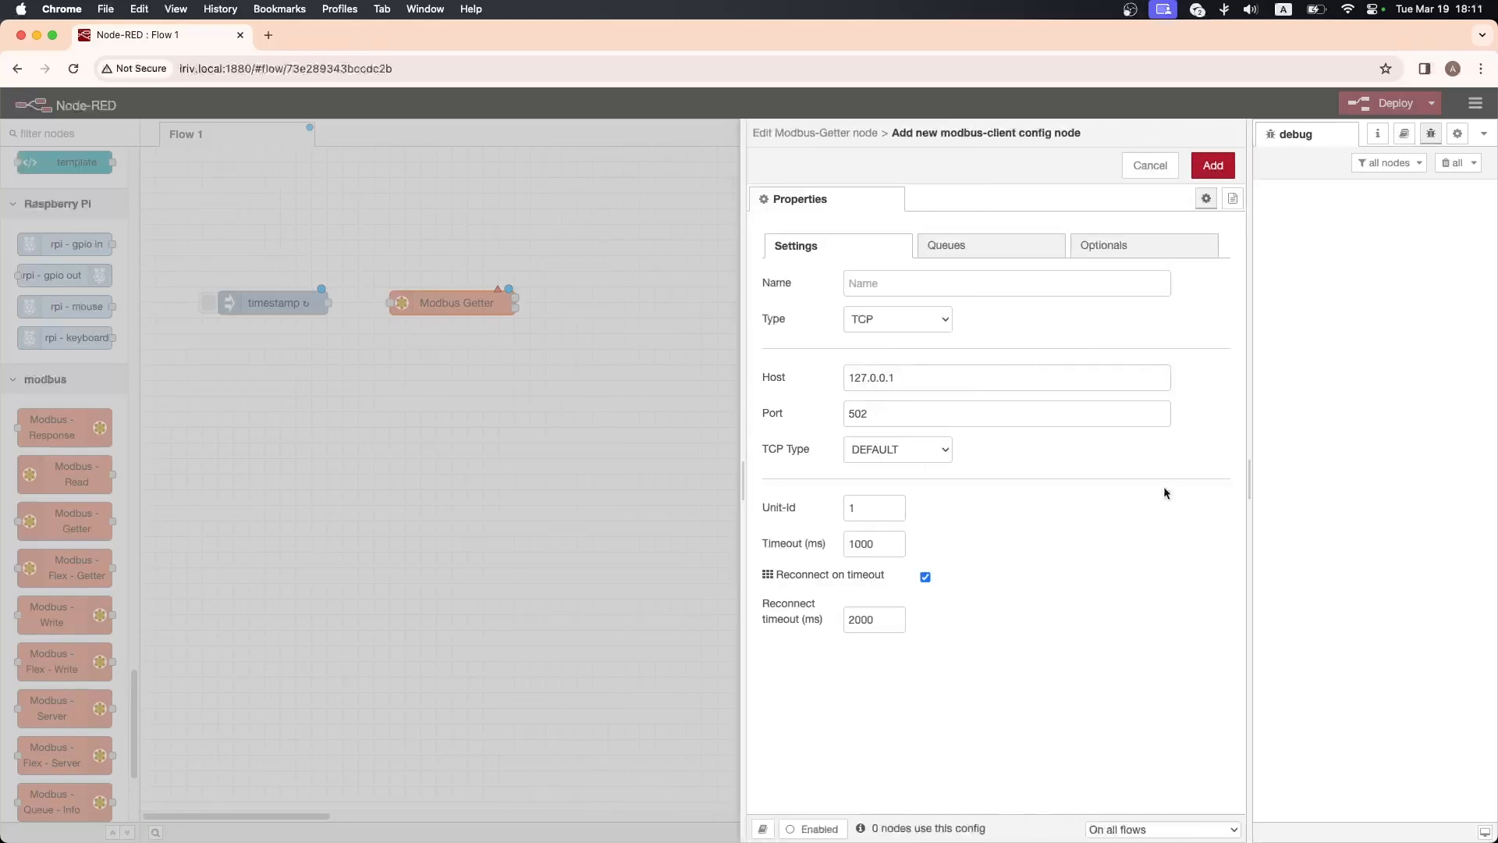
# - Configure a Serial RTU client on /dev/ttyACM0 with Unit-Id 2
pyautogui.click(897, 318)
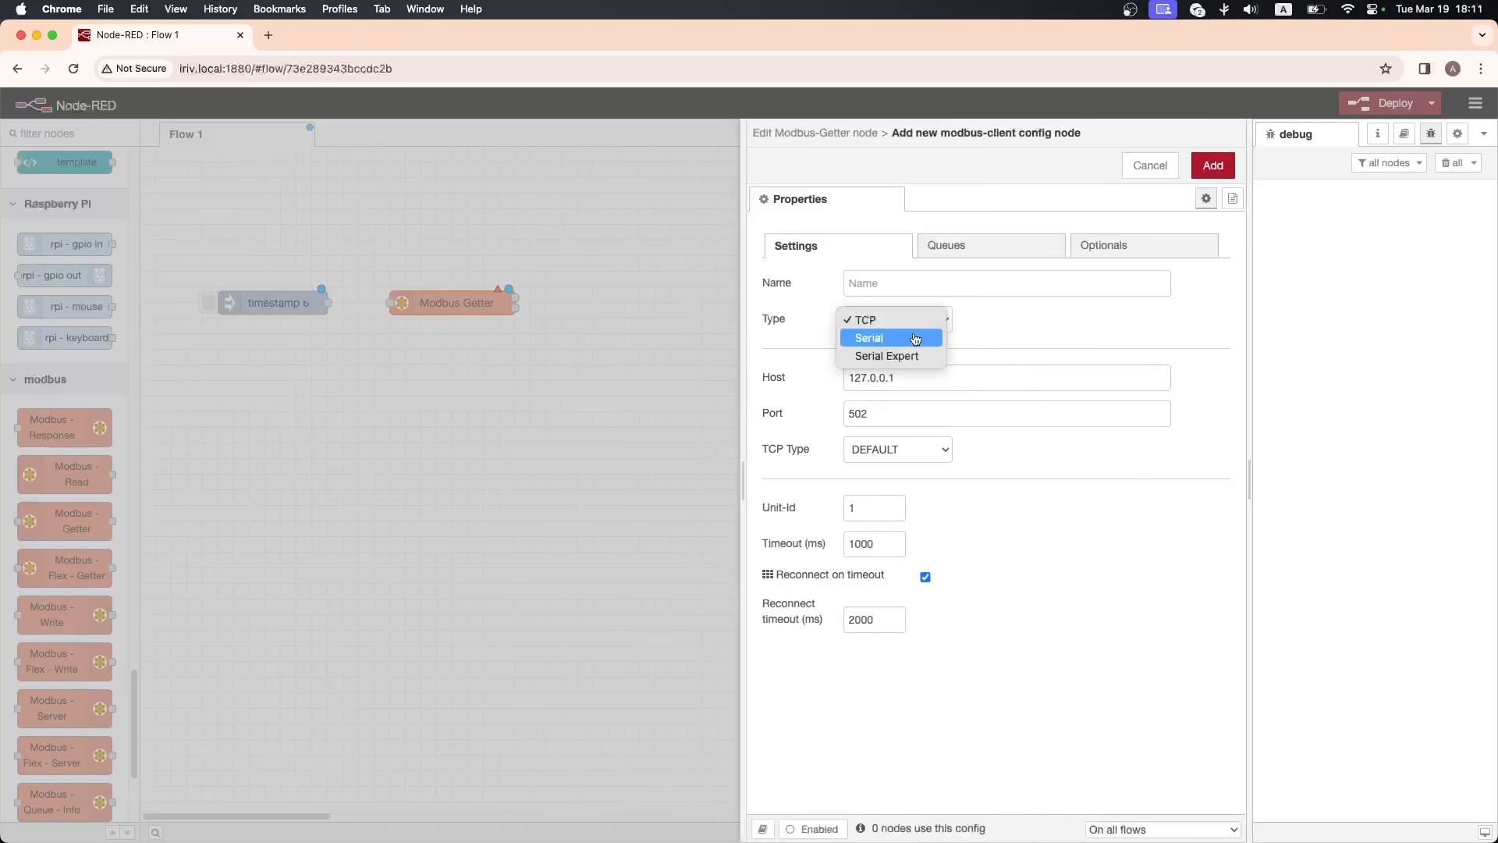
pyautogui.click(868, 337)
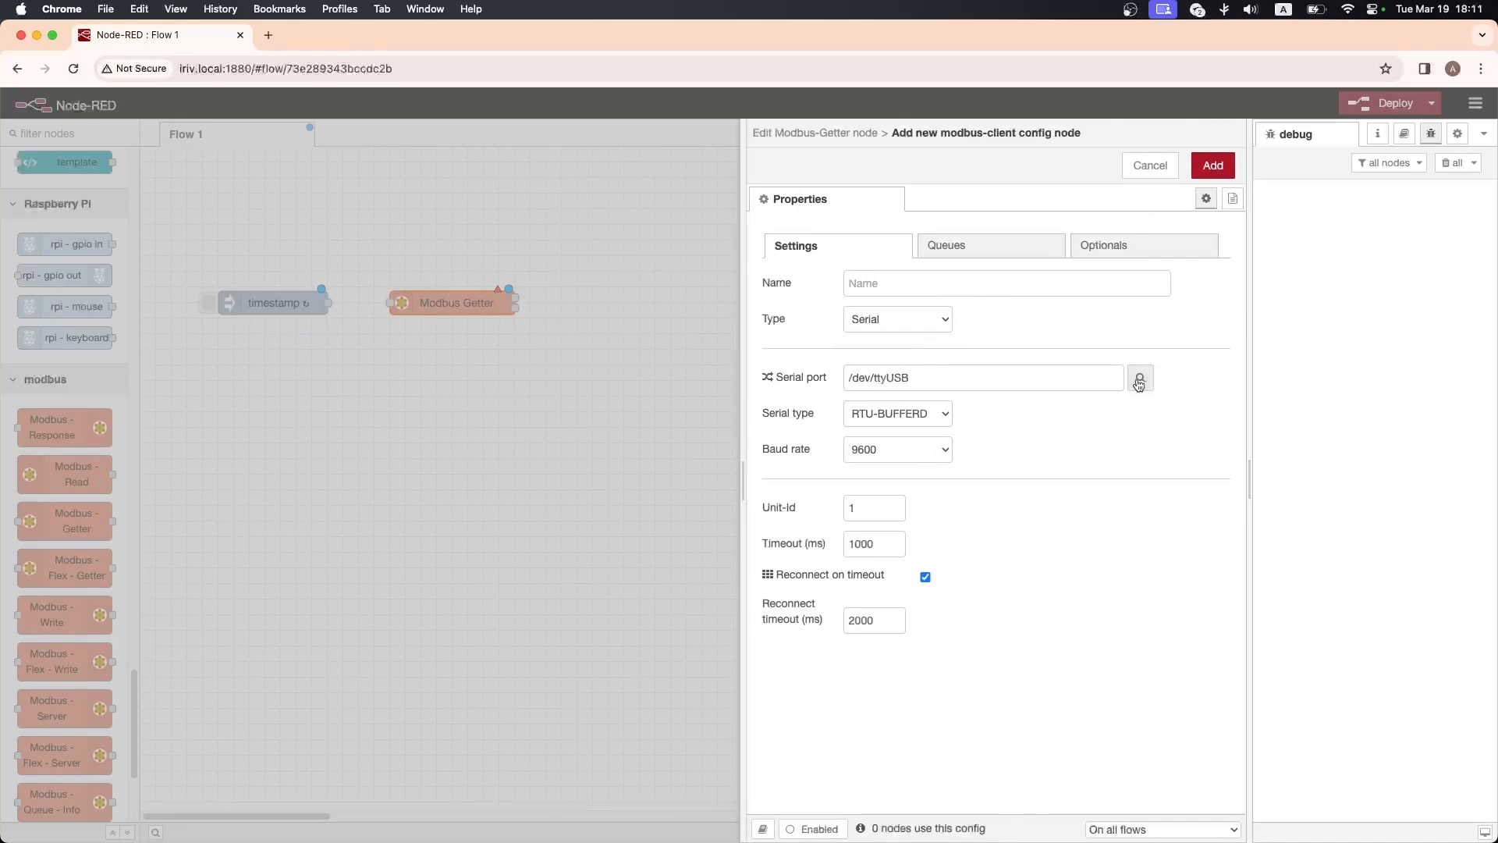
pyautogui.click(1139, 378)
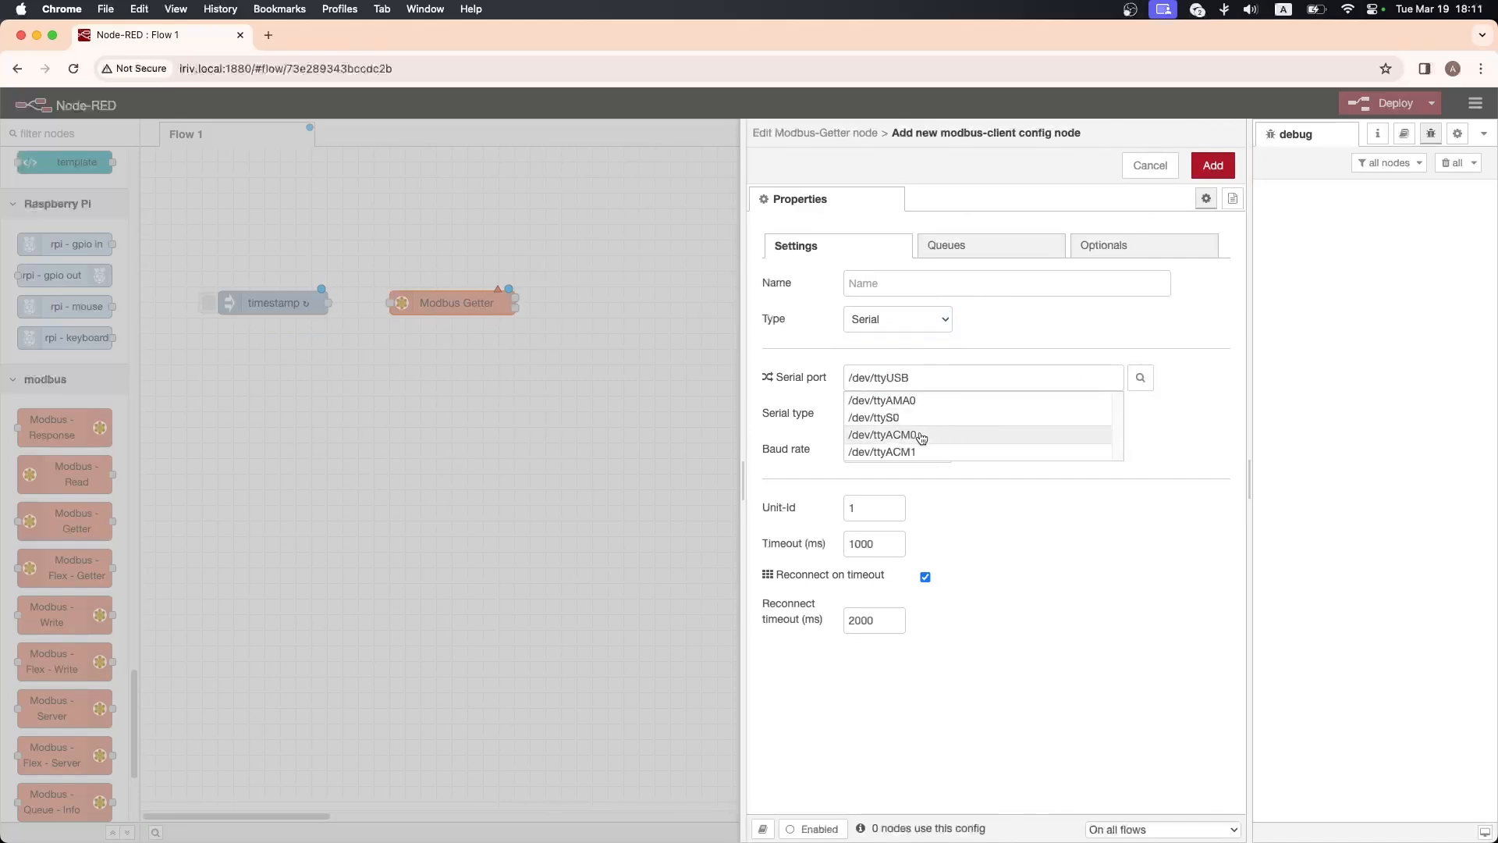
pyautogui.click(882, 434)
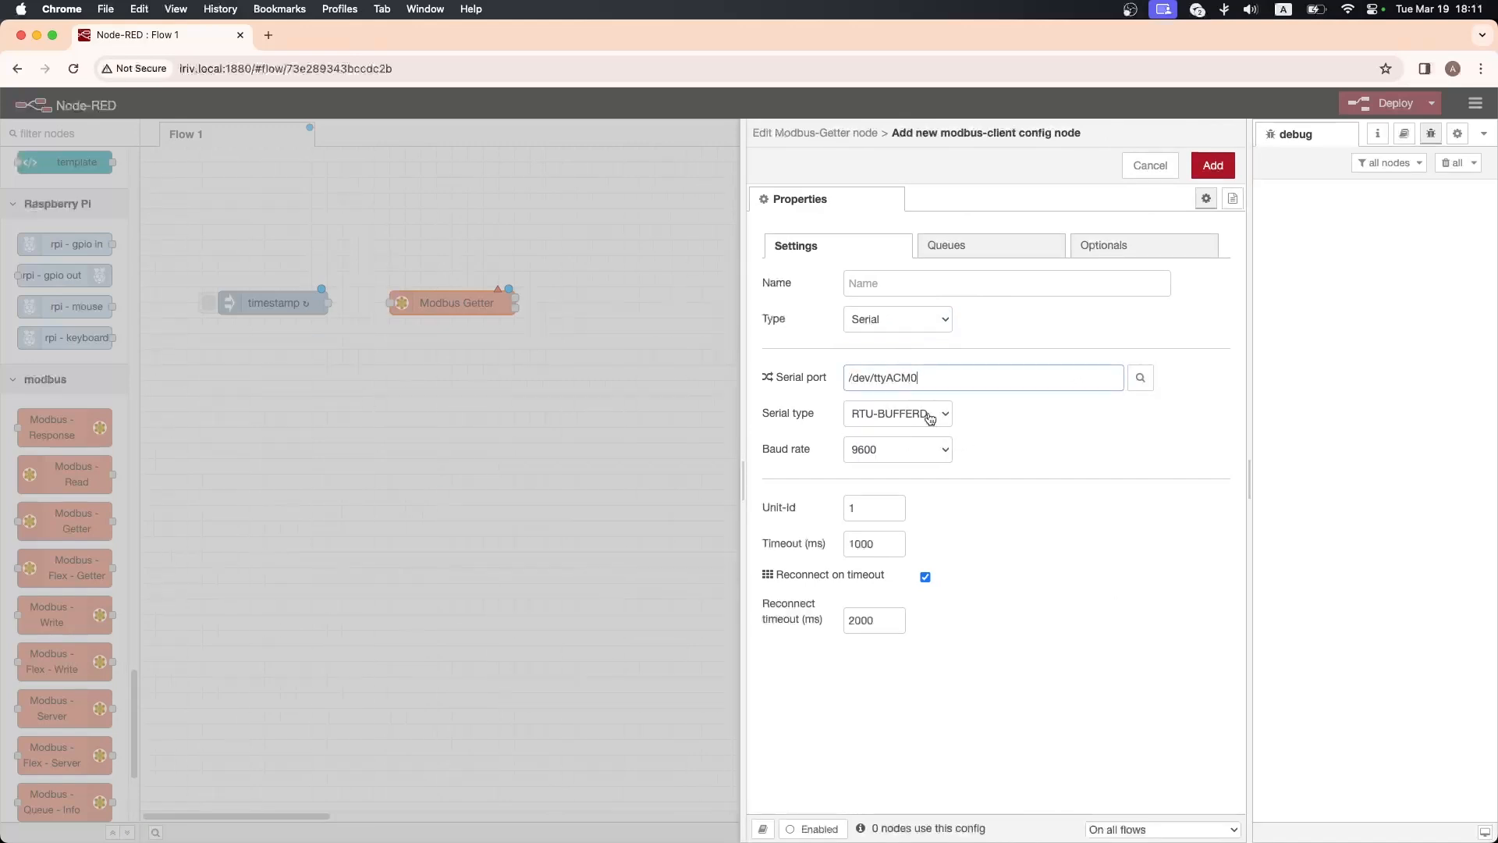
pyautogui.click(897, 412)
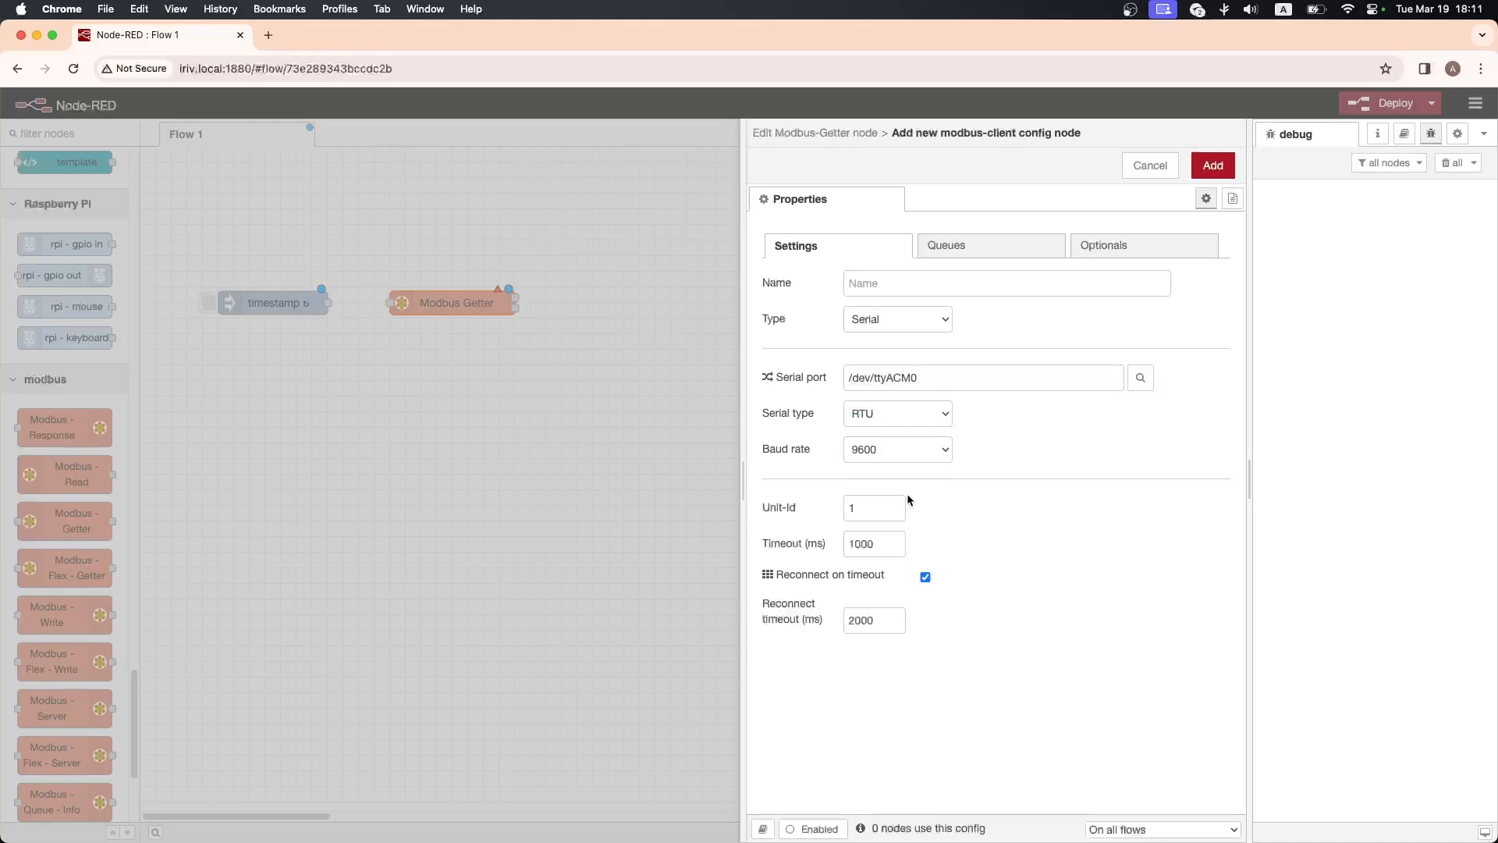
pyautogui.write('2')
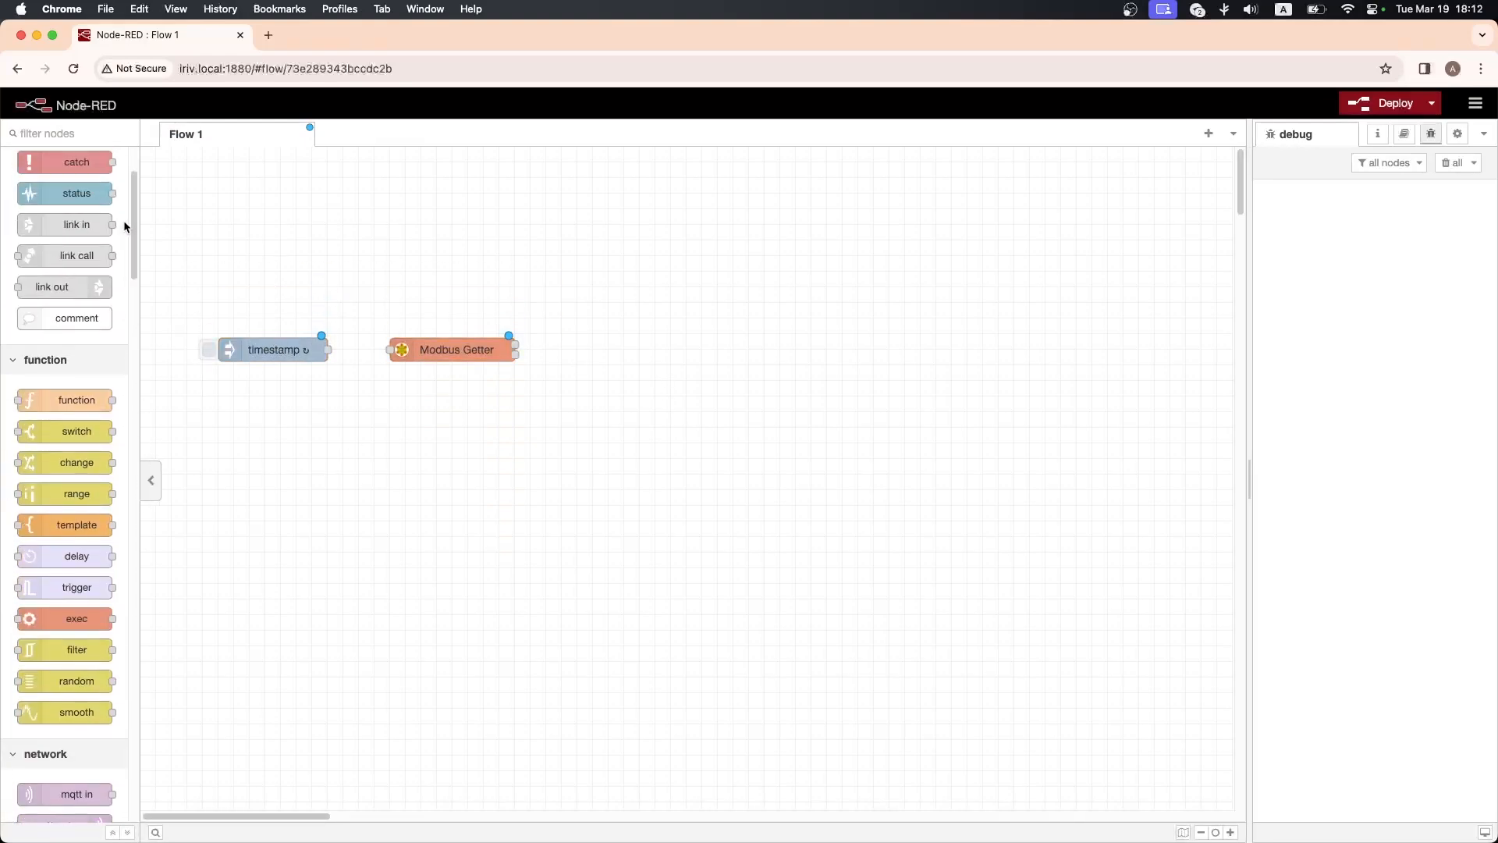
# - Create function node Voltage returning msg.payload[11] / 10.0 and save it
pyautogui.moveTo(75, 399); pyautogui.dragTo(640, 270)
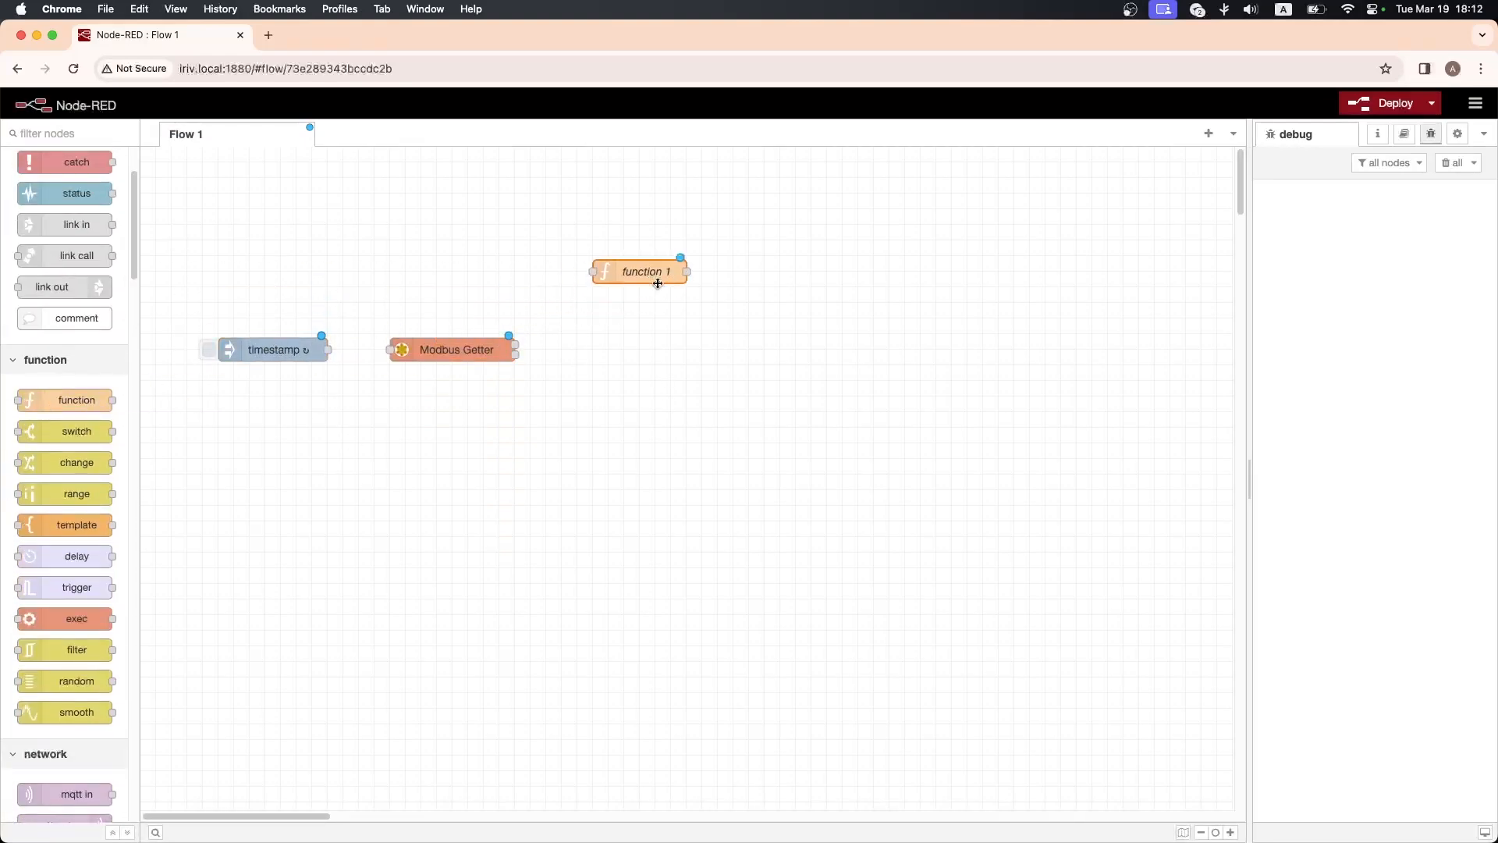
pyautogui.doubleClick(640, 271)
pyautogui.write('Voltage')
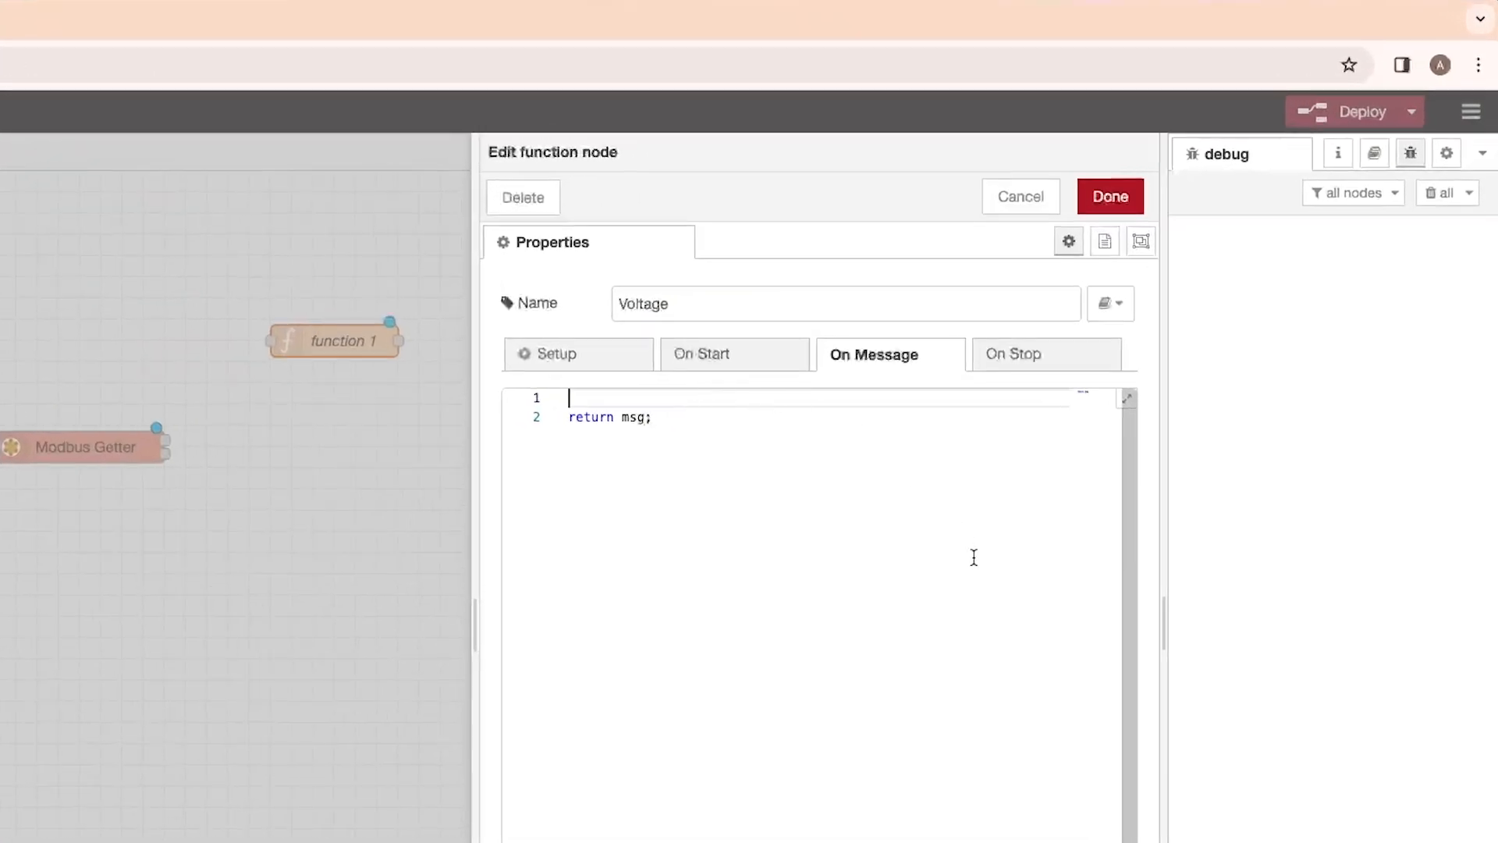
pyautogui.write('var msg = {}')
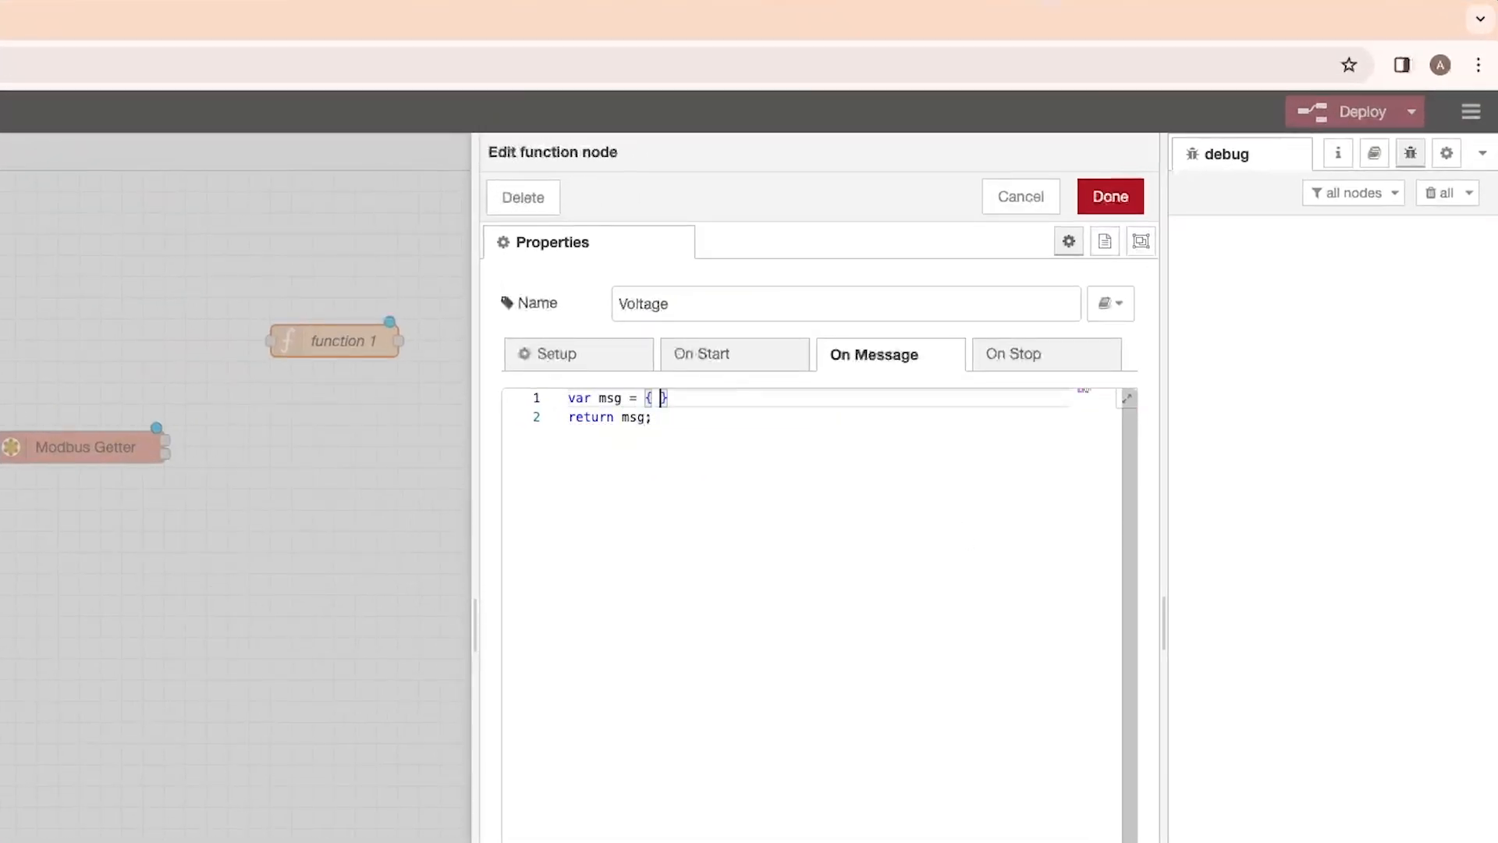
pyautogui.write('payload: msg.payload[11] / 10.0')
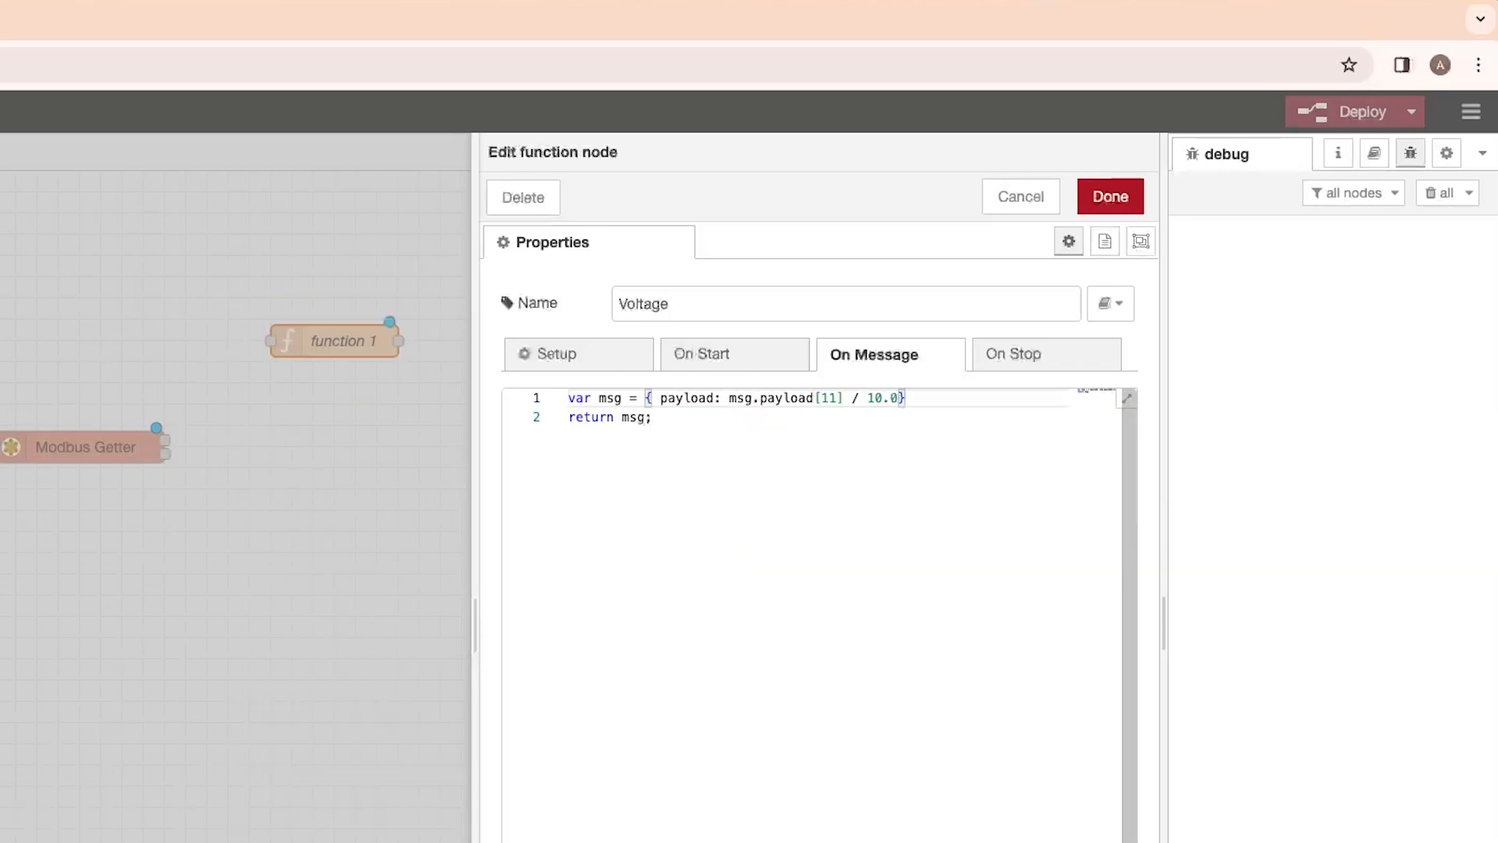
pyautogui.write('};')
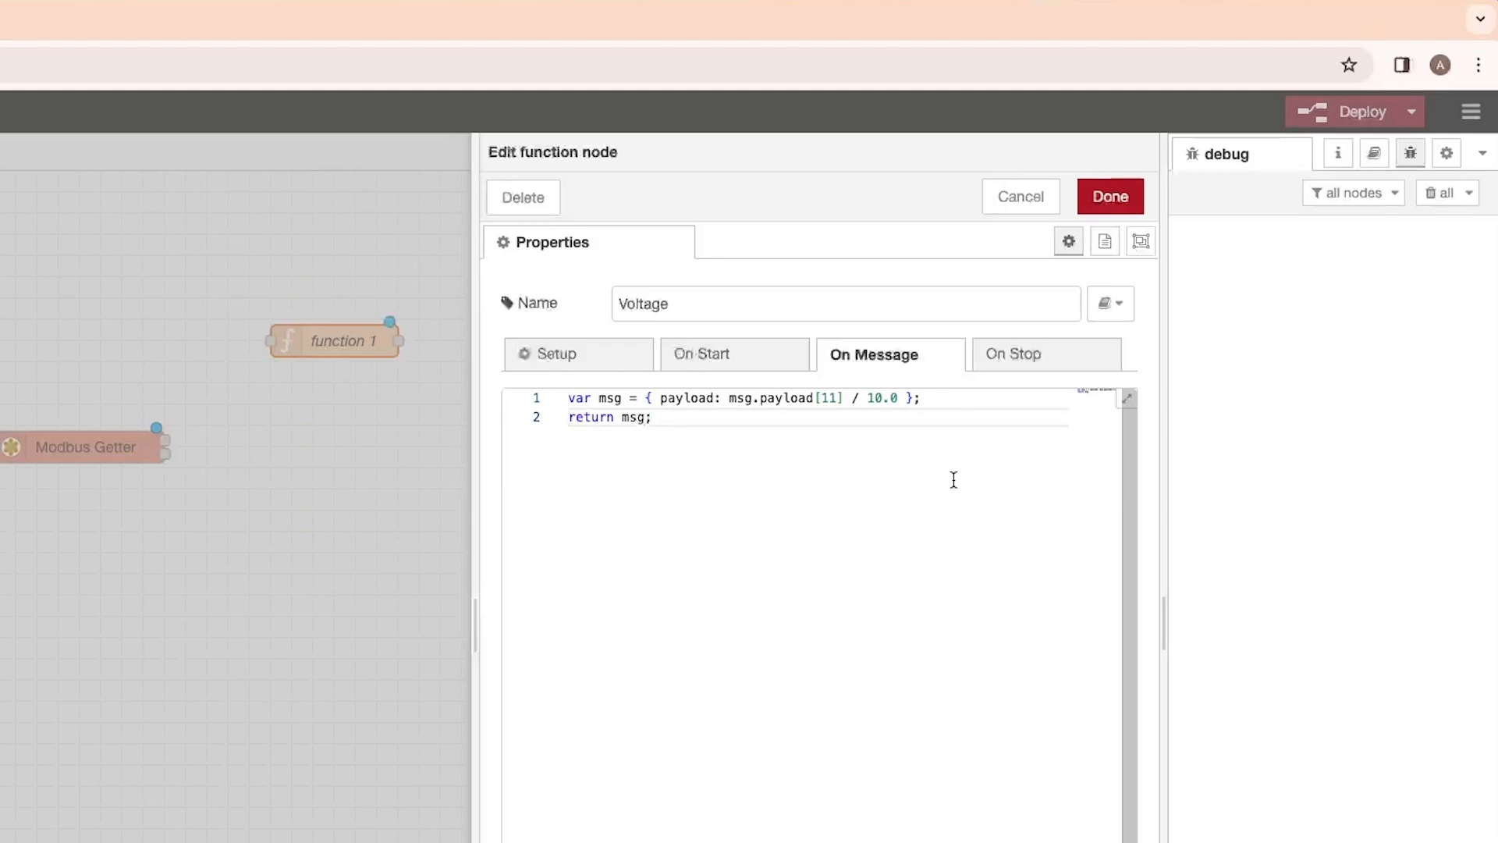
pyautogui.click(1110, 197)
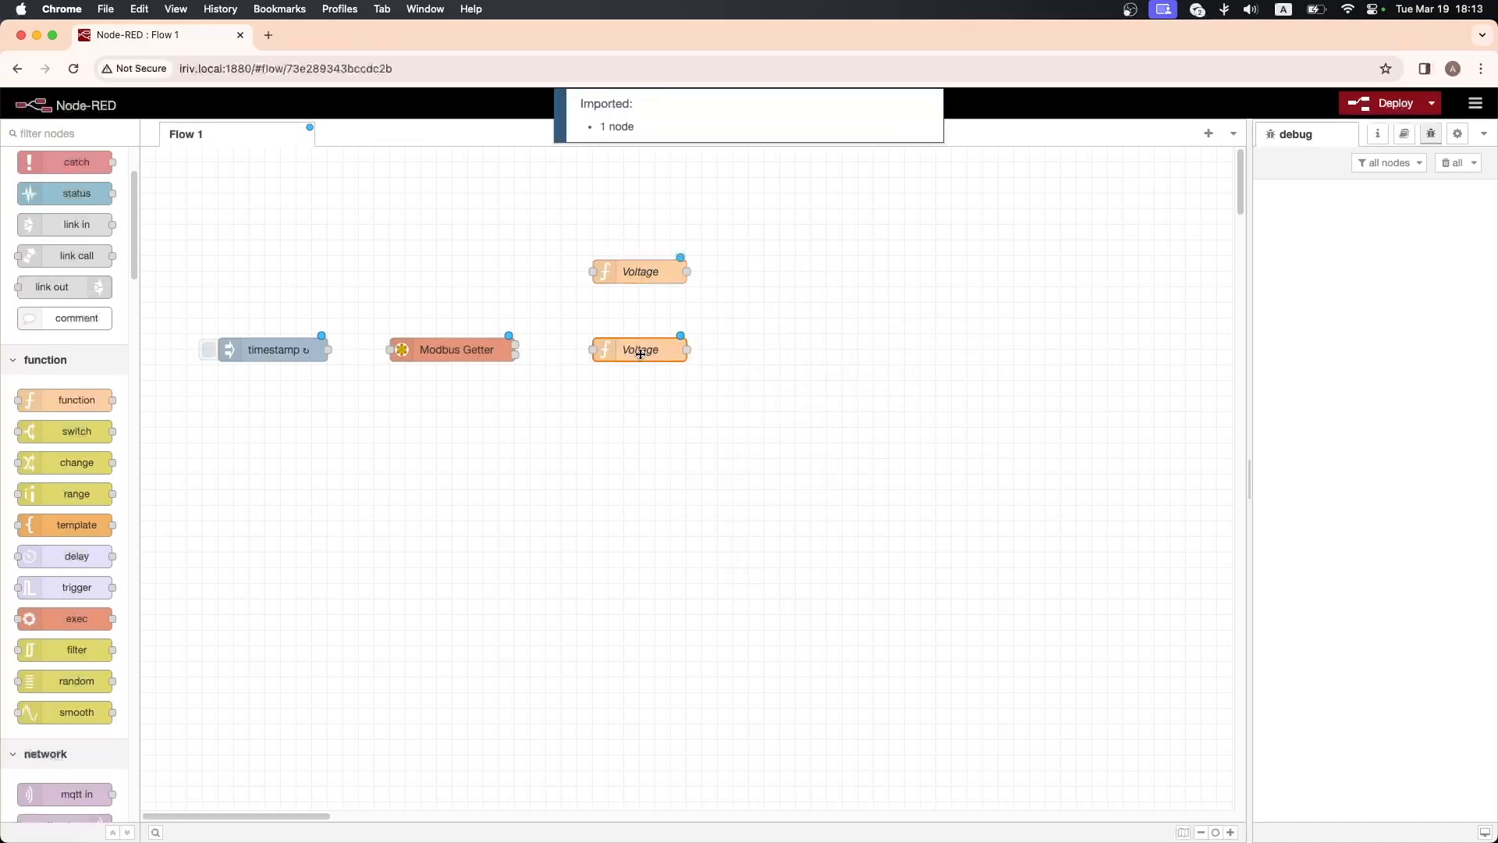
# - Rename the copied function node to Current and confirm it
pyautogui.doubleClick(640, 350)
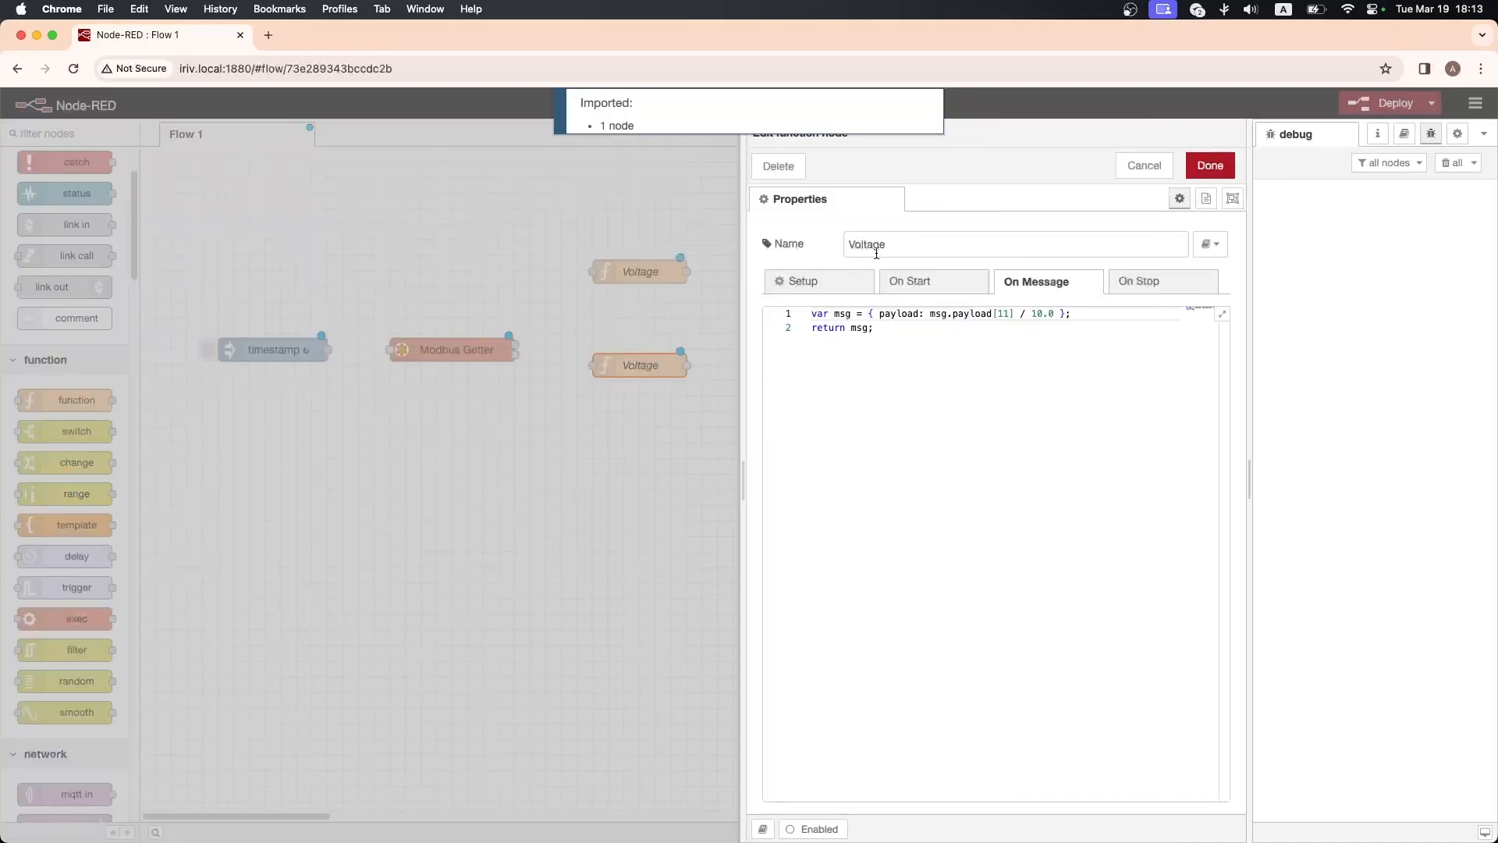
pyautogui.write('Current')
pyautogui.write('2')
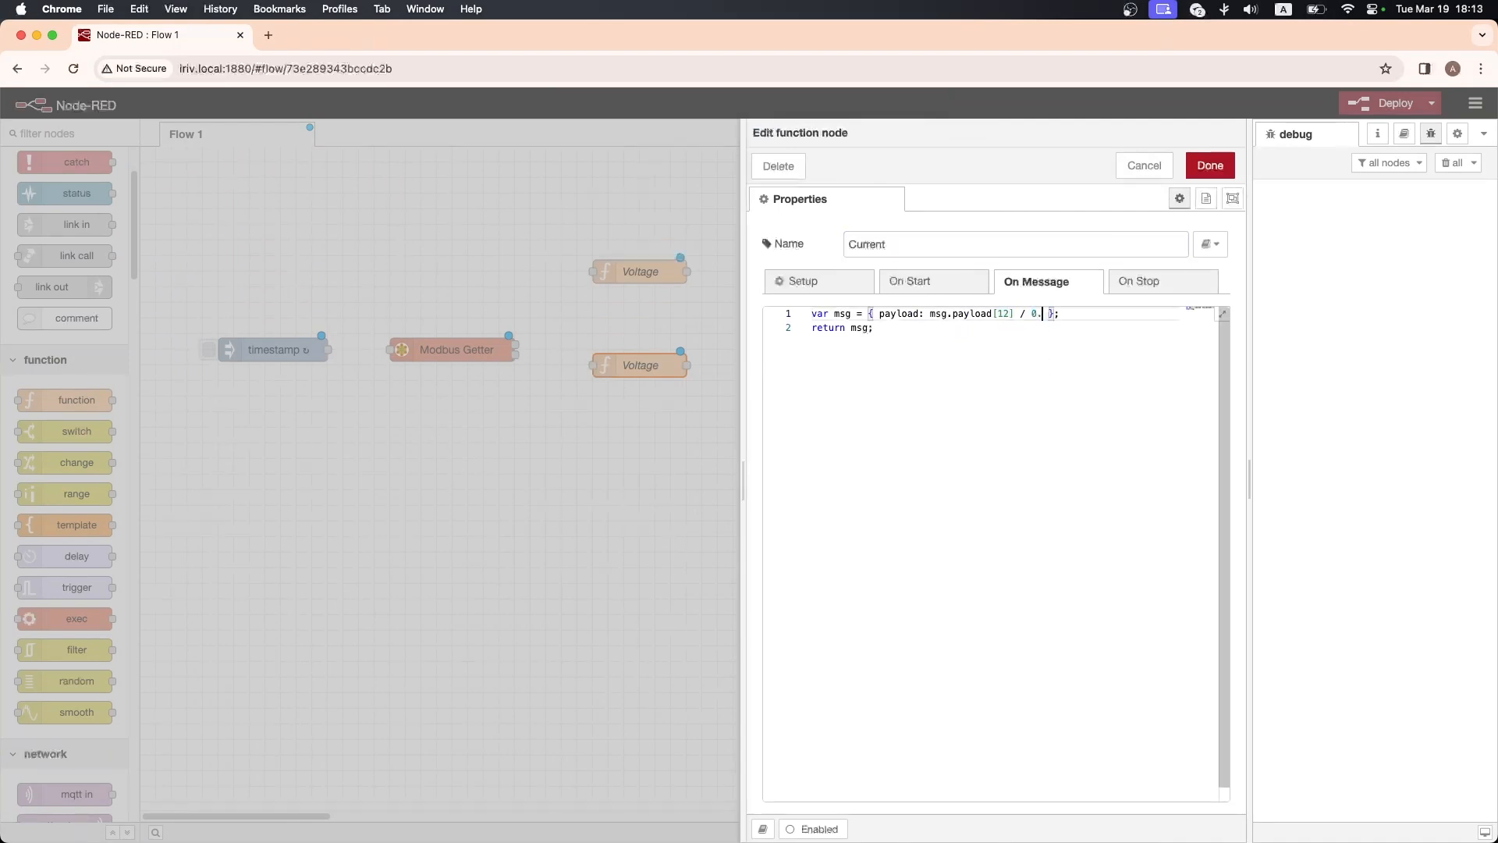
pyautogui.click(1209, 166)
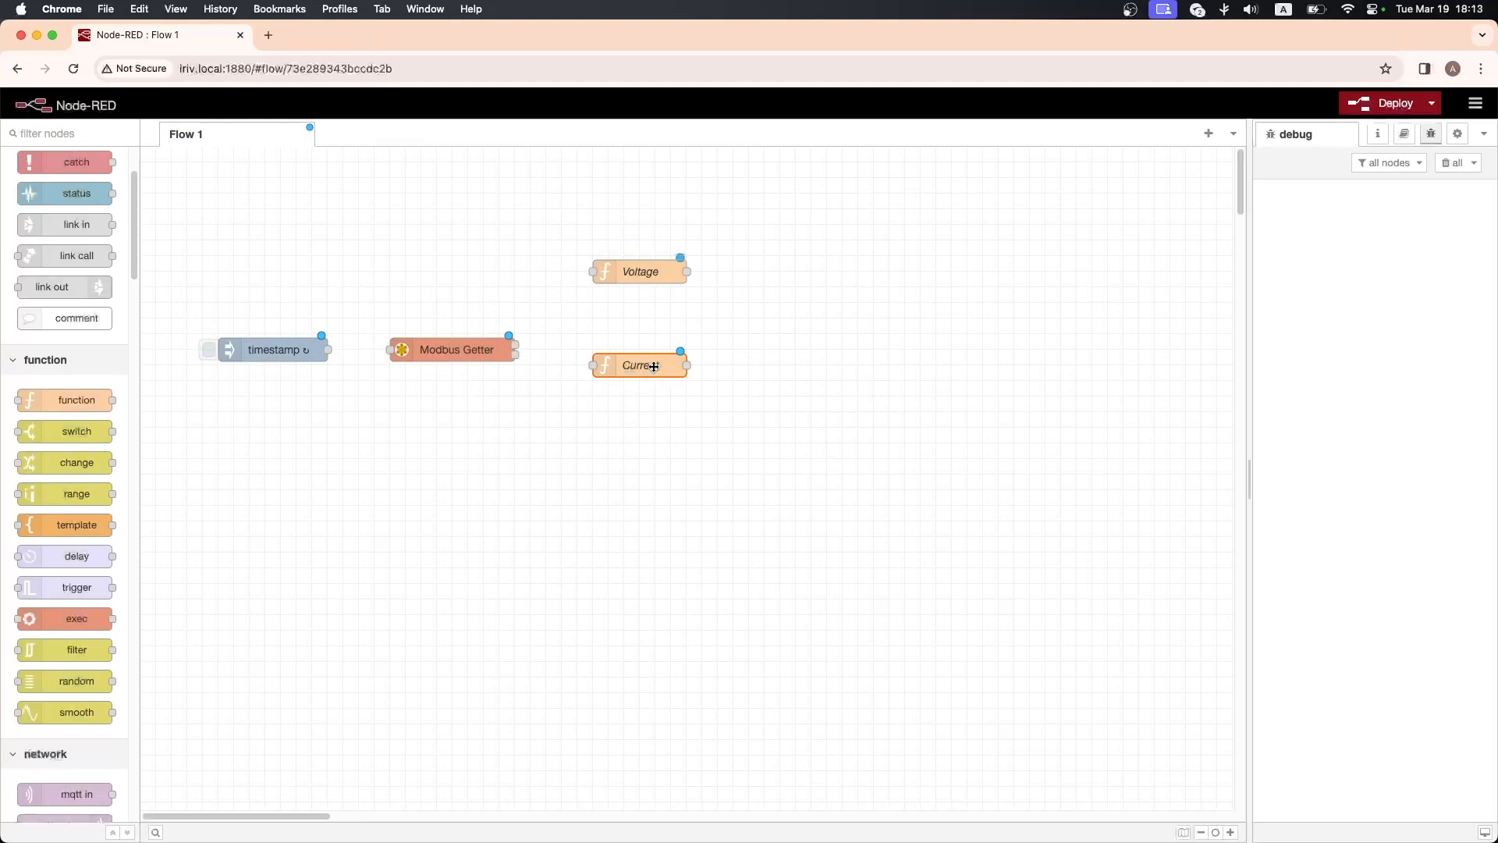
# - Paste another copy and save it as the Power function node (payload[13])
pyautogui.press('Cmd+v')
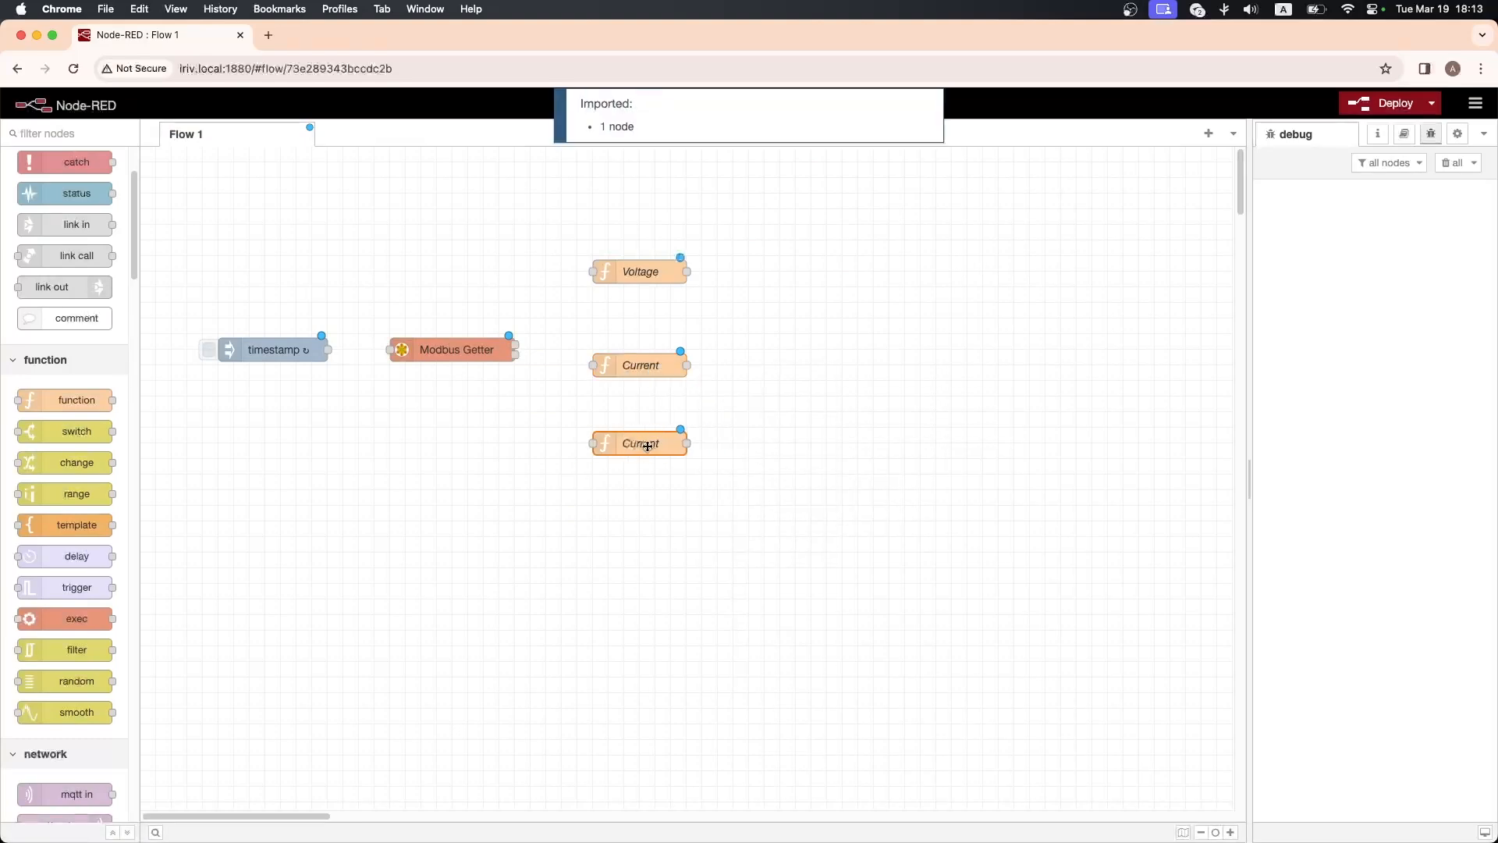
pyautogui.doubleClick(640, 443)
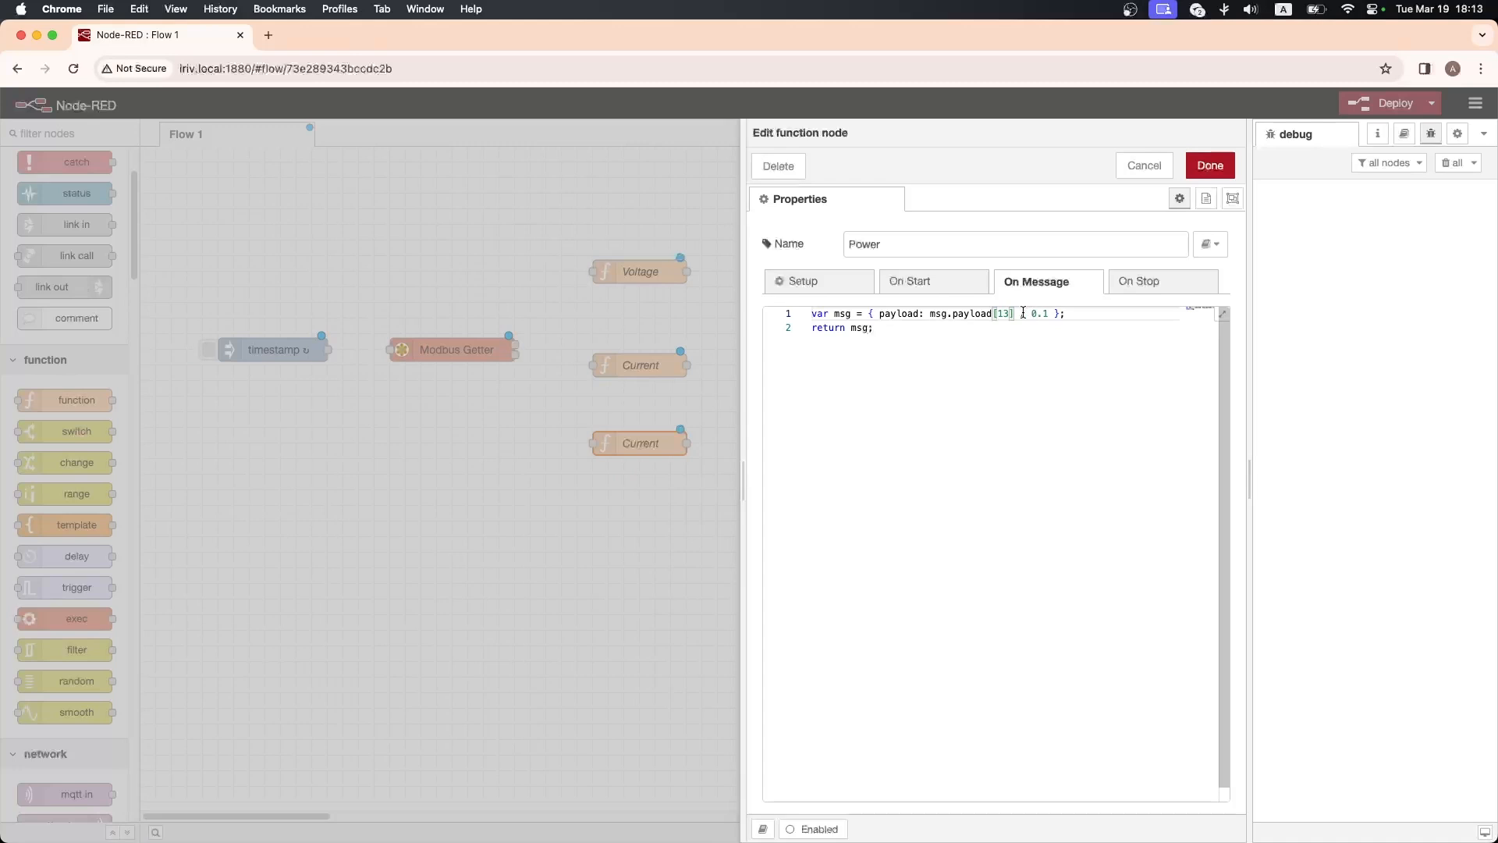
pyautogui.click(1210, 166)
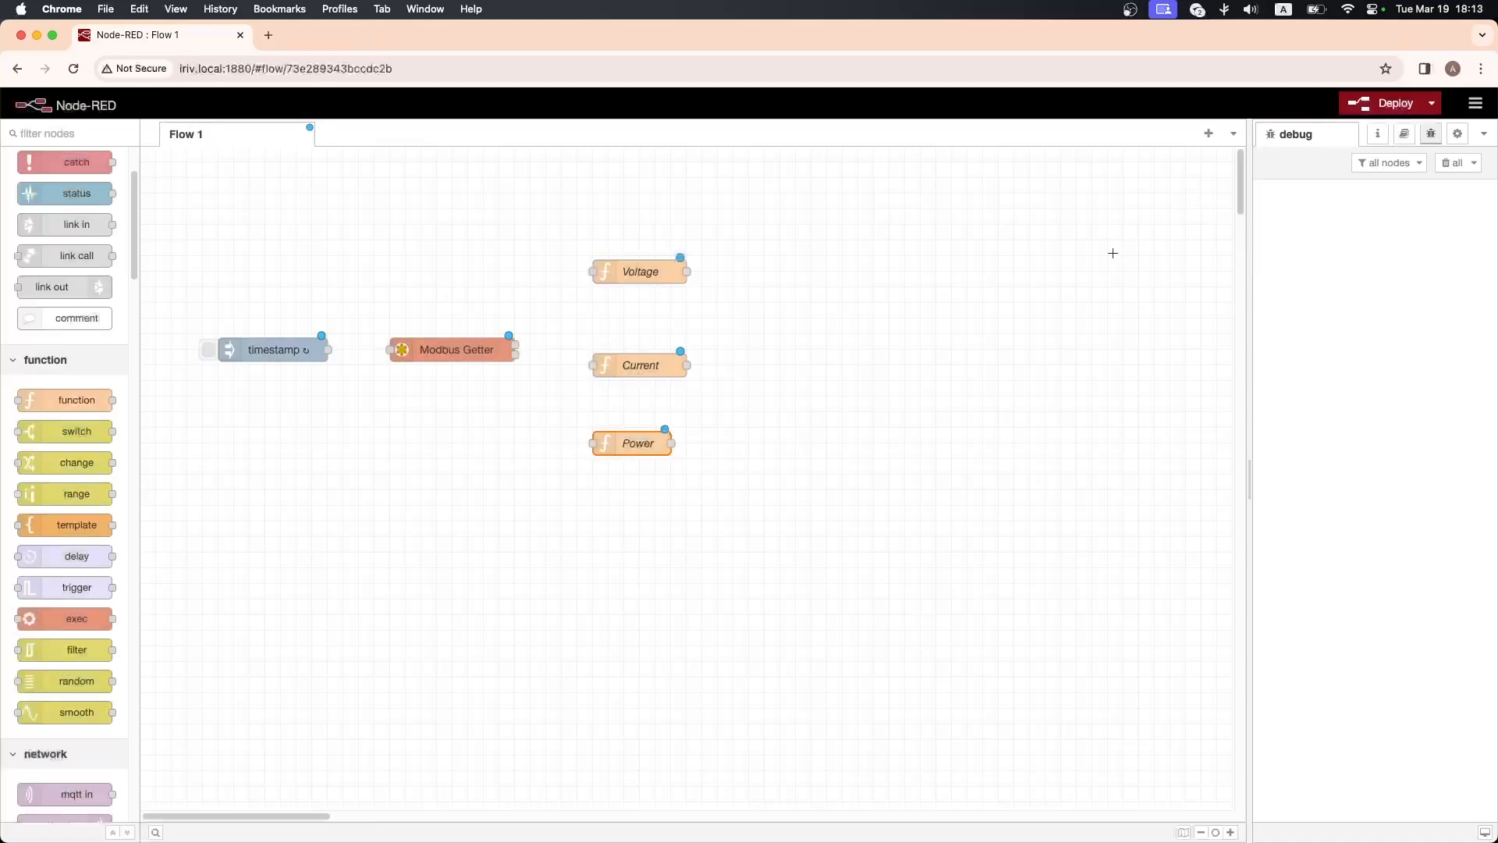
# - Align the Power node and wire Modbus Getter through each function node to a debug node
pyautogui.moveTo(637, 442); pyautogui.dragTo(637, 457)
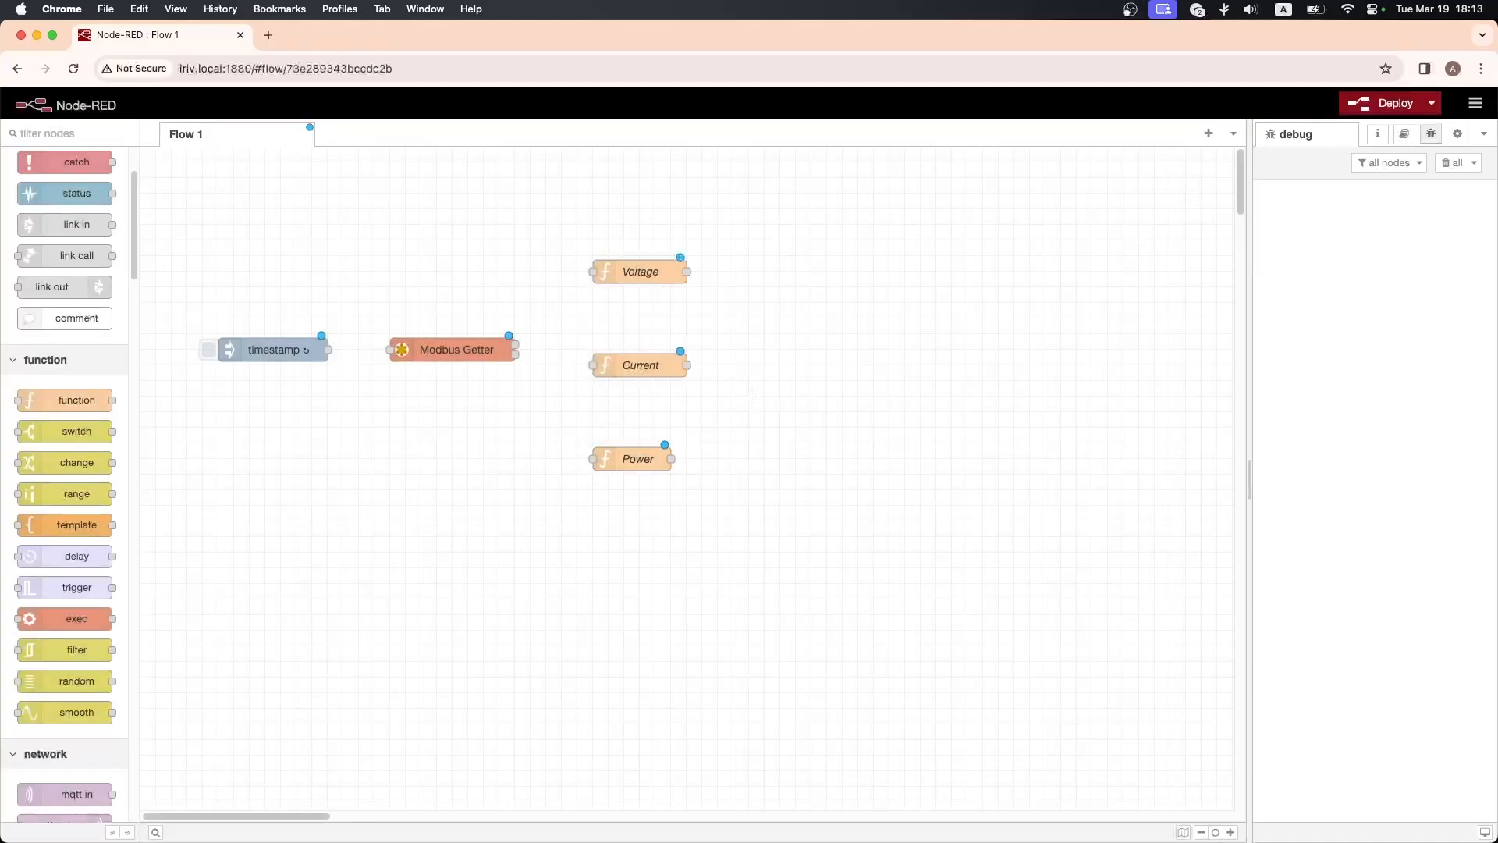
pyautogui.moveTo(51, 232); pyautogui.dragTo(837, 266)
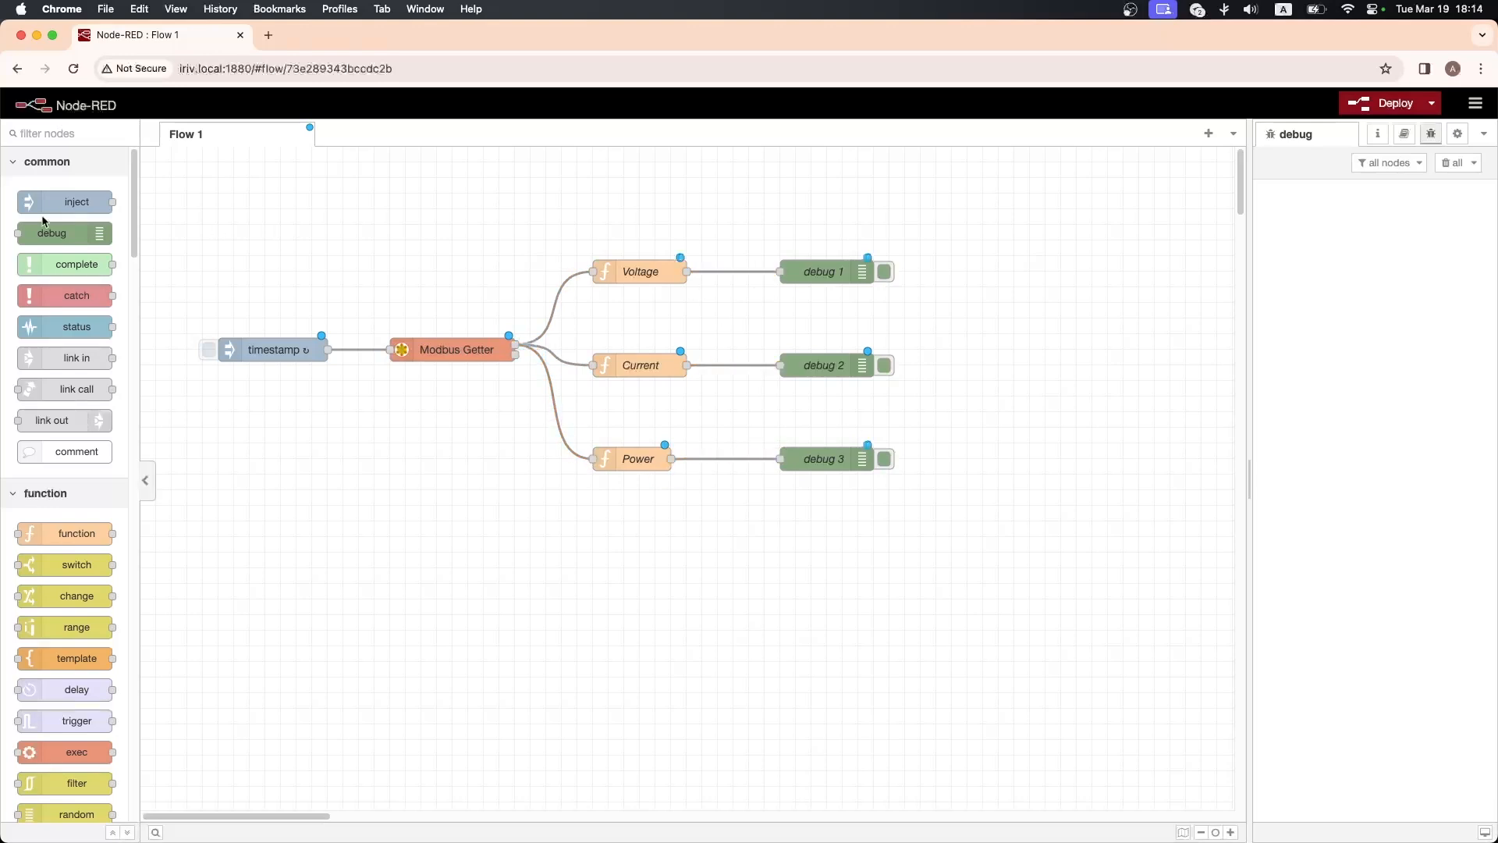
# - Add two inject nodes below the meter flow and name them ON and OFF
pyautogui.moveTo(77, 201); pyautogui.dragTo(275, 521)
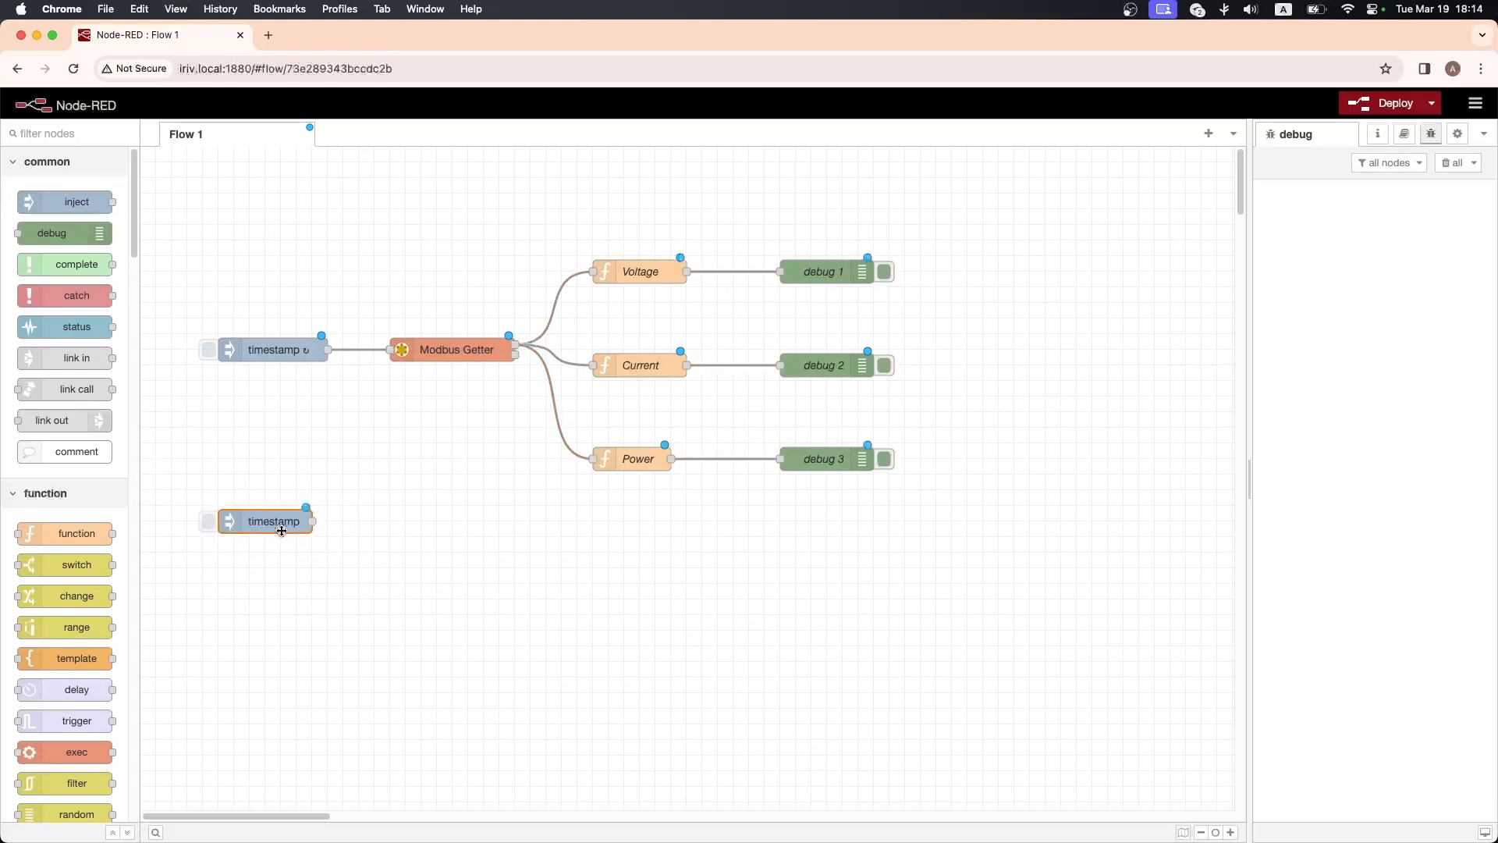
pyautogui.moveTo(76, 201); pyautogui.dragTo(265, 590)
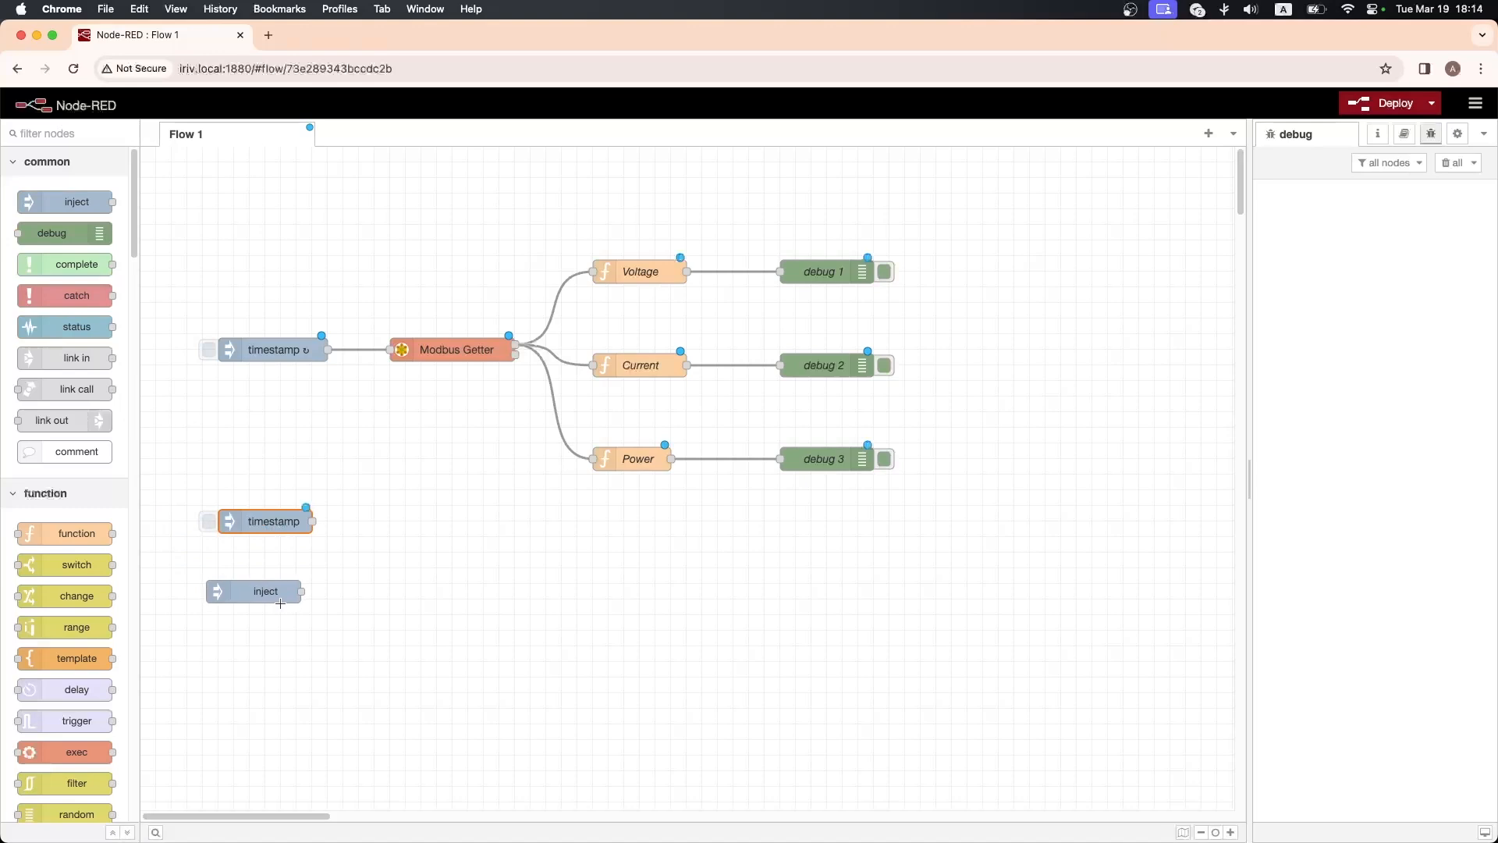
pyautogui.doubleClick(265, 590)
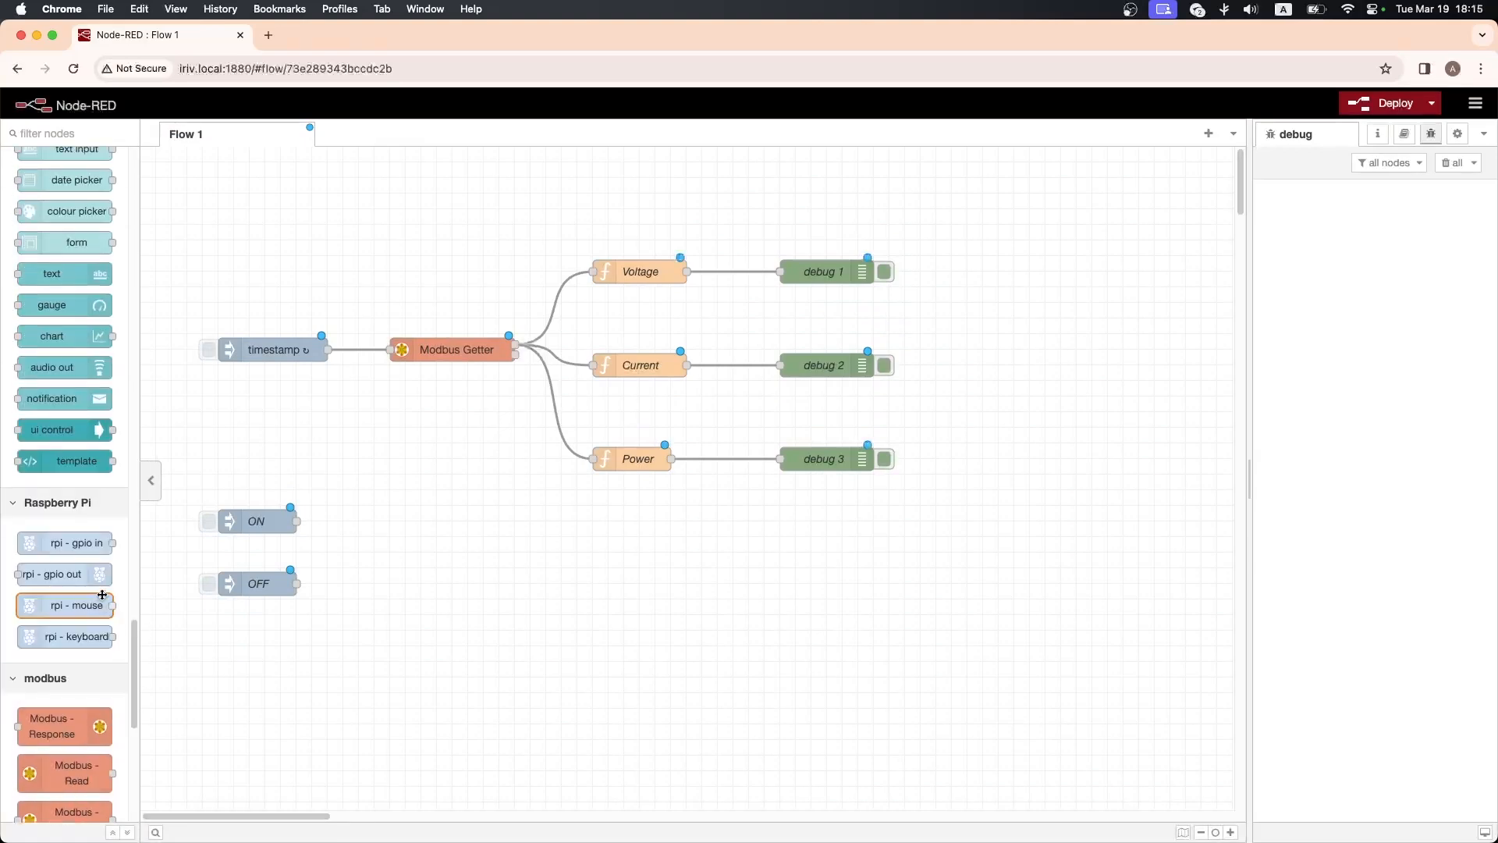
# - Add an rpi-gpio out node named Relay fed by ON and OFF
pyautogui.moveTo(53, 573); pyautogui.dragTo(418, 551)
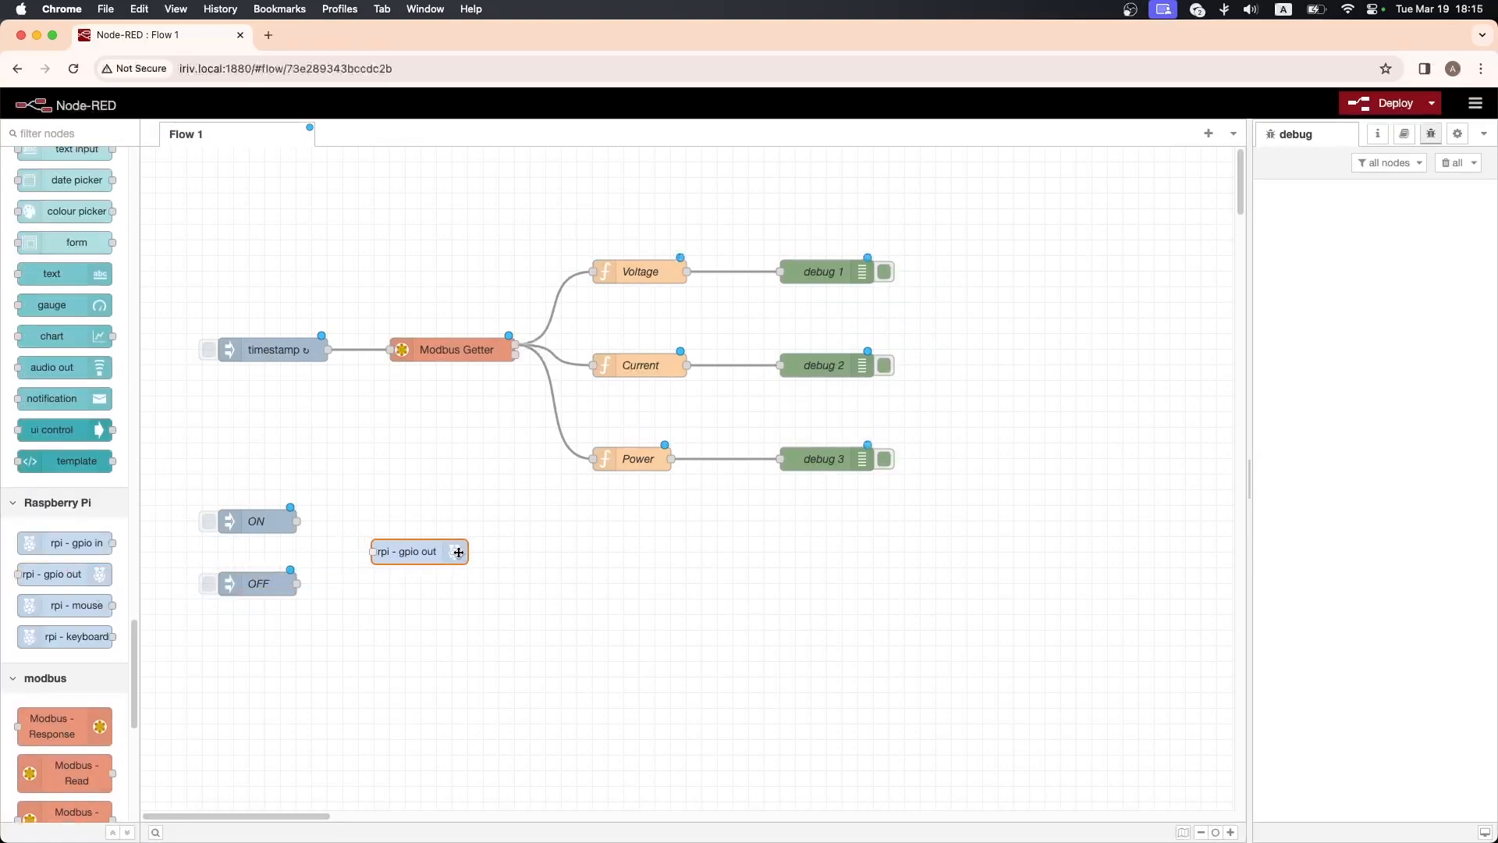
pyautogui.doubleClick(419, 553)
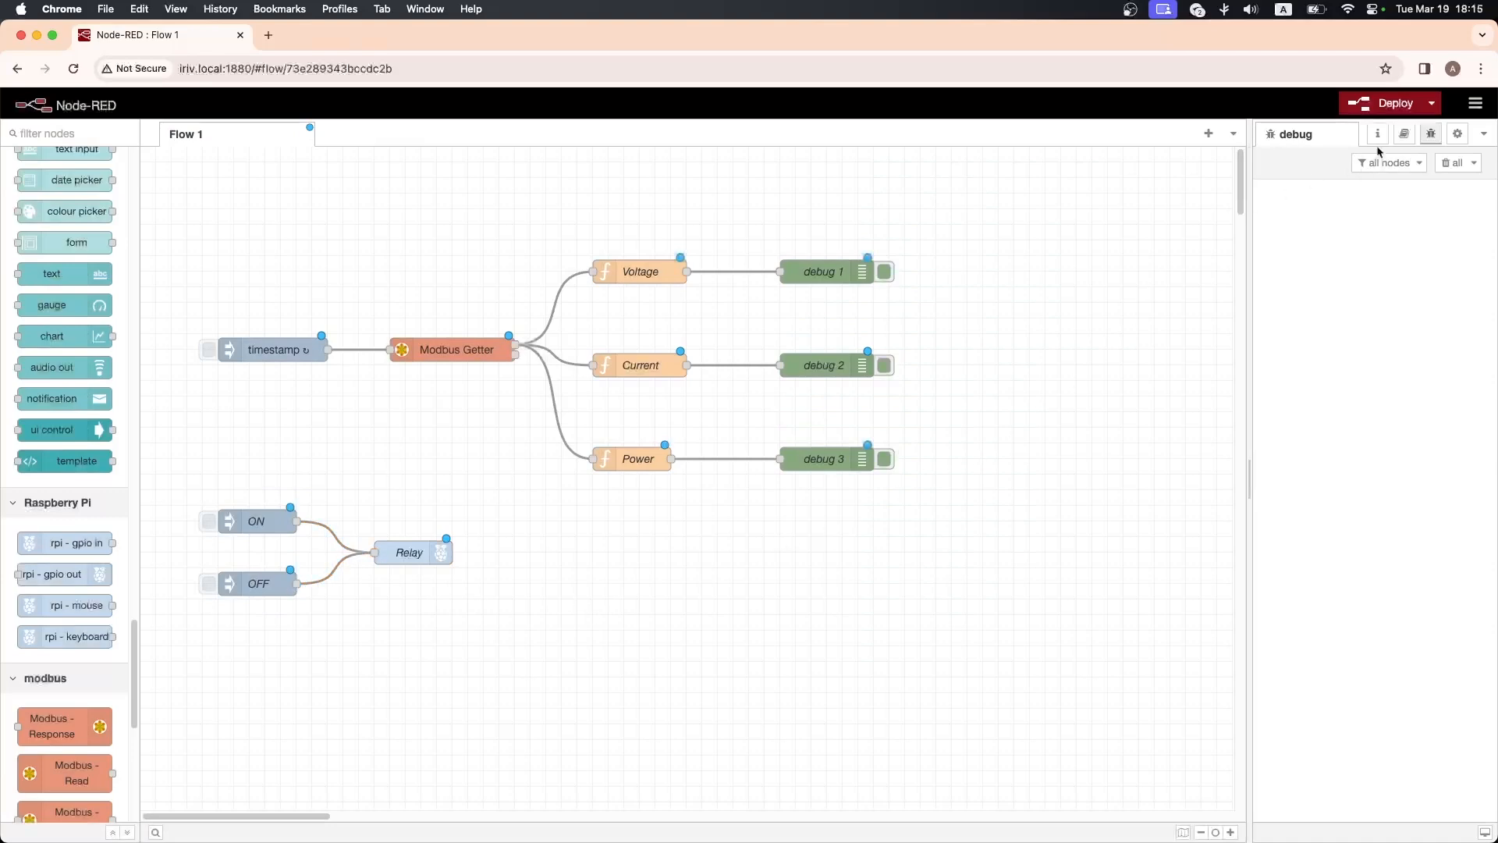
# - Deploy, switch the relay ON, and toggle debug nodes to view current readings
pyautogui.click(1389, 103)
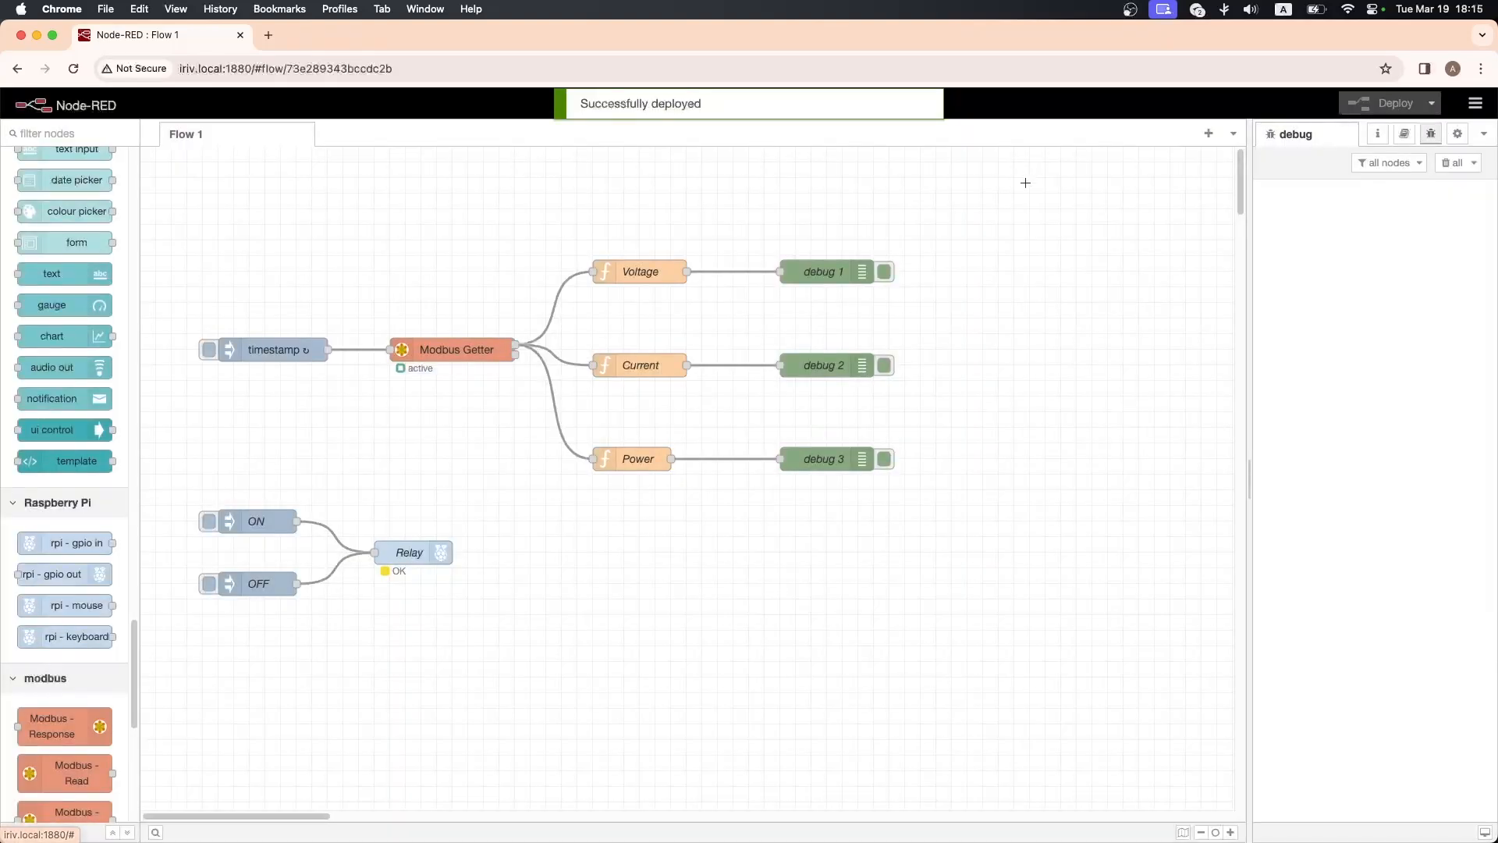
pyautogui.click(207, 521)
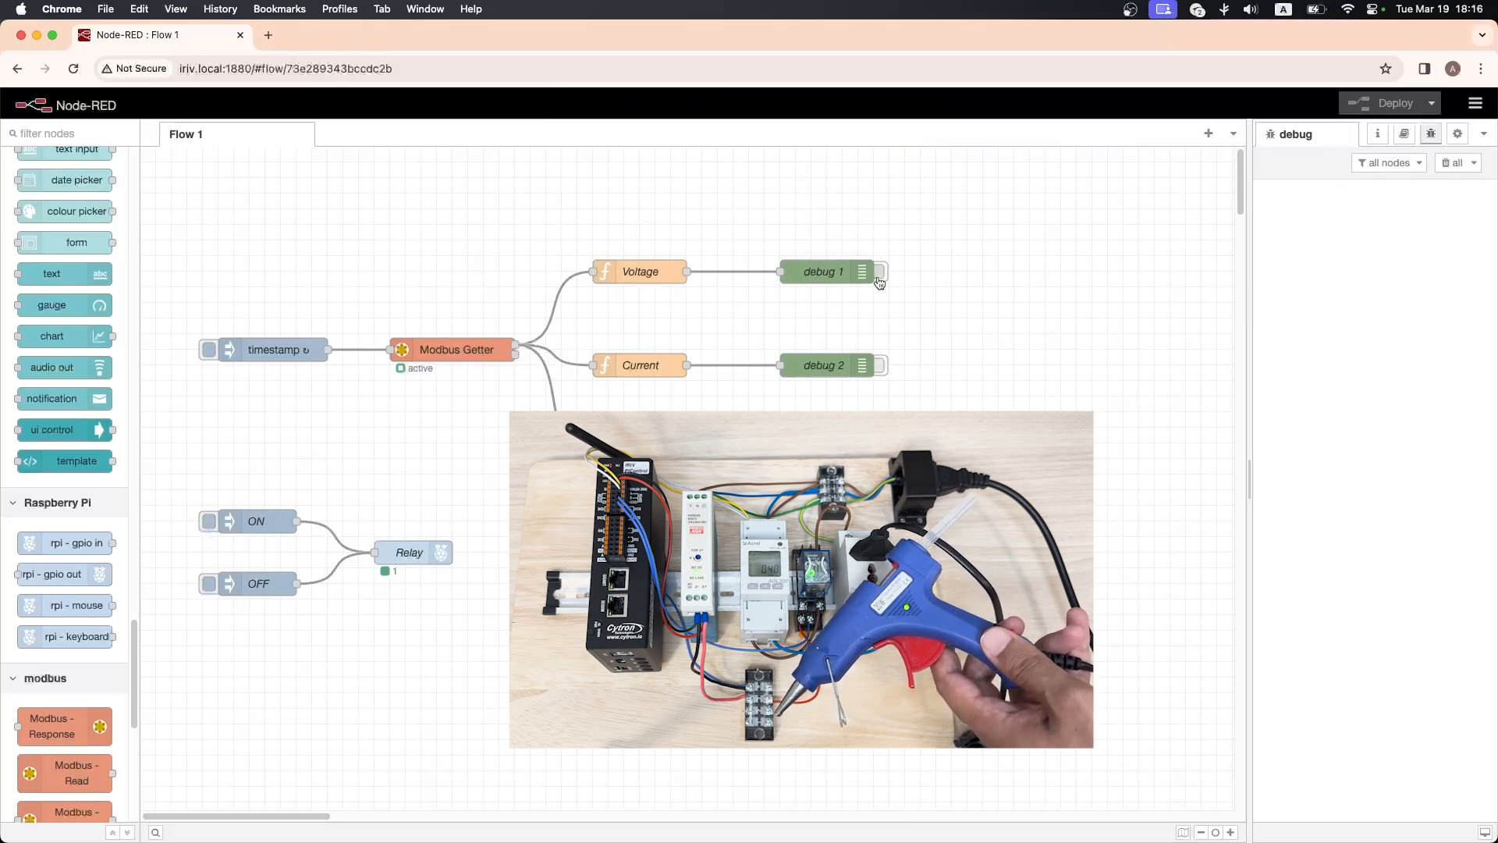
pyautogui.click(880, 271)
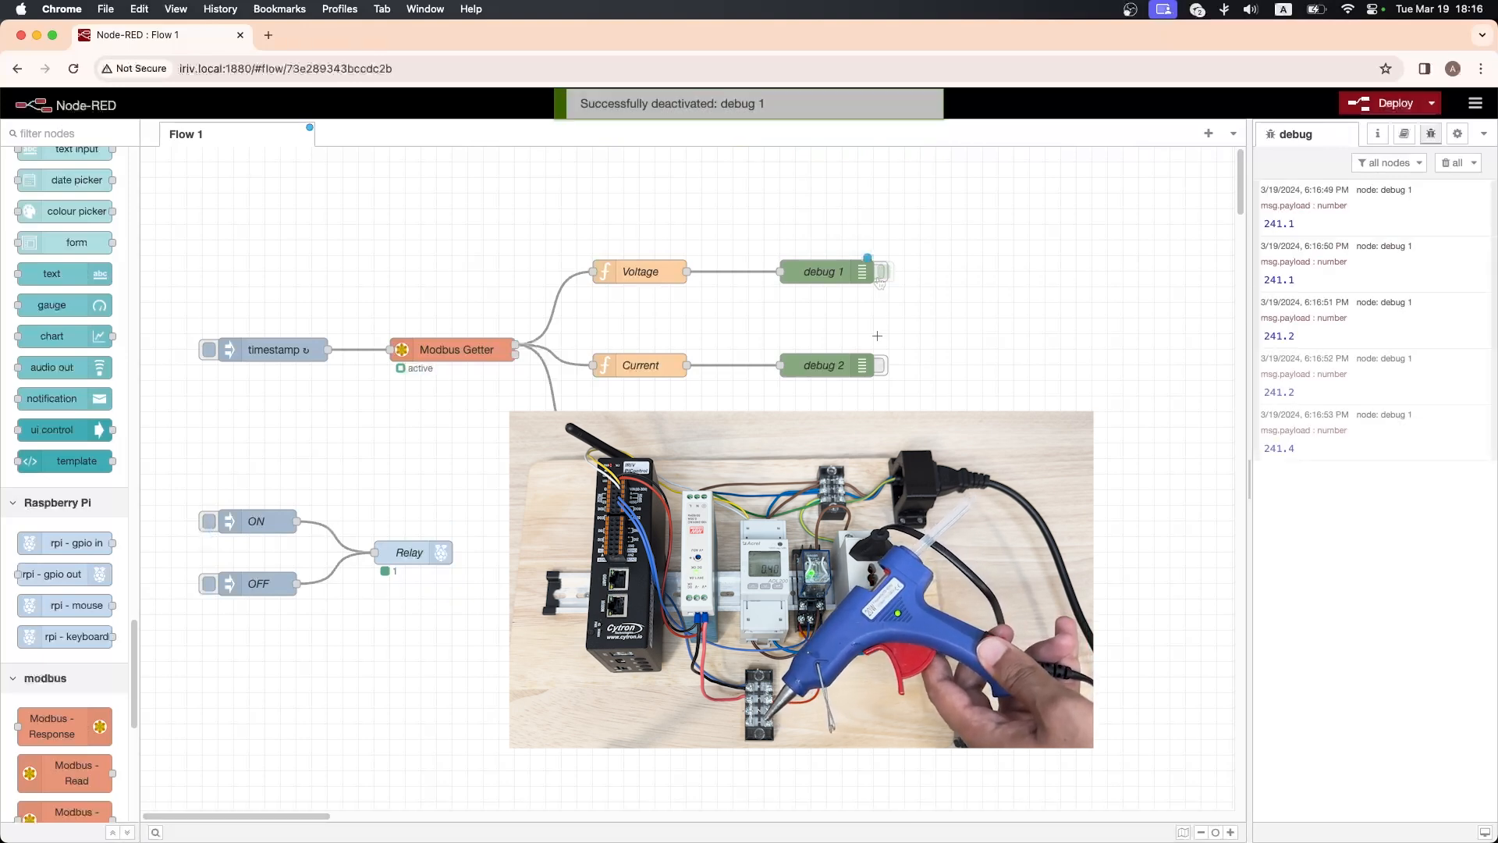
pyautogui.click(868, 365)
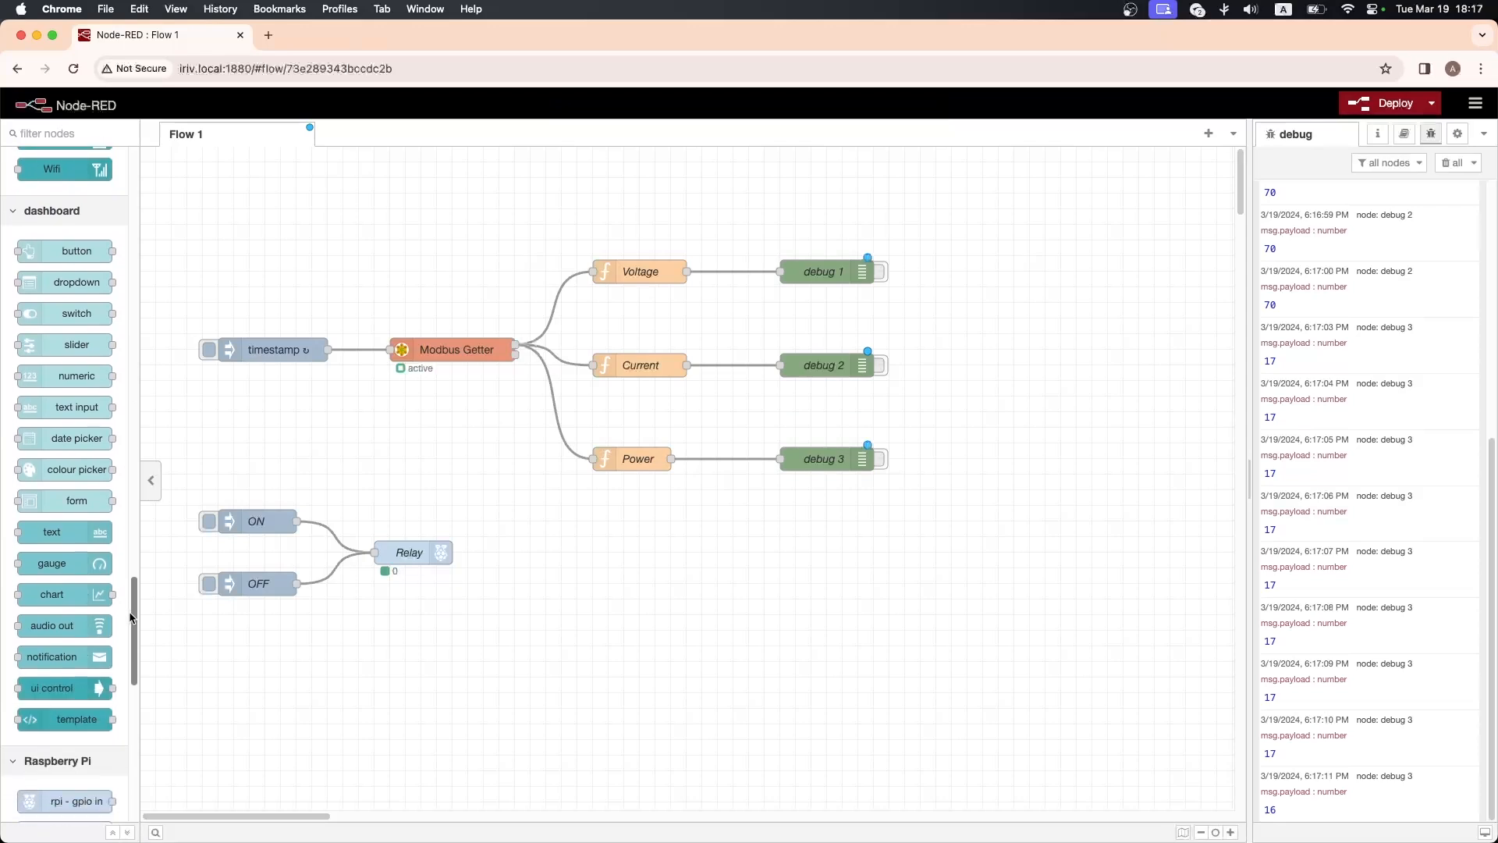
# - Add a gauge labelled Voltage in a new Home tab's Default group, and duplicate it
pyautogui.moveTo(52, 563); pyautogui.dragTo(833, 236)
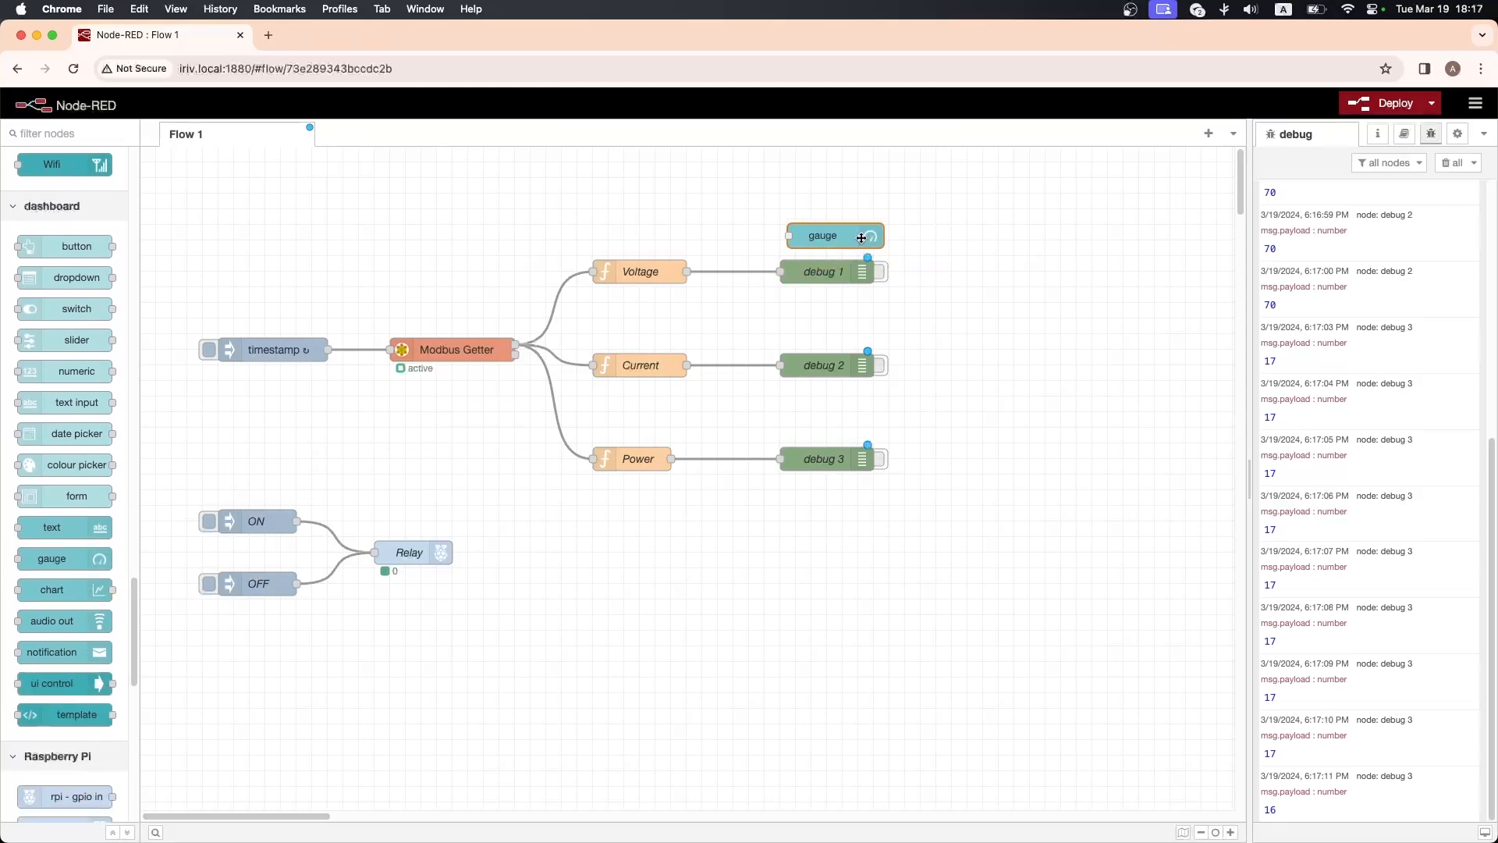
pyautogui.doubleClick(822, 235)
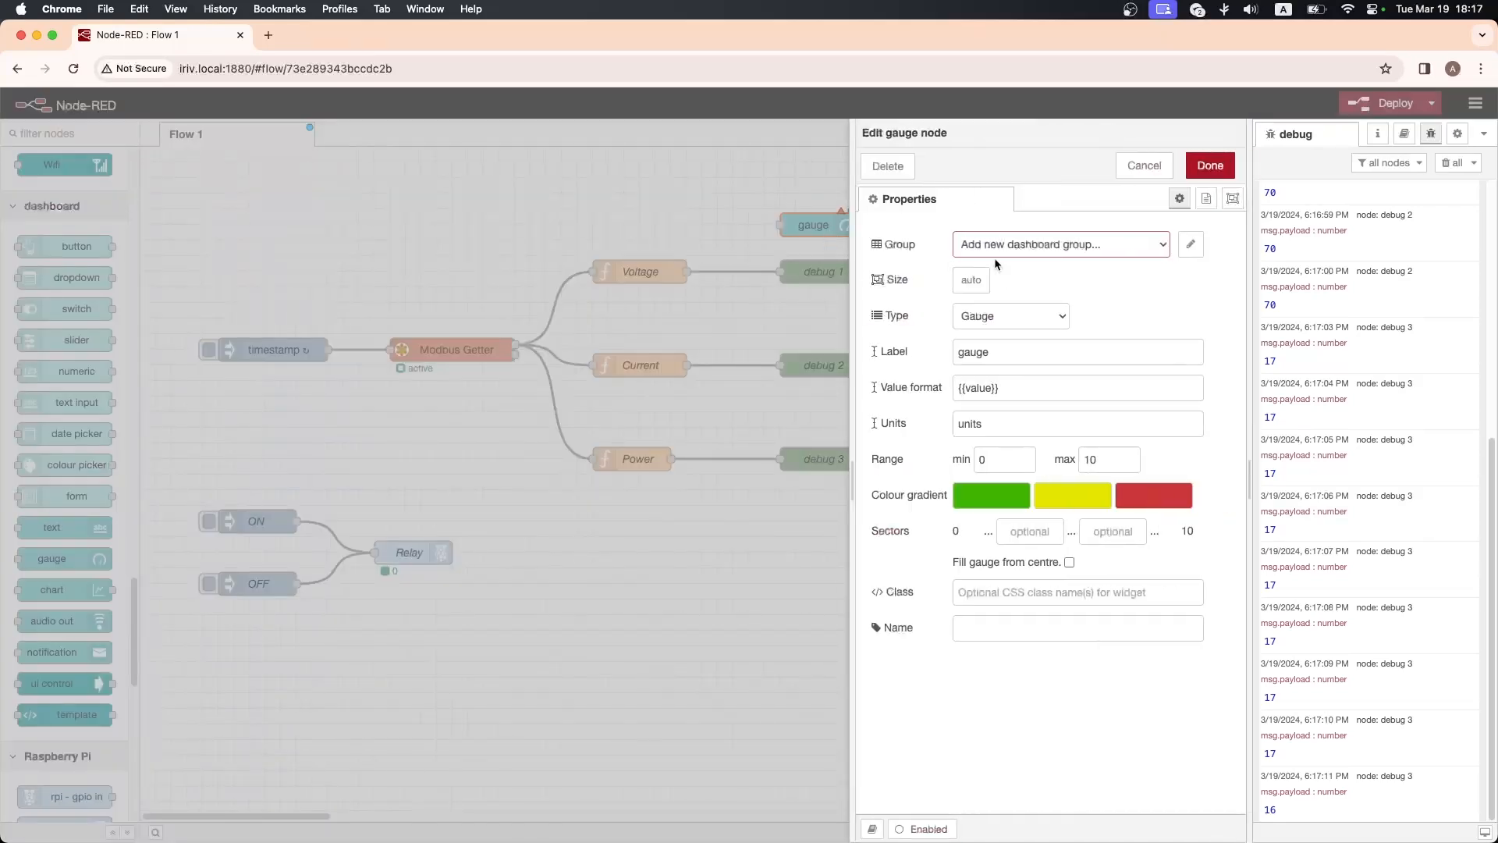
pyautogui.click(1191, 244)
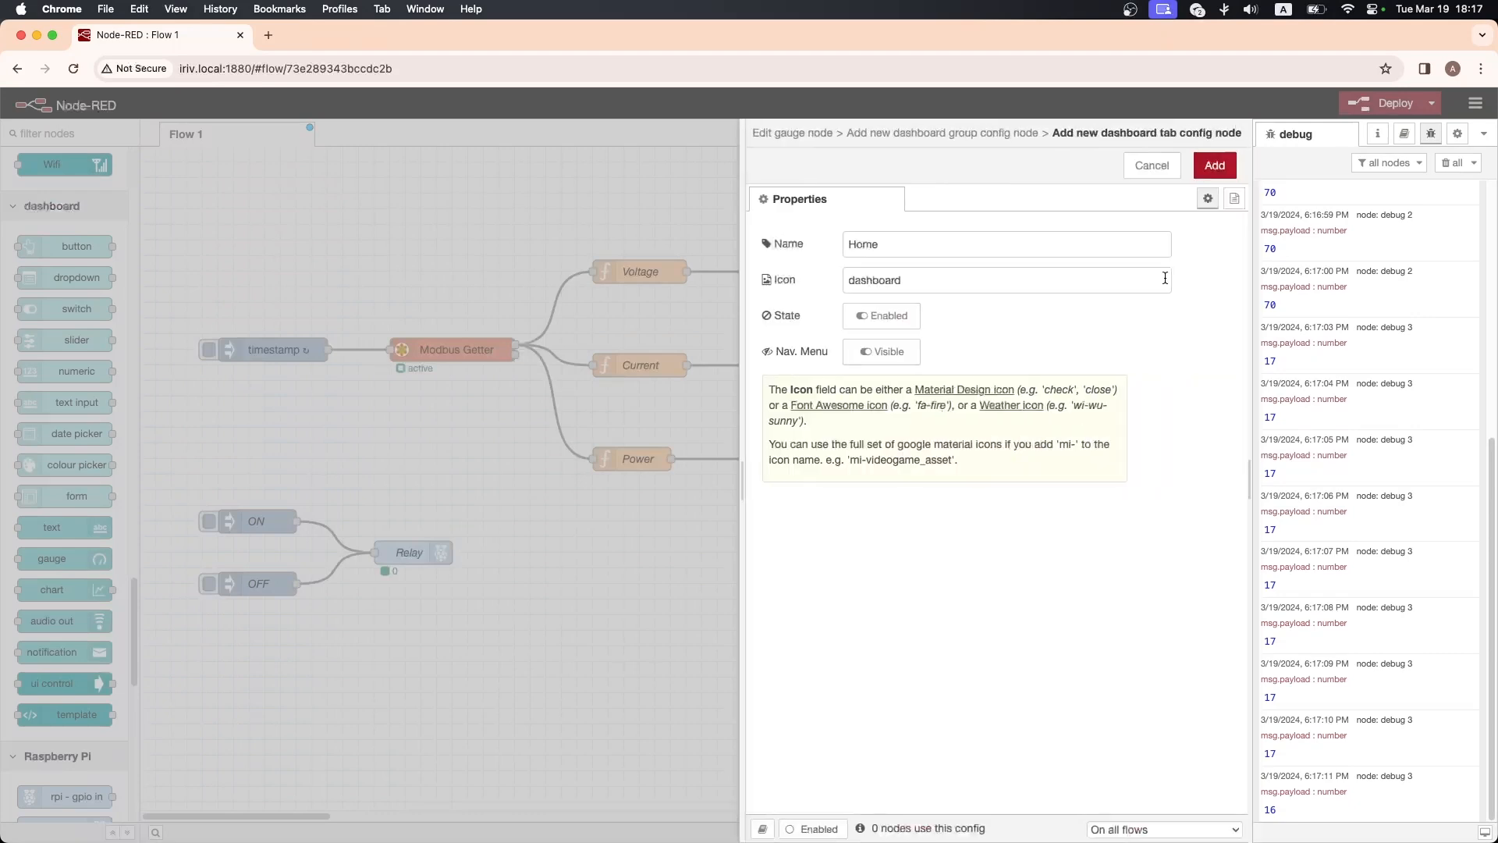
pyautogui.click(1214, 165)
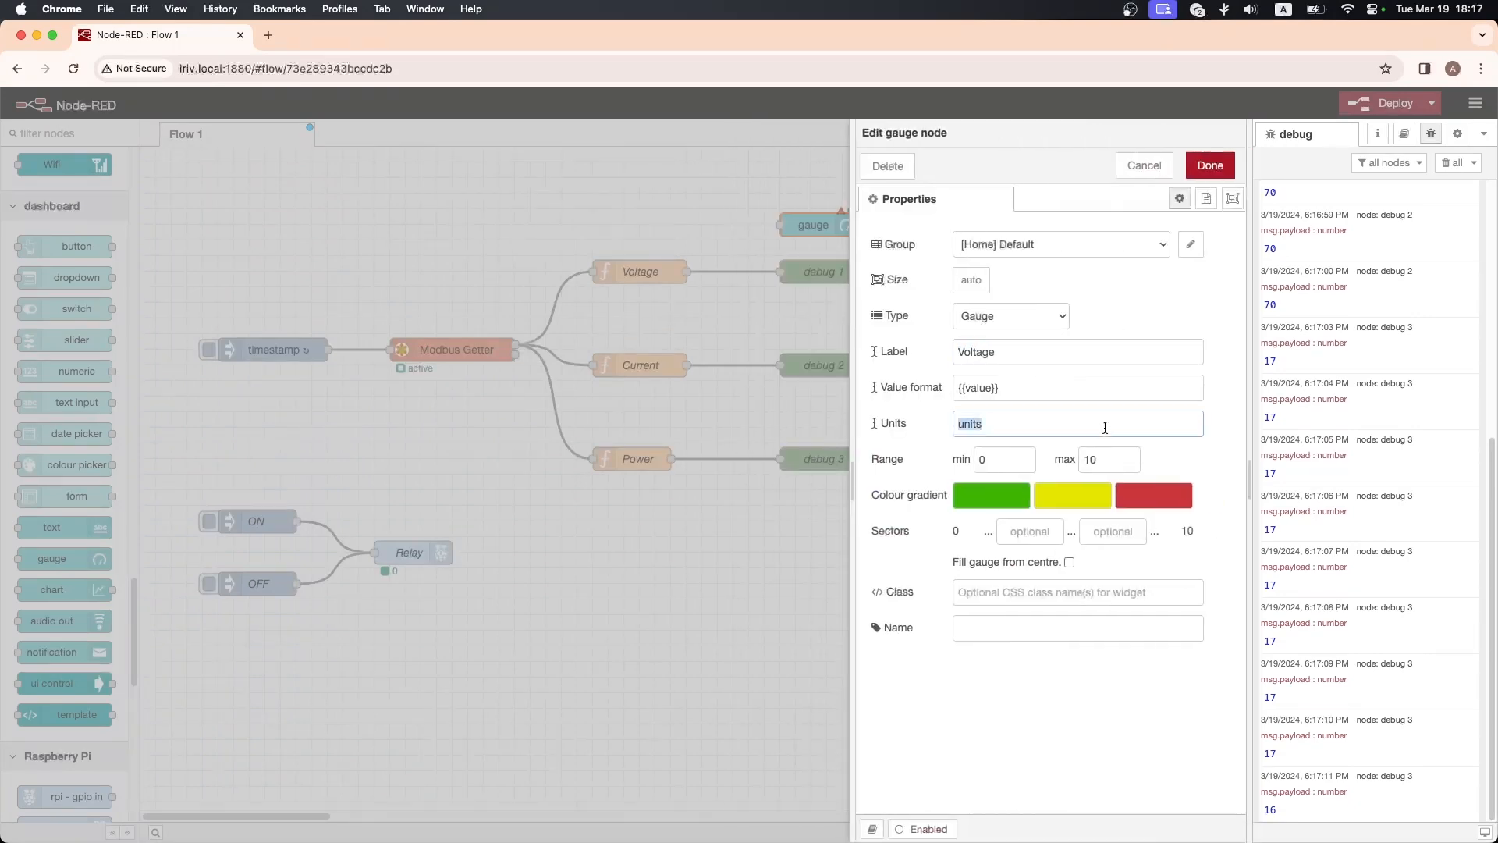
pyautogui.click(1210, 166)
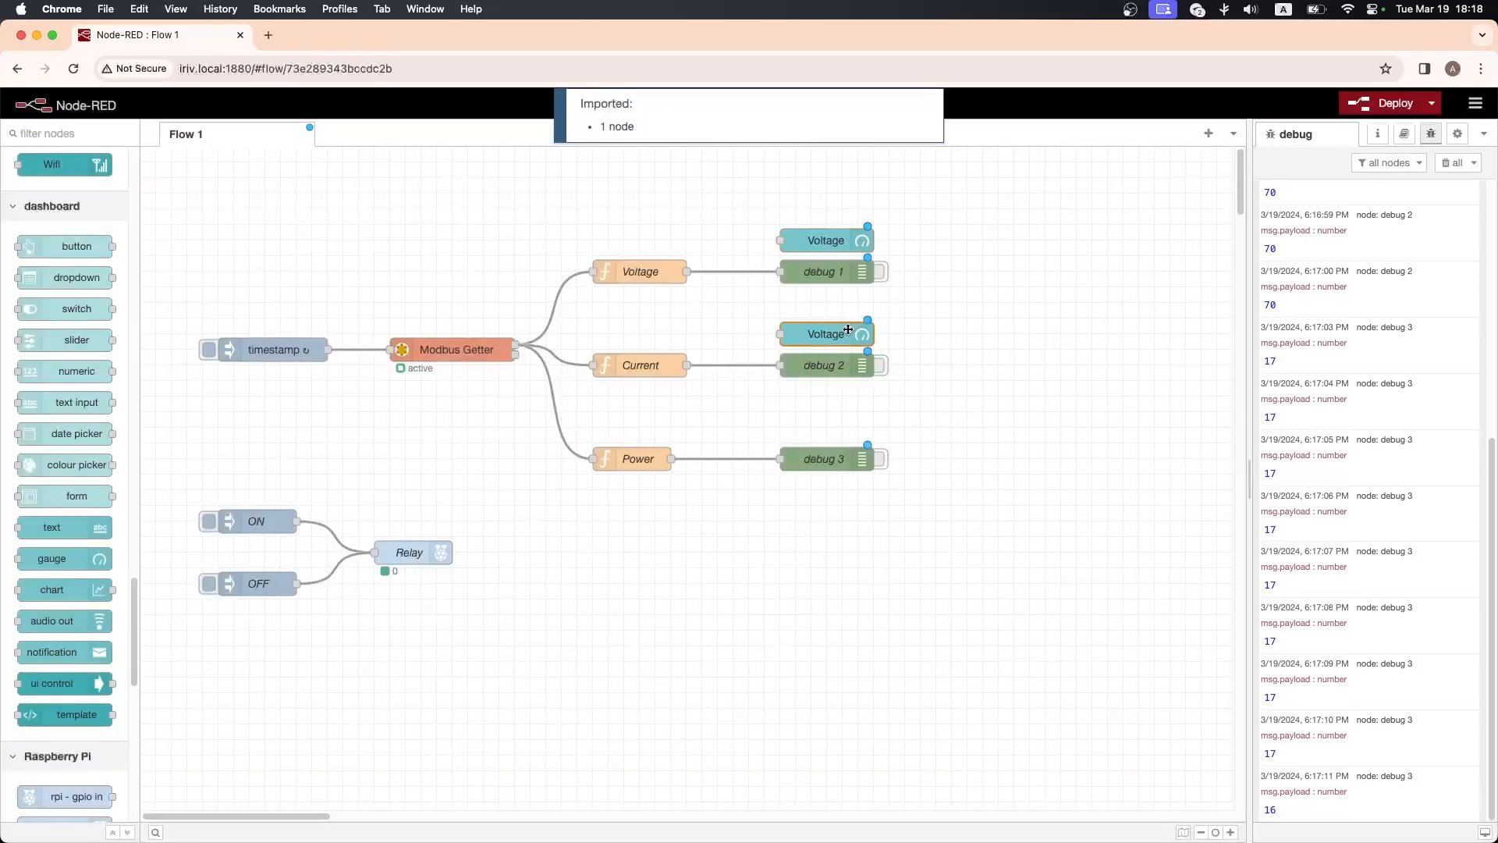
# - Make the copies a Current gauge (mA, max 130) and a Power gauge, wired from their functions
pyautogui.doubleClick(825, 332)
pyautogui.write('1')
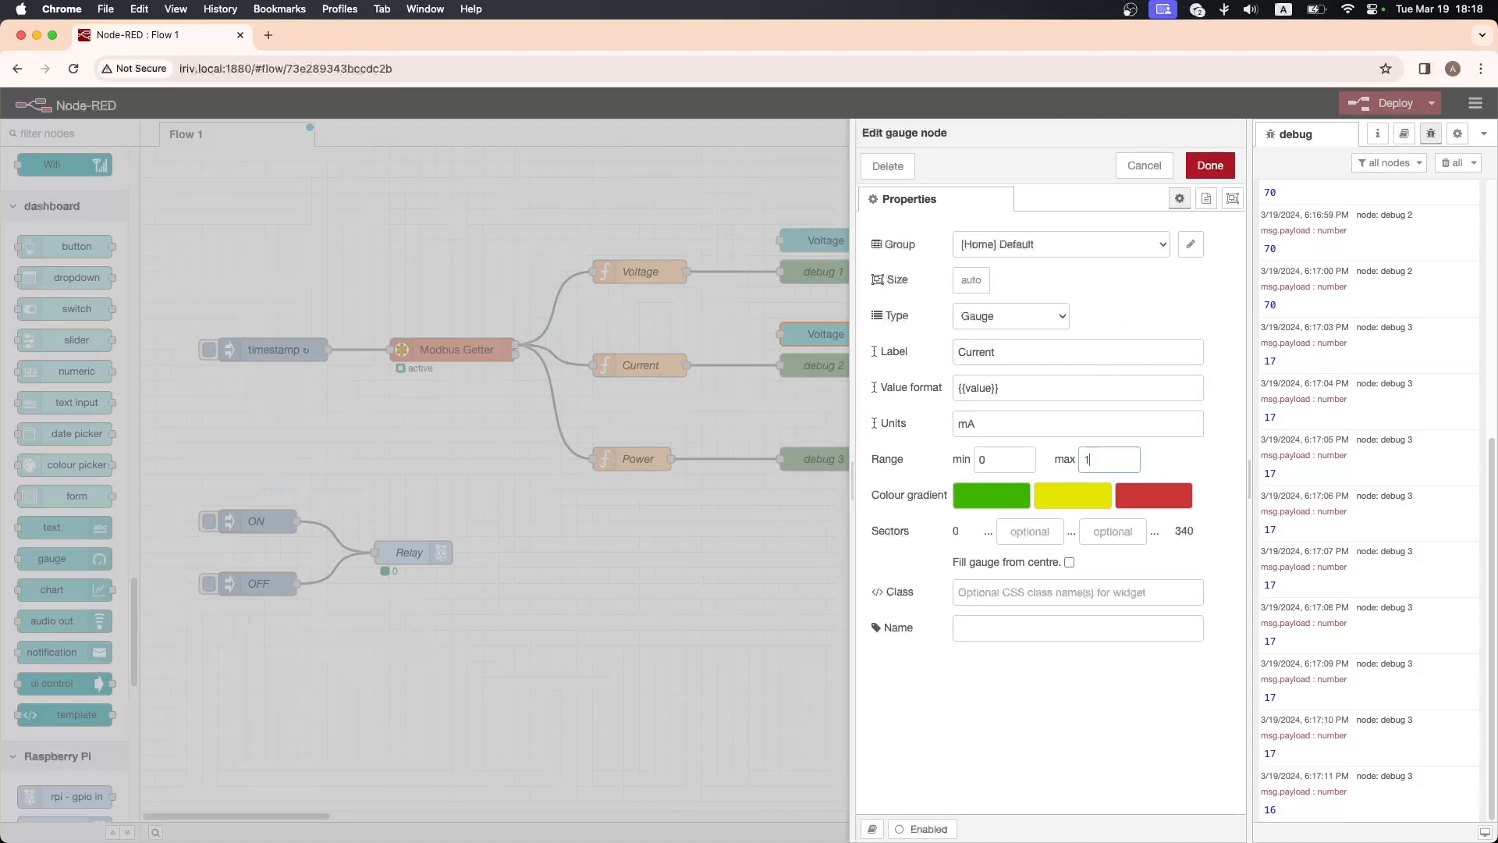
pyautogui.write('30')
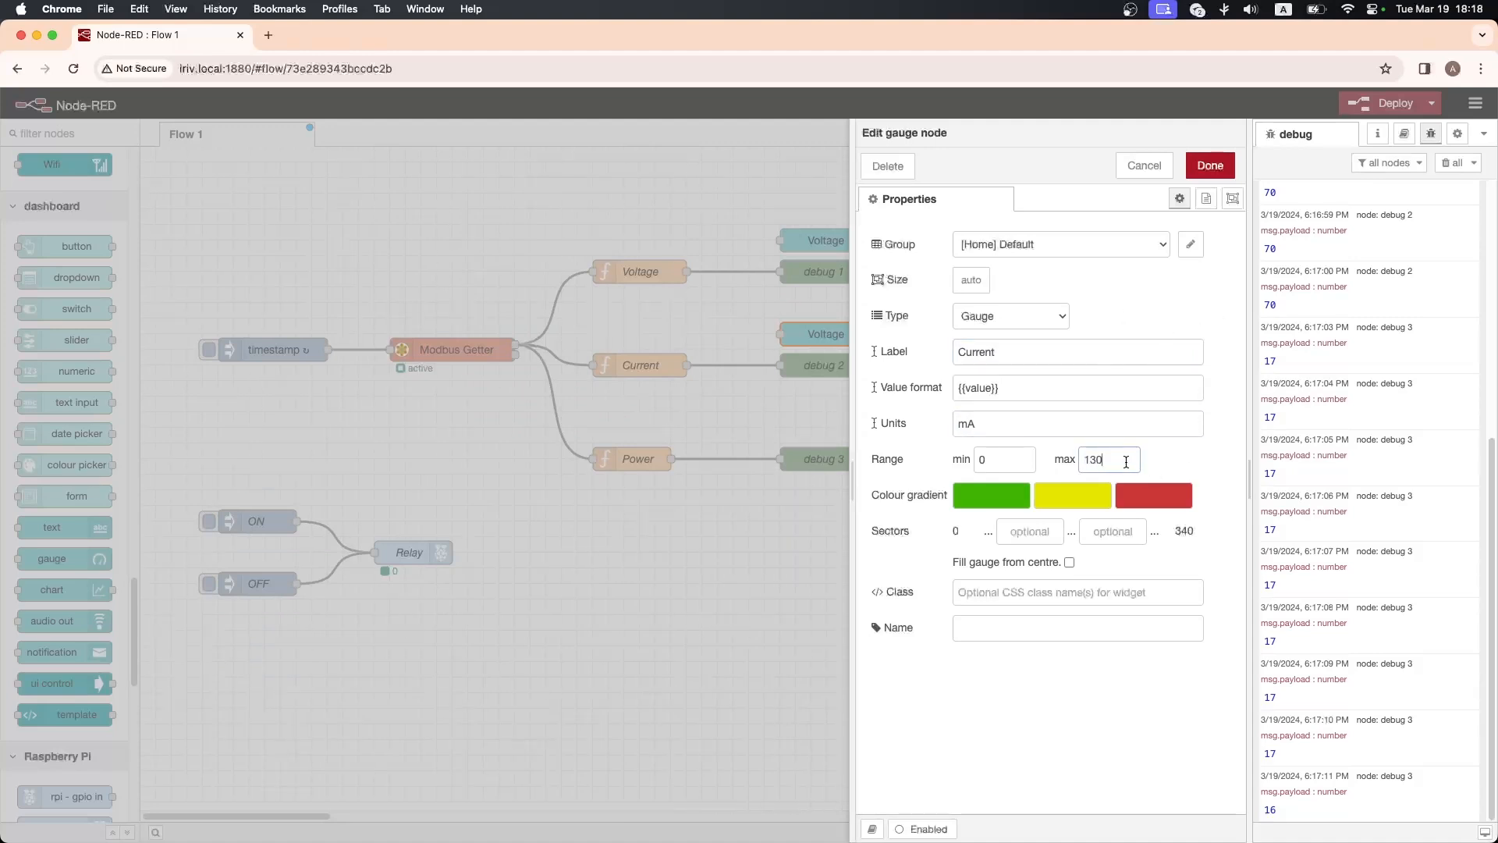
pyautogui.click(1209, 165)
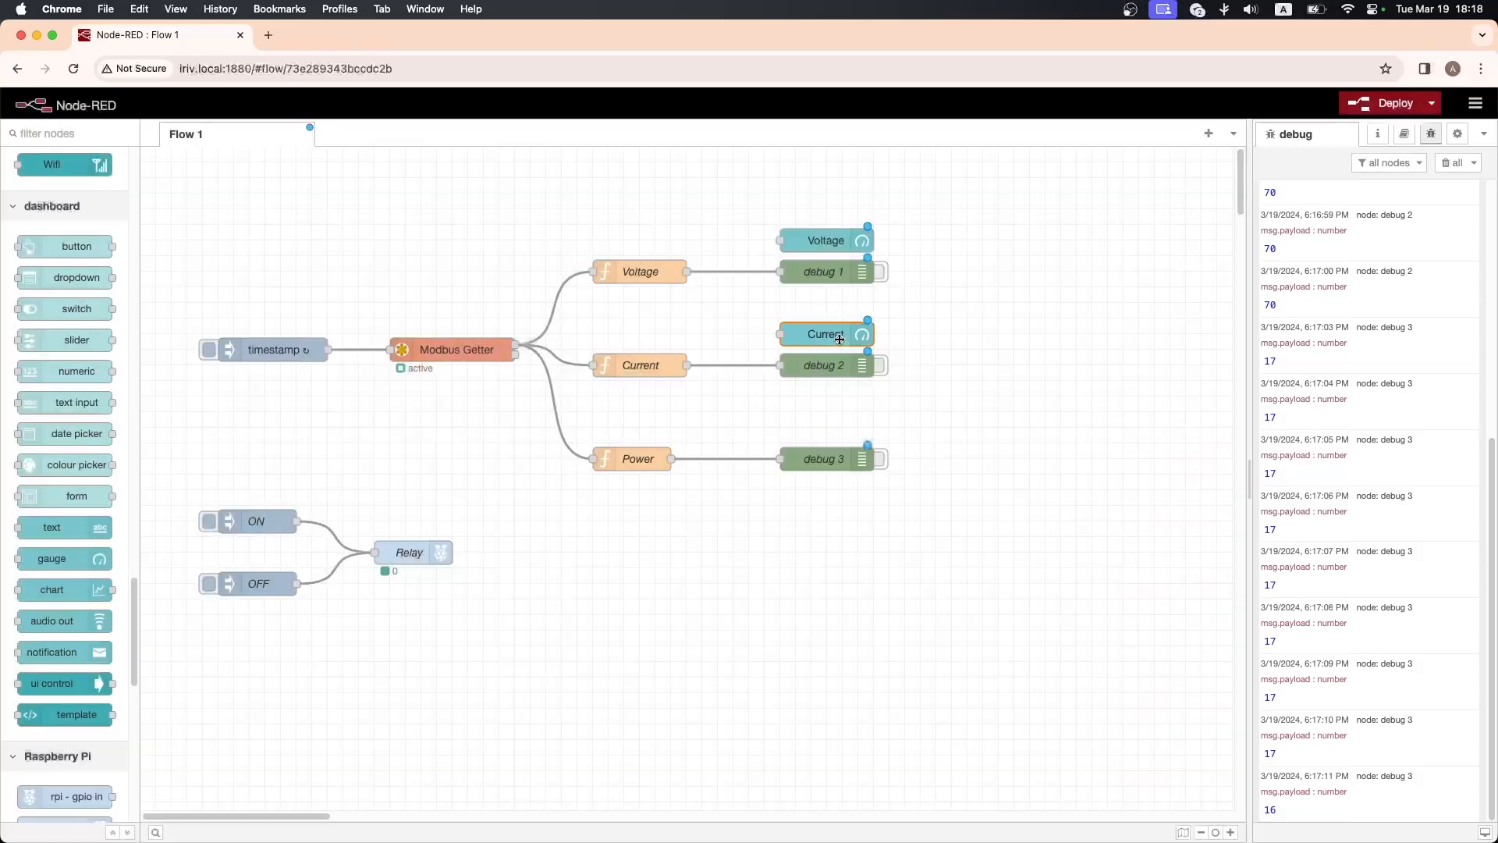
pyautogui.doubleClick(824, 334)
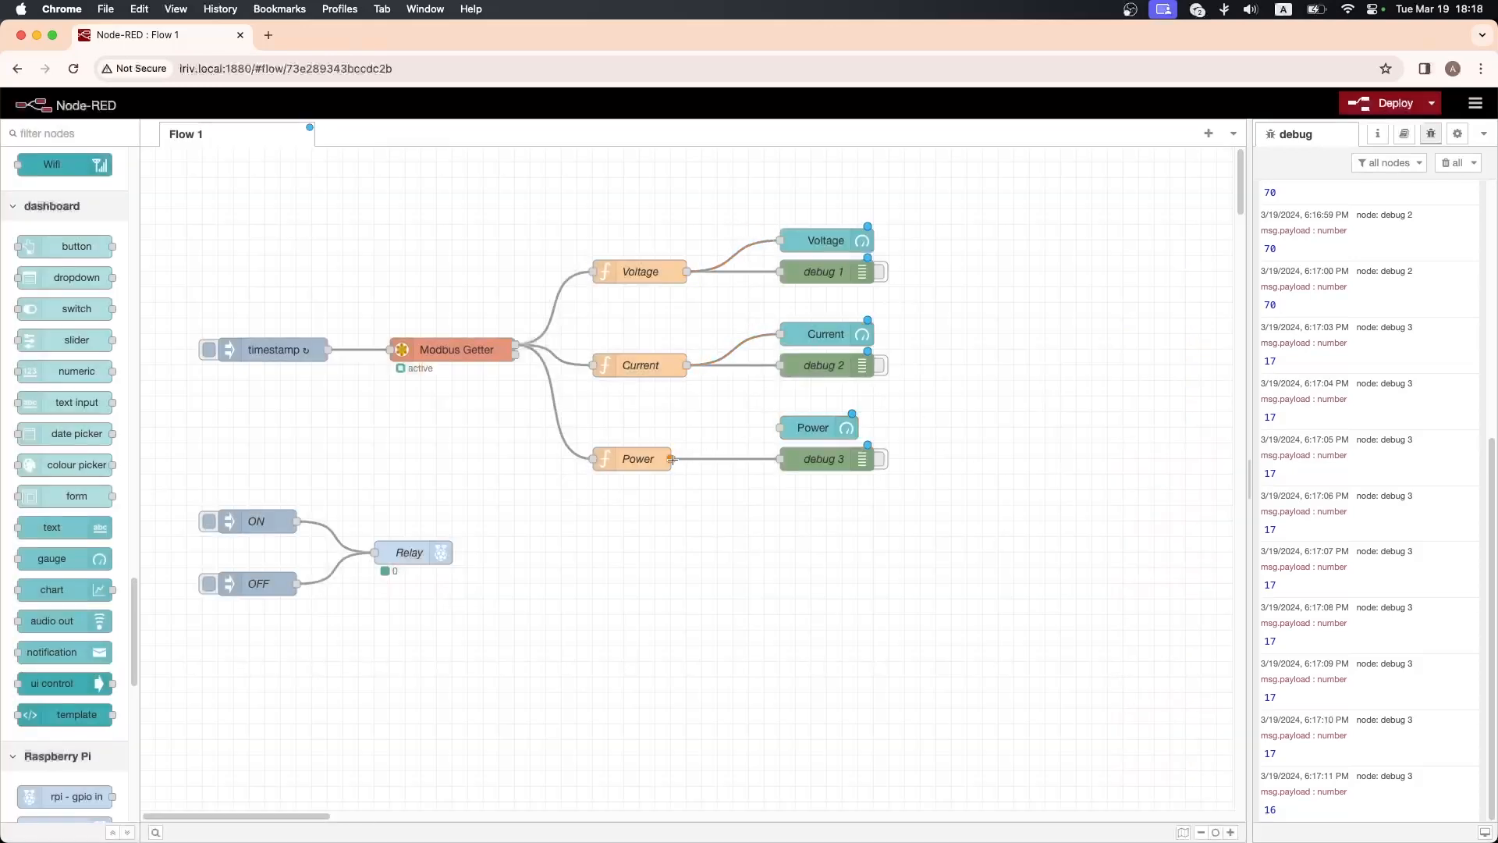
# - Add a dashboard switch node under the ON/OFF injects, assigned to the [Home] Default group
pyautogui.moveTo(75, 307); pyautogui.dragTo(206, 504)
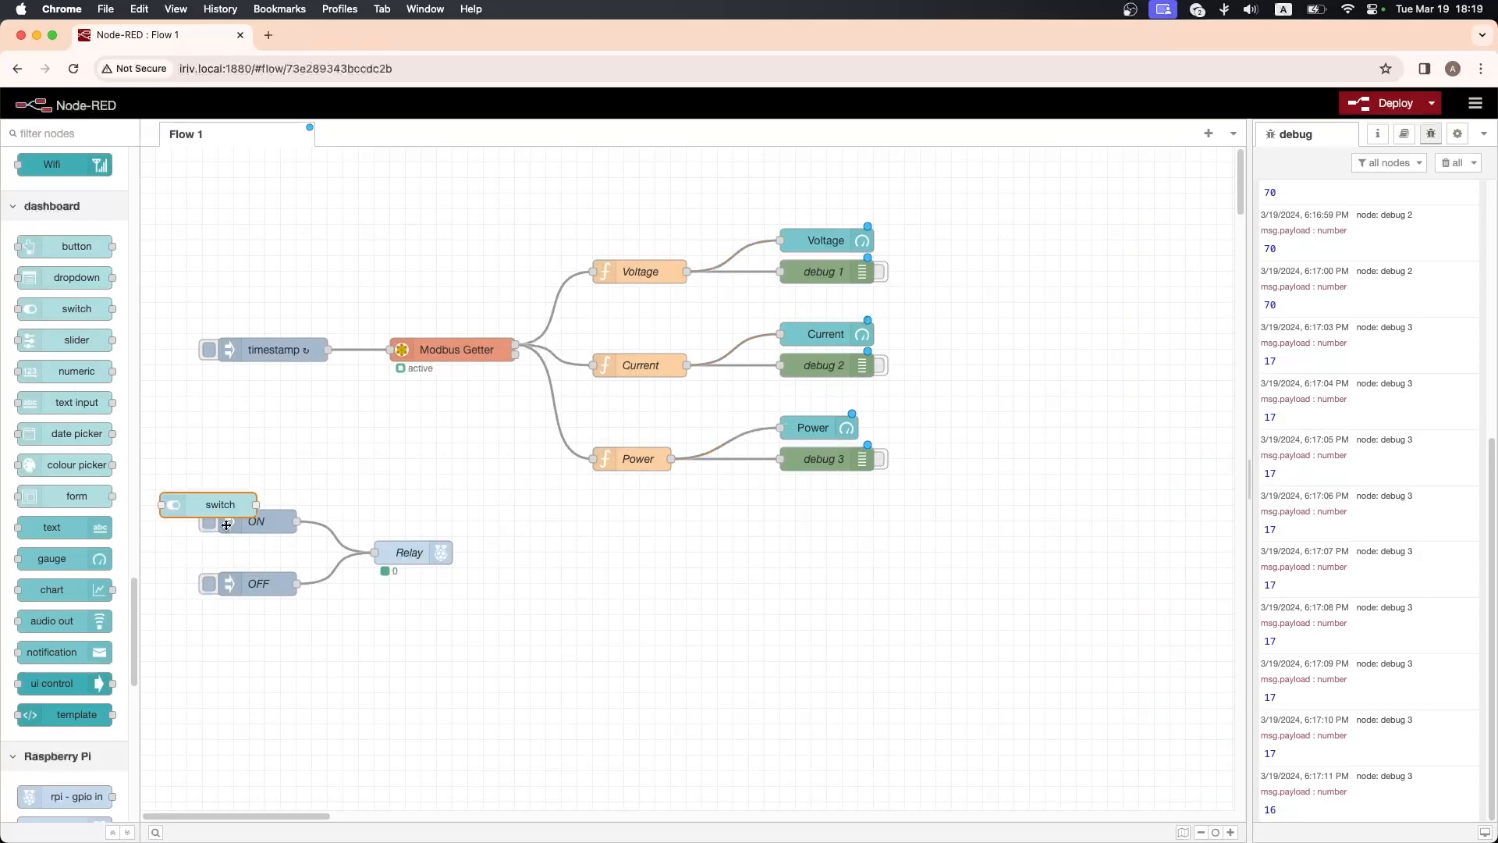
pyautogui.doubleClick(218, 506)
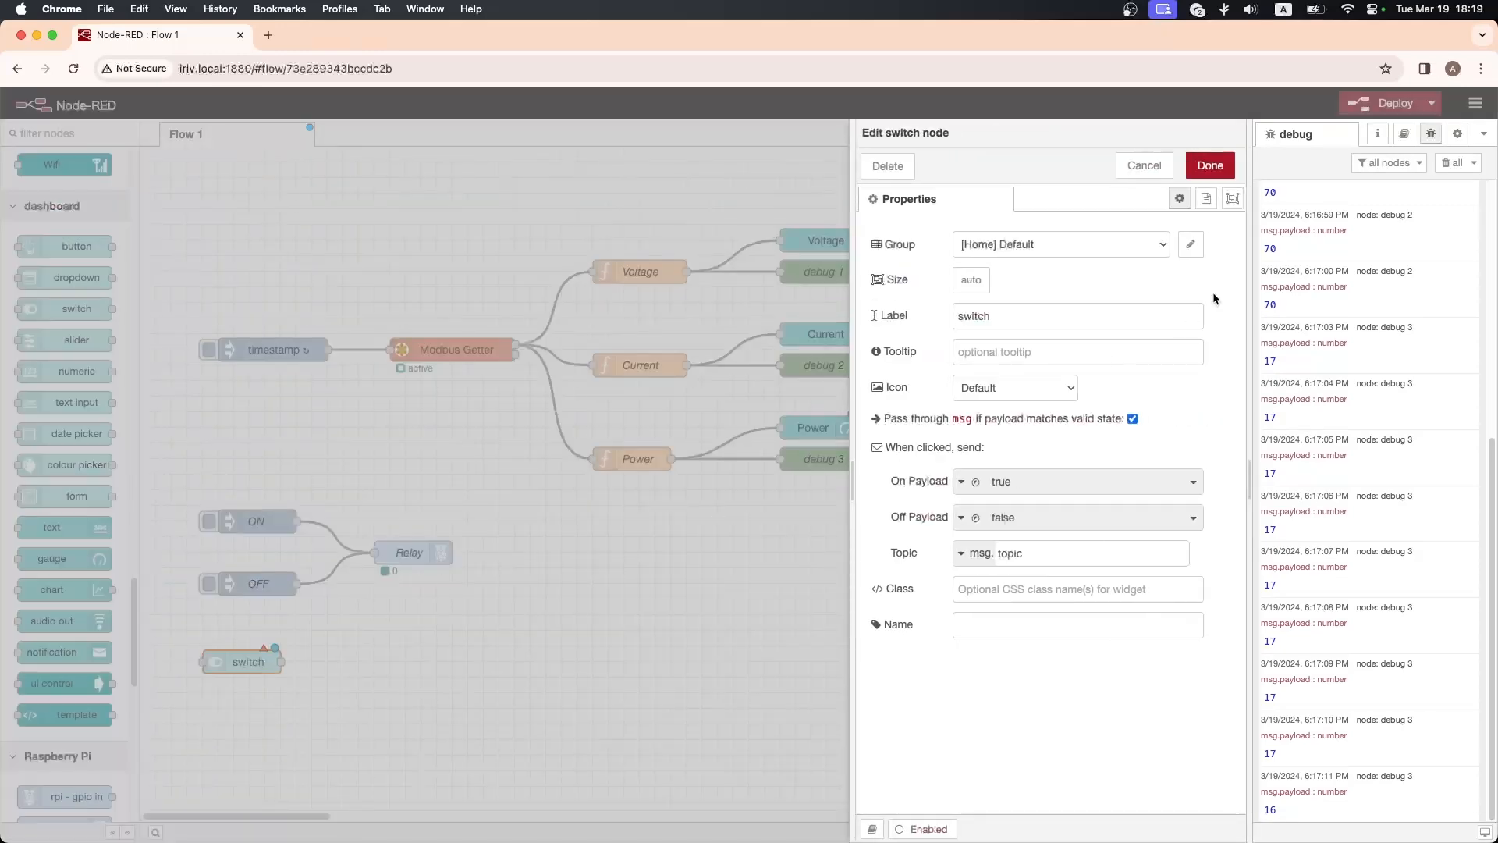
pyautogui.click(1209, 165)
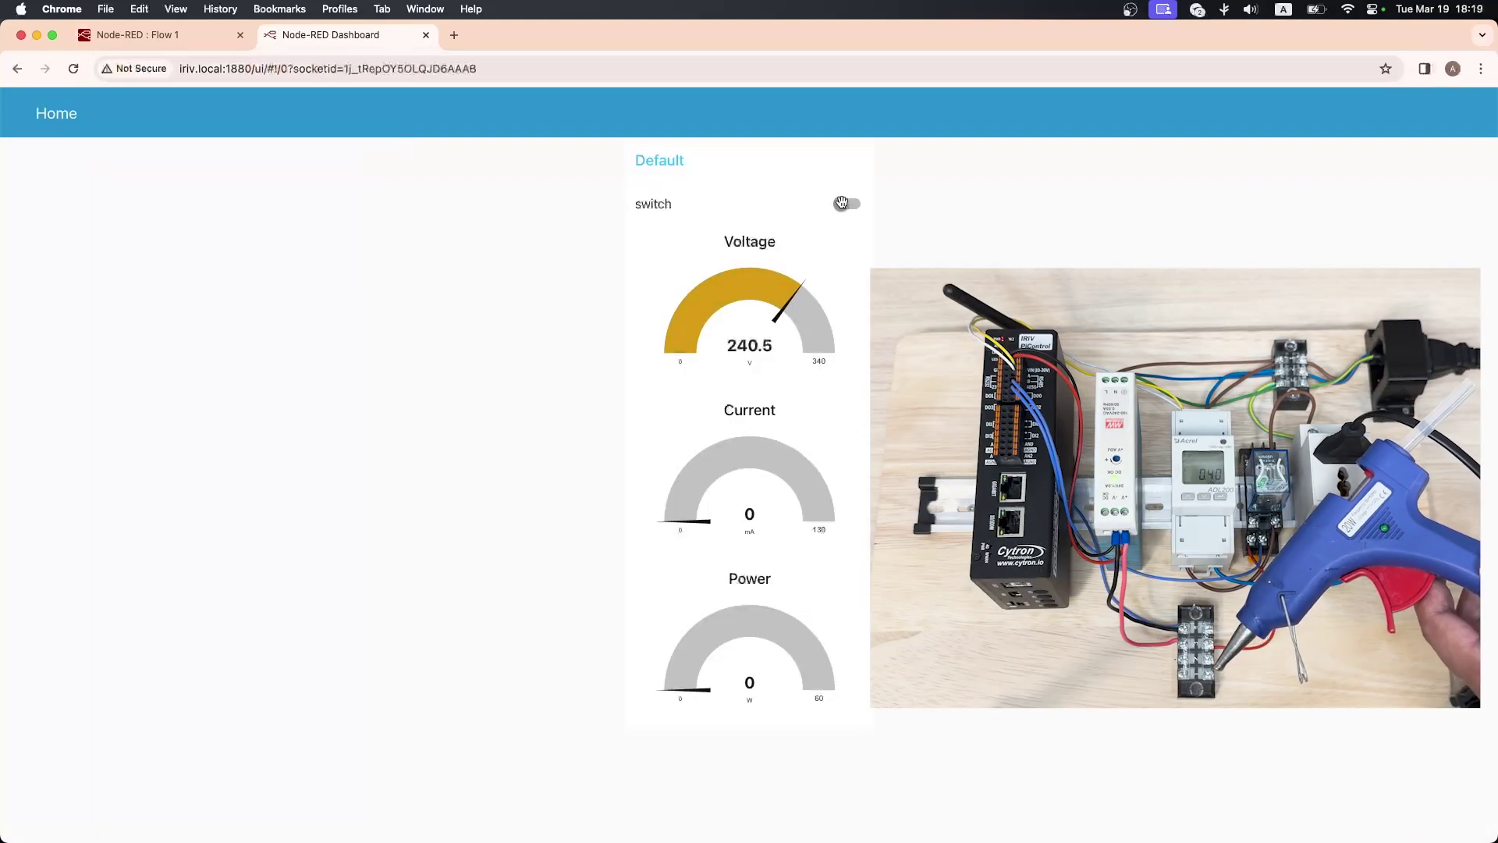
# - Flip the dashboard switch on; gauges read 240.3 V, 410 mA and 95 W
pyautogui.click(847, 202)
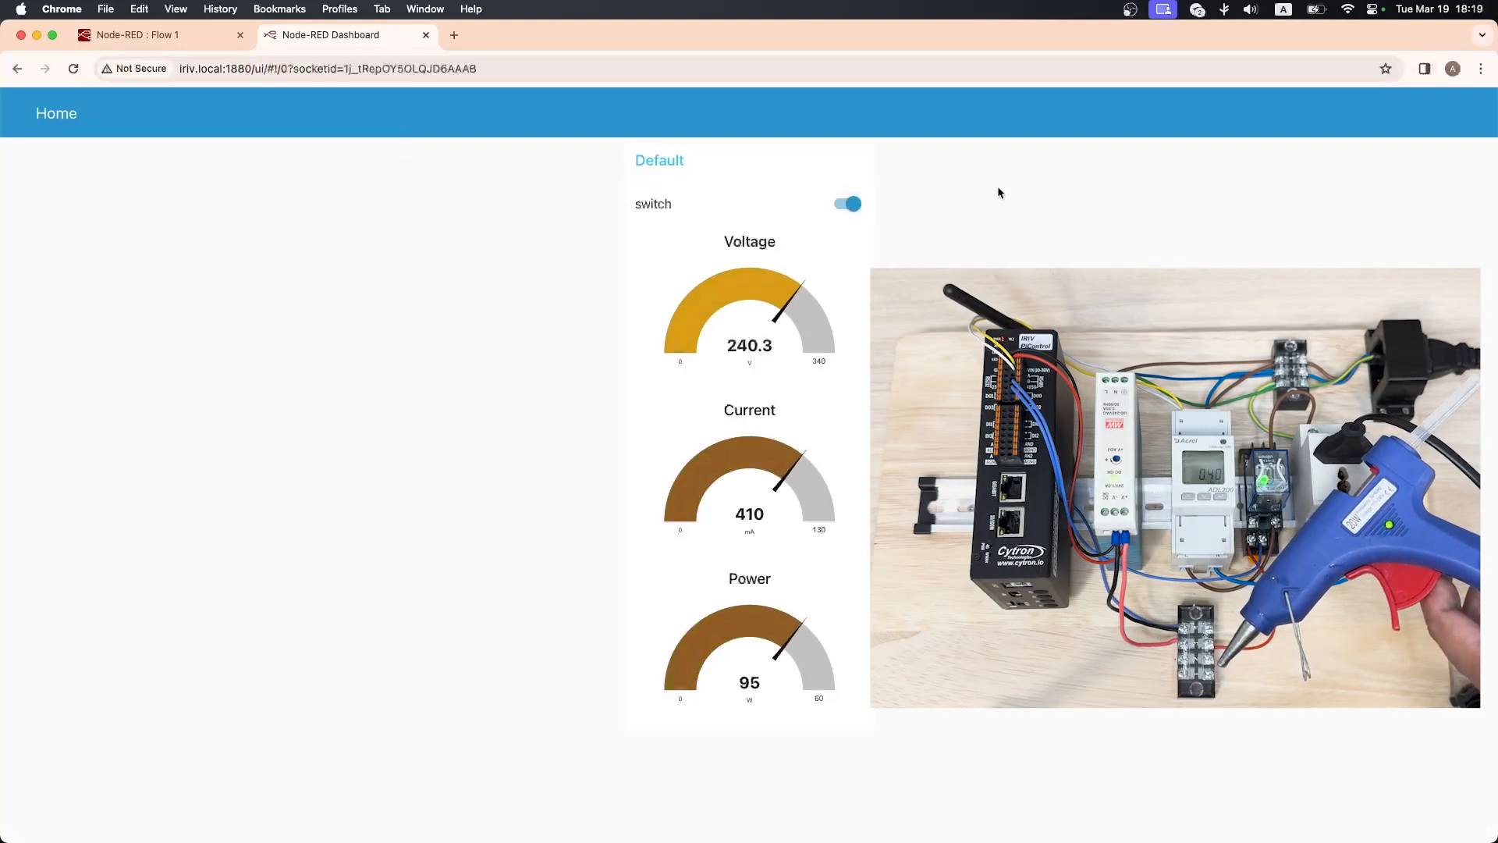